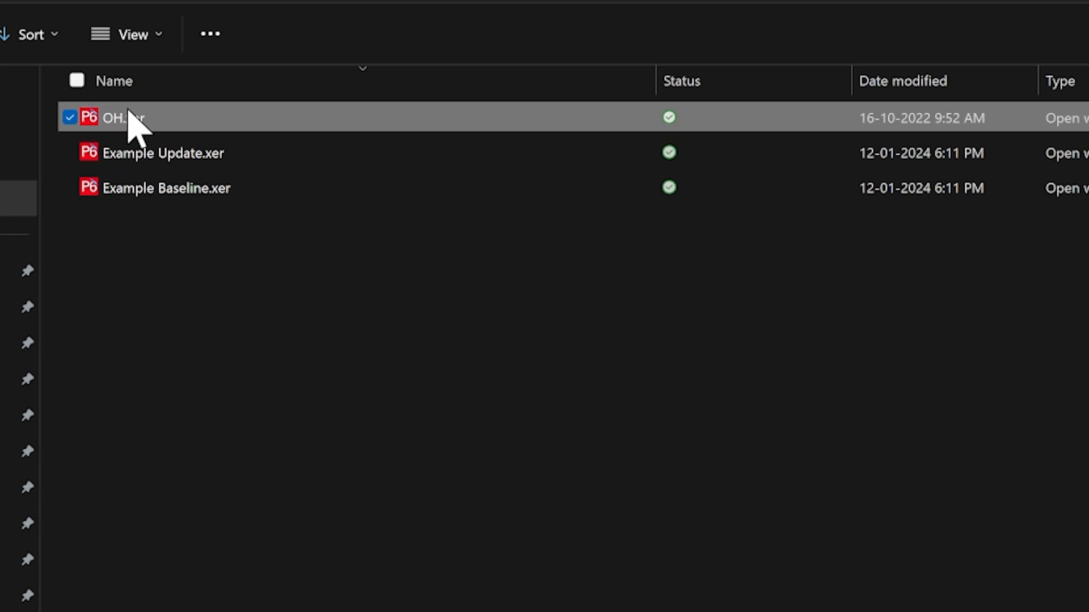
# Copy OH.xer's full path from its File Explorer context menu
pyautogui.rightClick(115, 118)
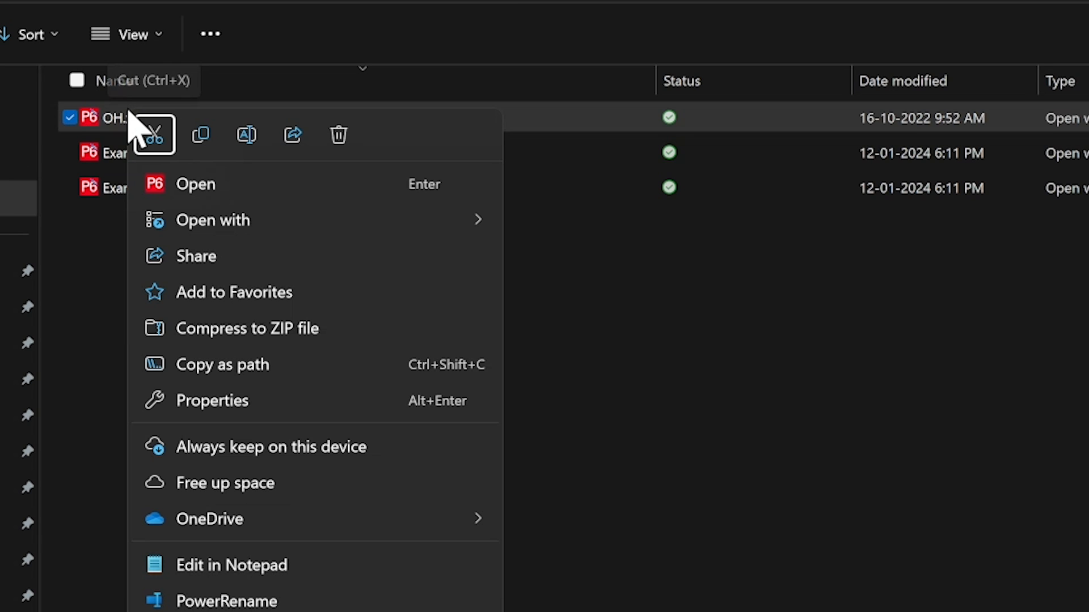
pyautogui.moveTo(229, 364)
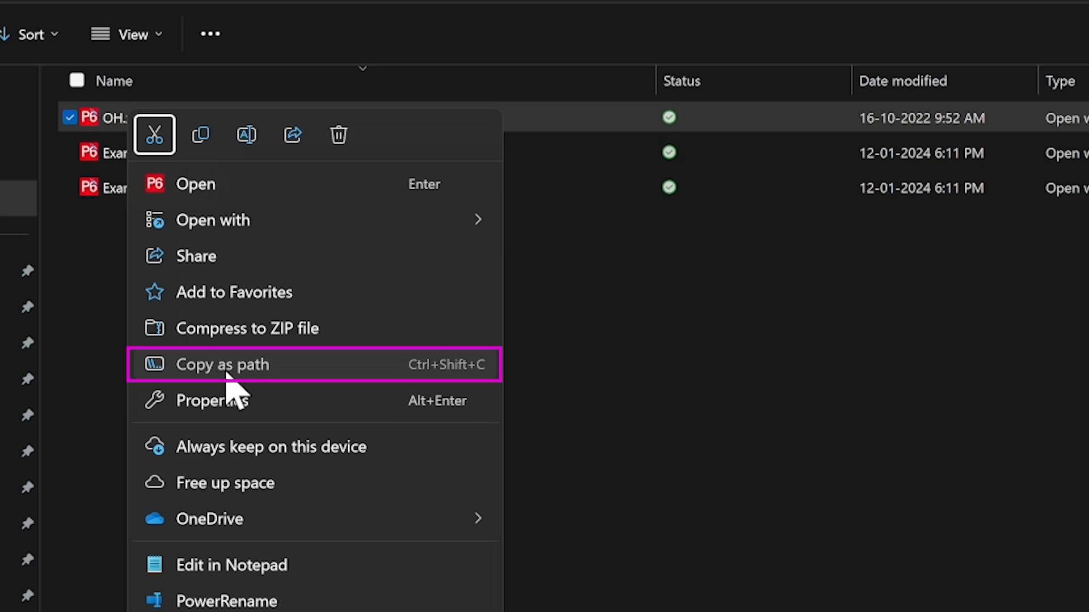
pyautogui.click(222, 364)
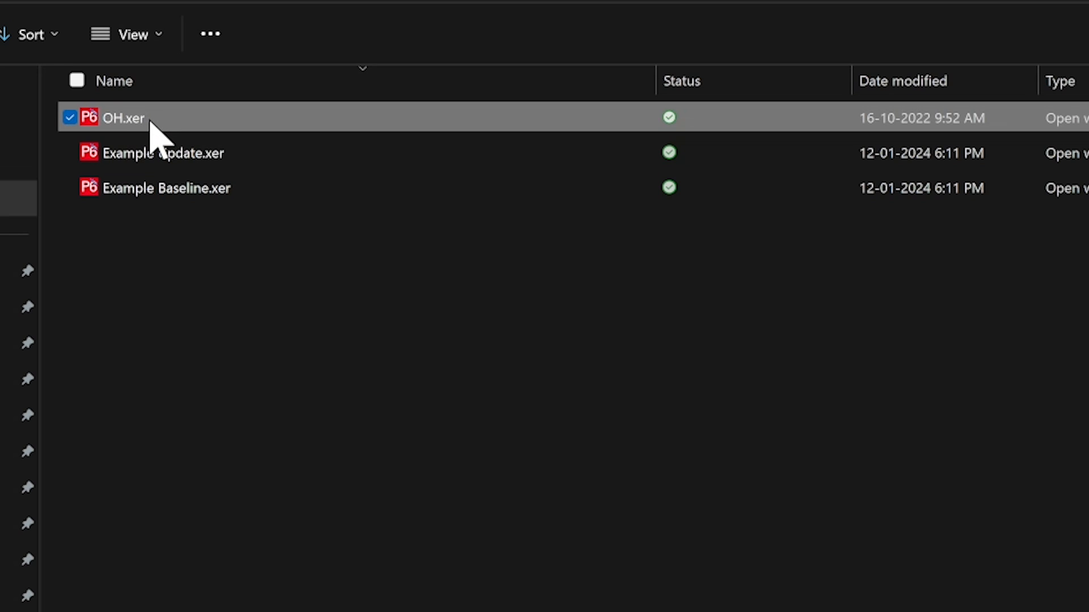
# Show OH.xer's Properties > Security page and select its Object name path
pyautogui.rightClick(121, 118)
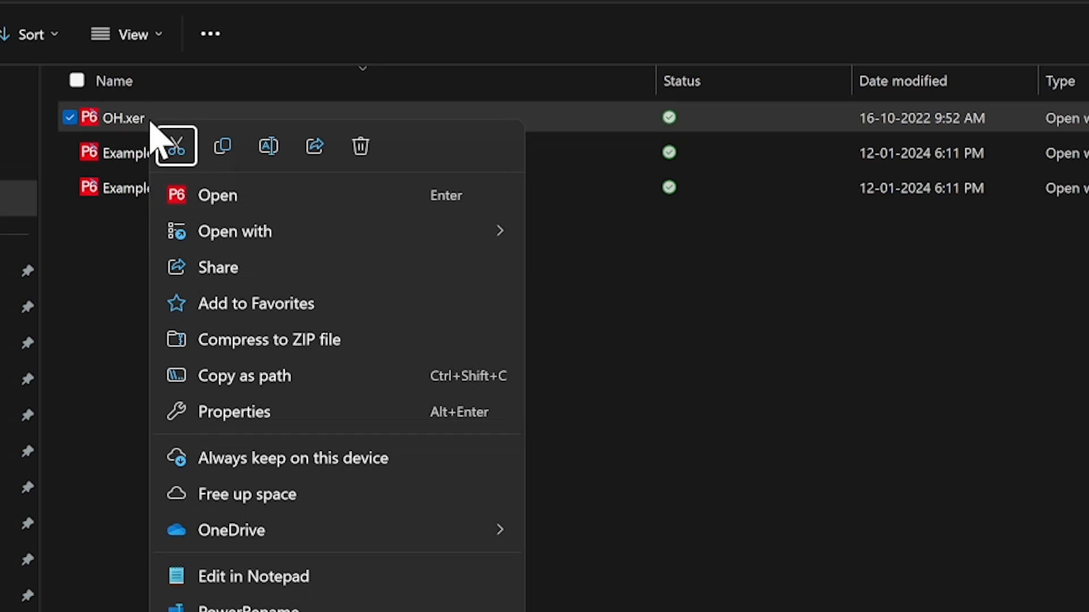
pyautogui.moveTo(235, 412)
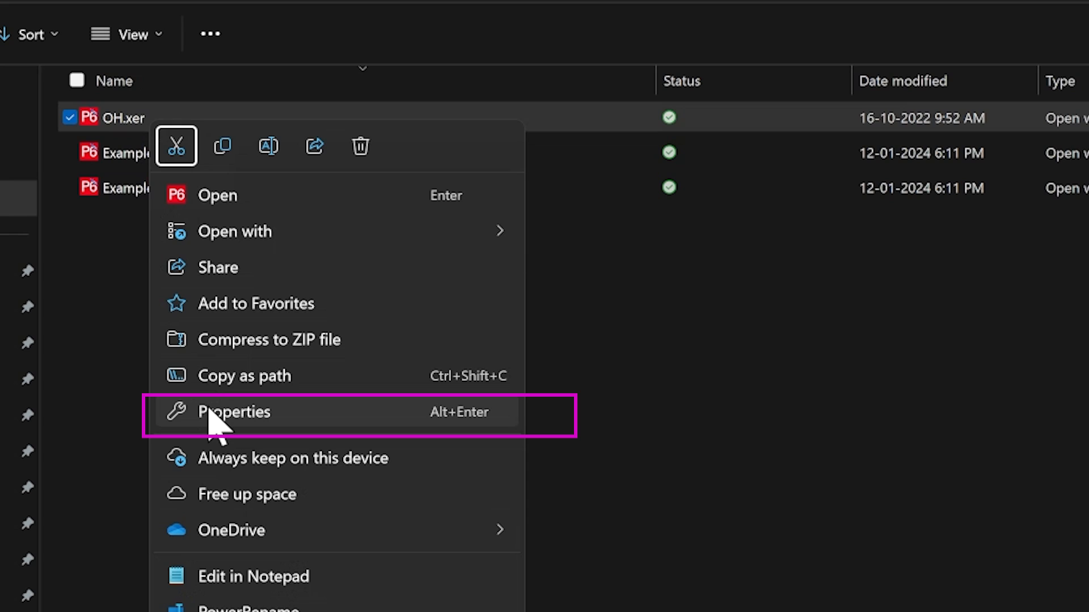
pyautogui.click(235, 412)
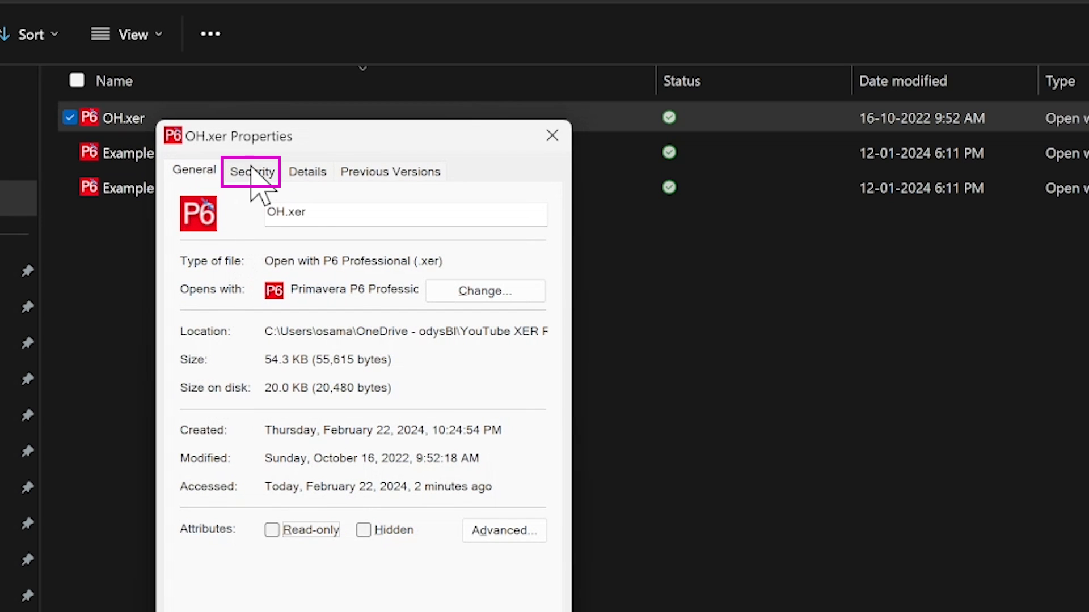
pyautogui.click(251, 171)
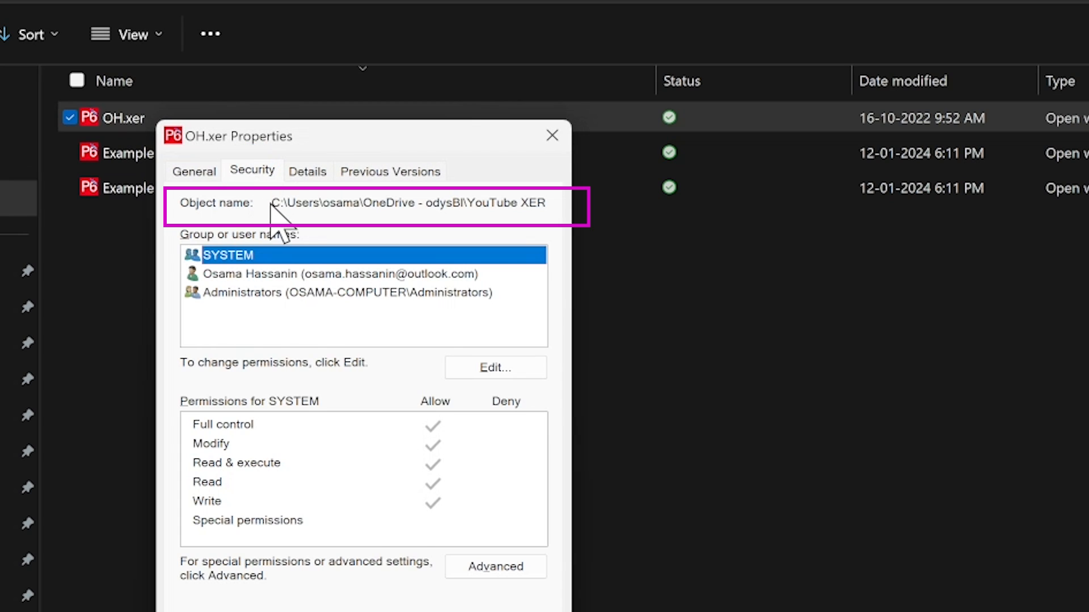
pyautogui.tripleClick(409, 203)
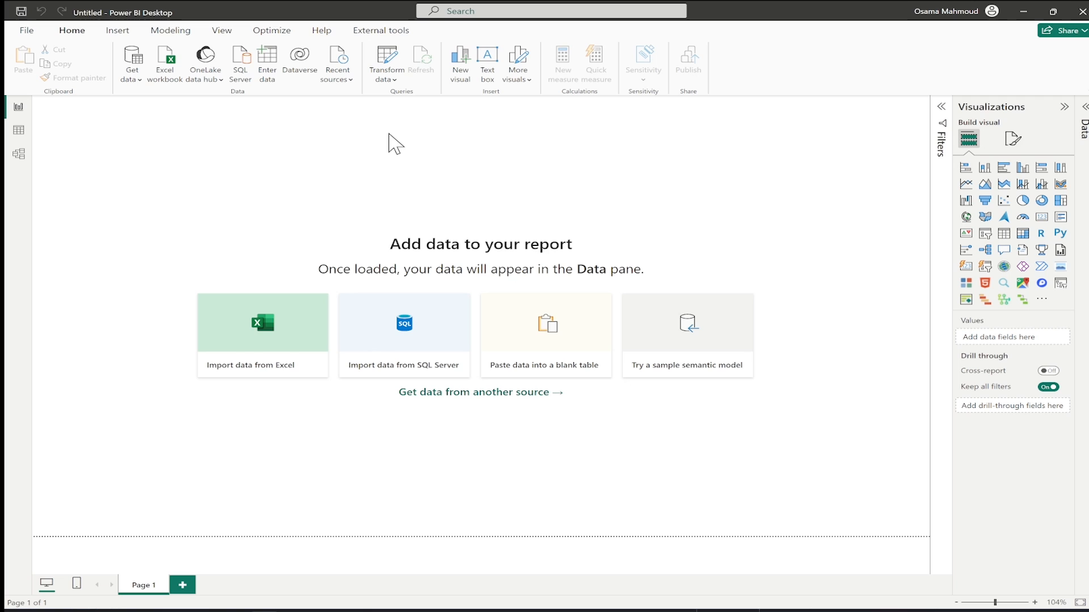
pyautogui.moveTo(387, 62)
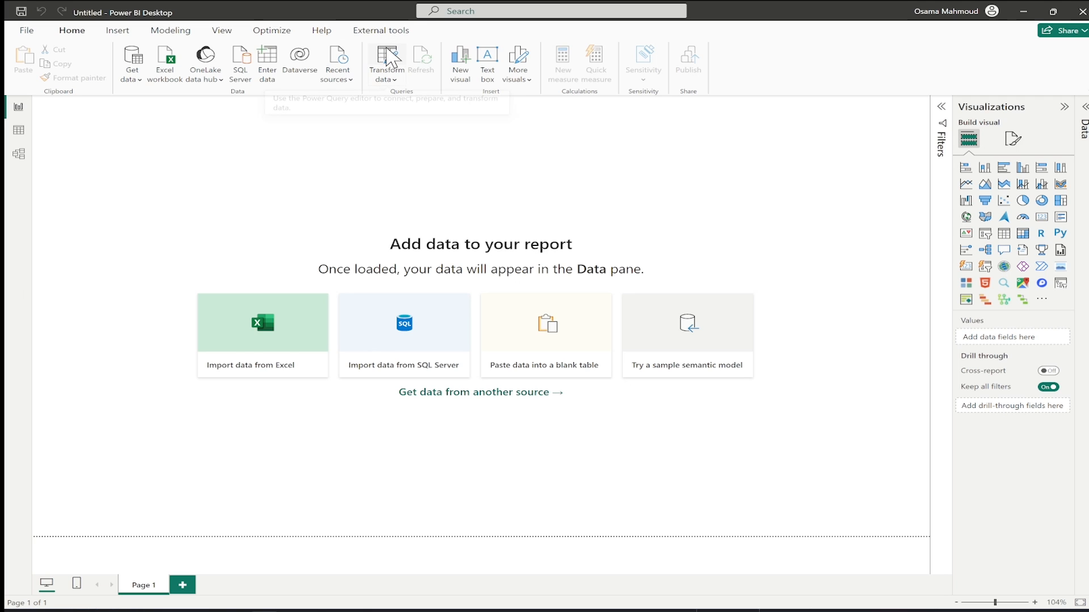
pyautogui.moveTo(387, 62)
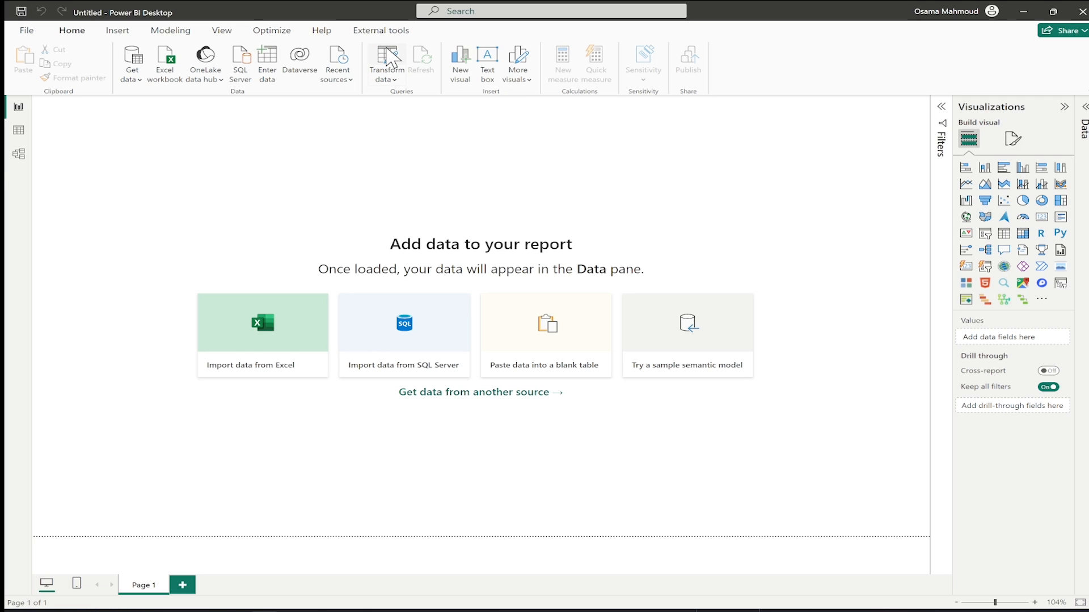
# Launch the Power Query Editor via Transform data on the Home ribbon
pyautogui.click(386, 58)
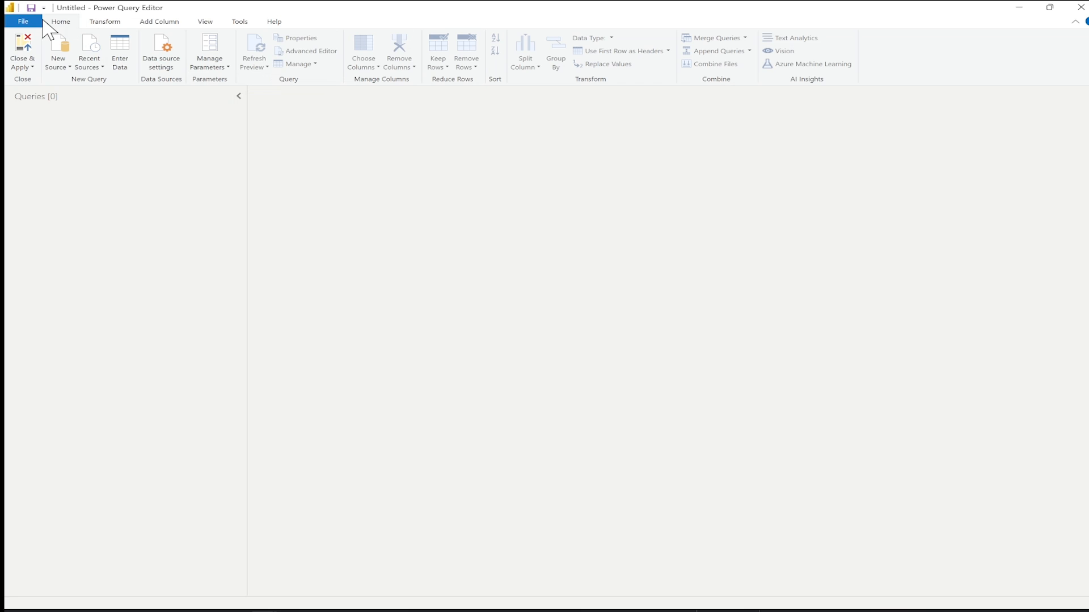
pyautogui.moveTo(59, 29)
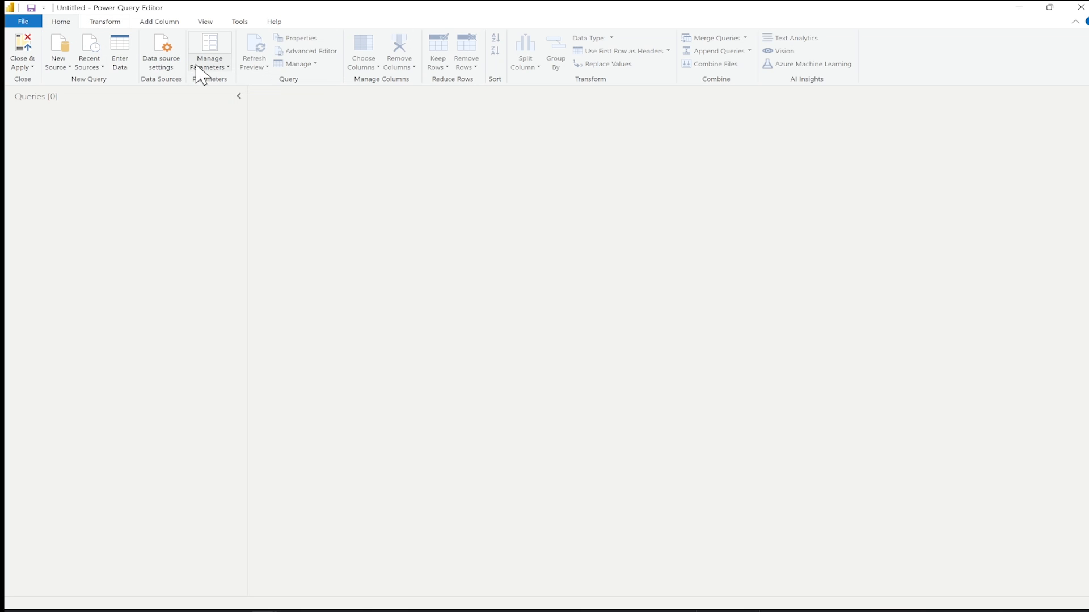
# Create parameter XER_Path whose current value is the OH.xer path under YouTube XER Reader\XER
pyautogui.click(210, 50)
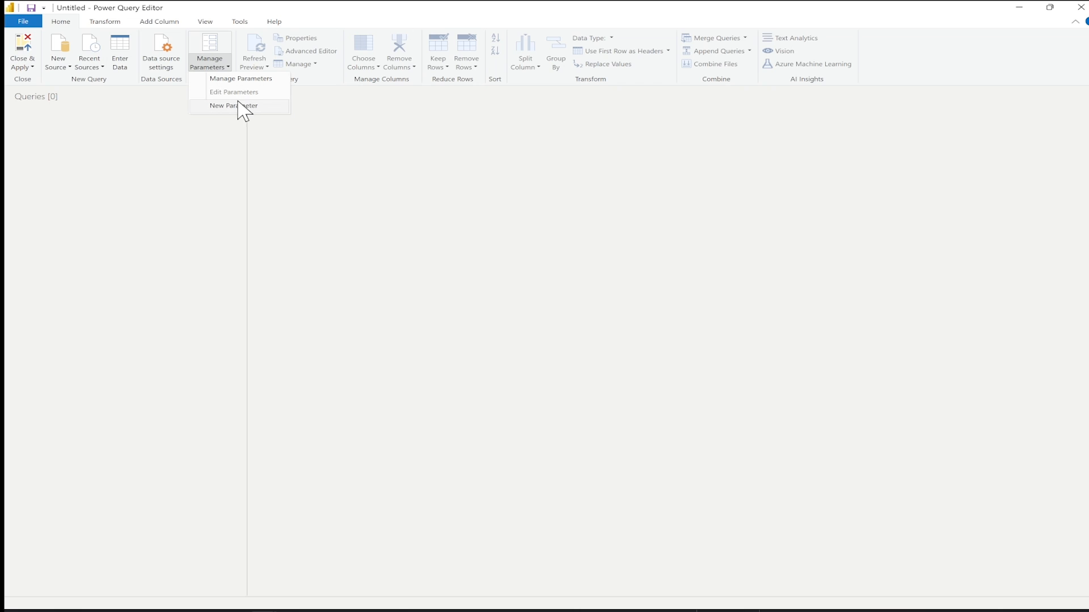
pyautogui.click(235, 105)
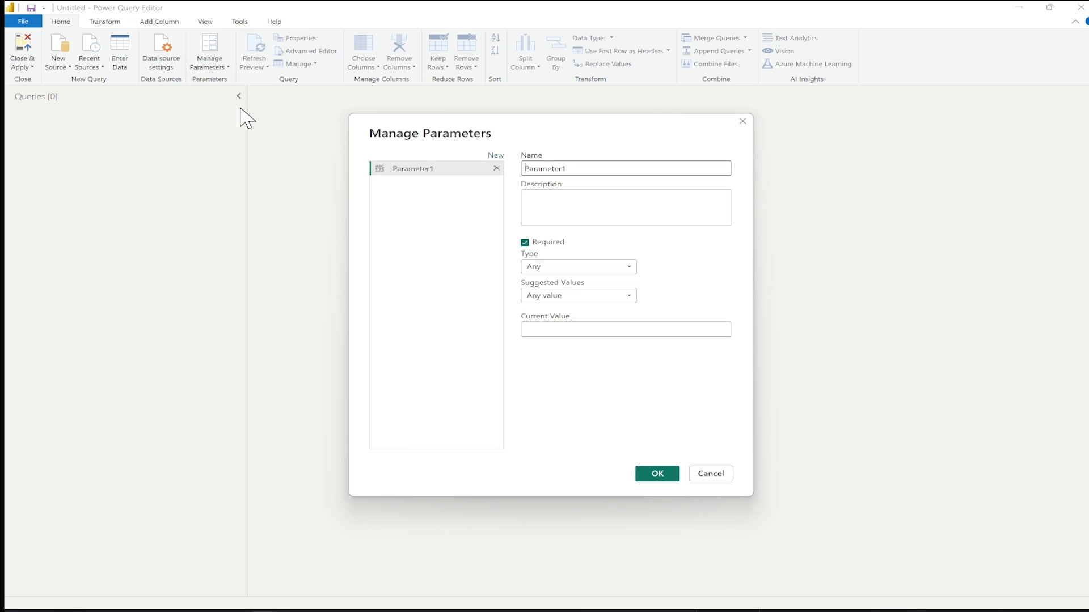
pyautogui.write('XER')
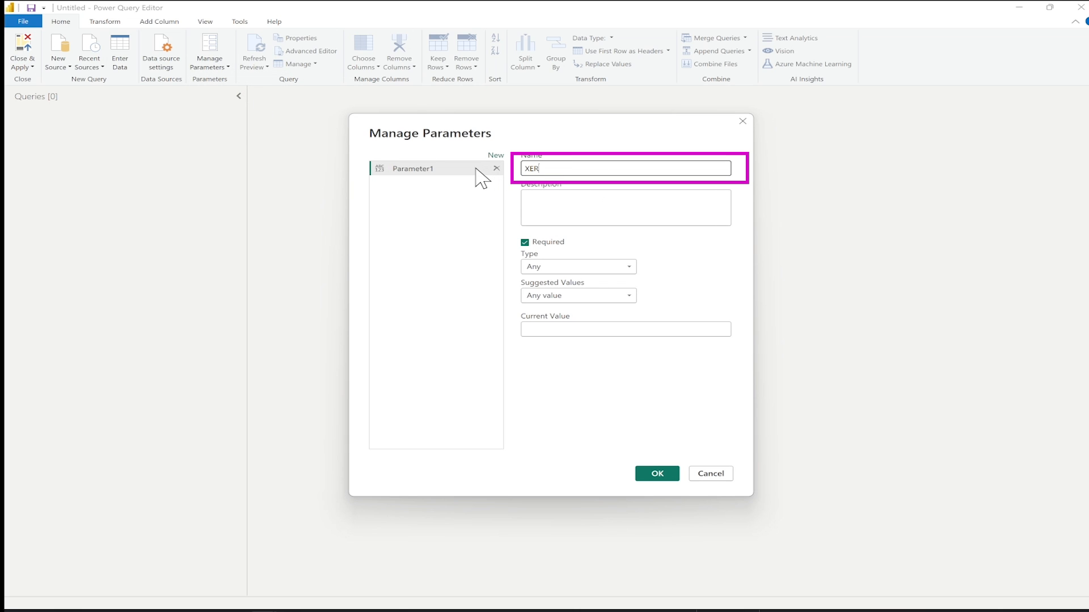
pyautogui.write('_Pat')
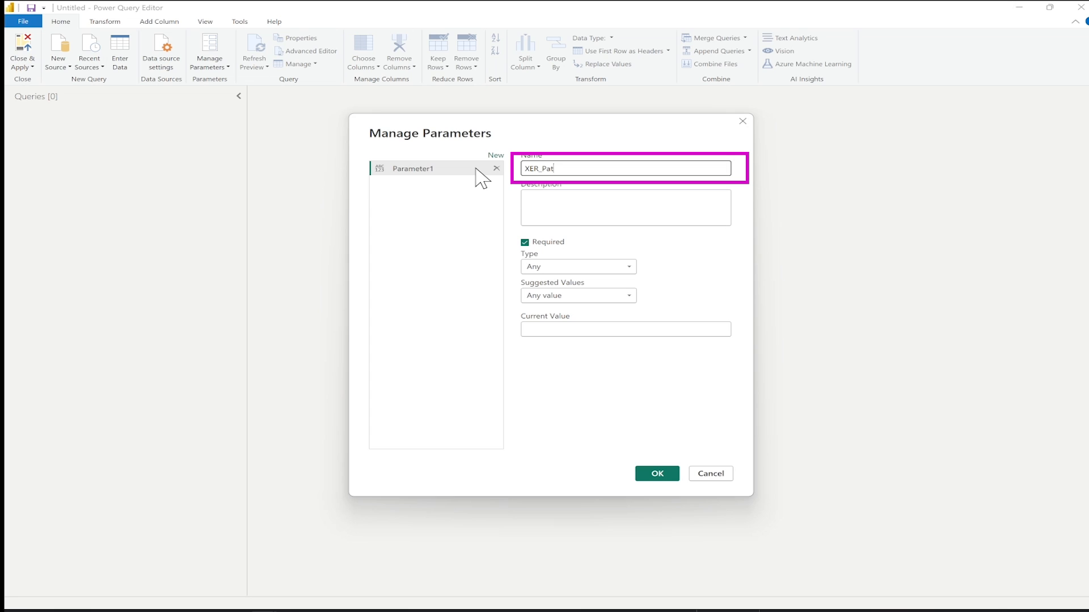
pyautogui.click(624, 328)
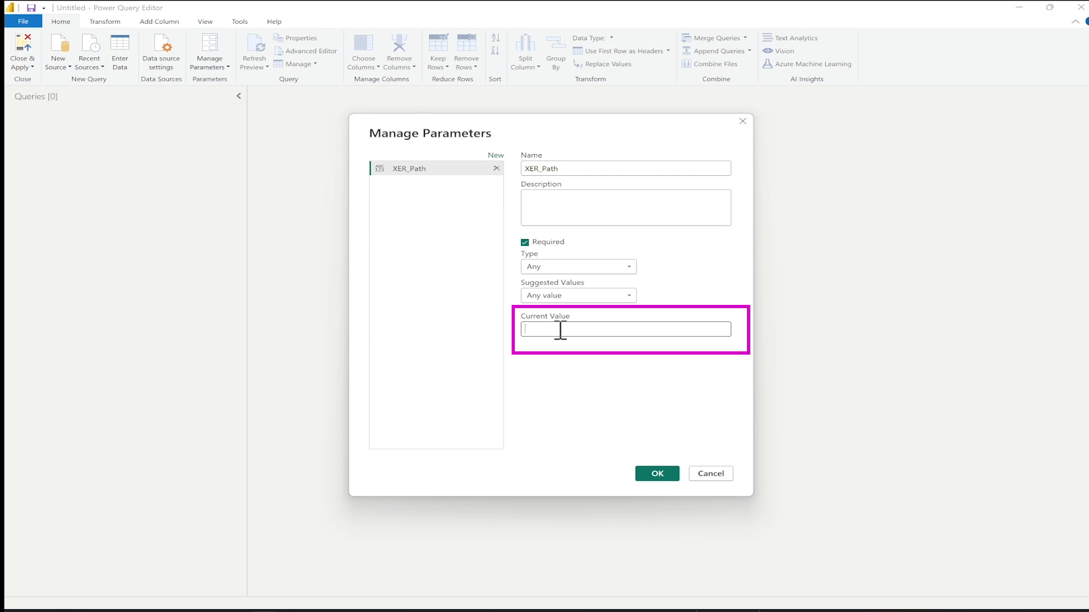
pyautogui.write('ama\\OneDrive - odysBI\\YouTube XER Reader\\XER\\OH.xer')
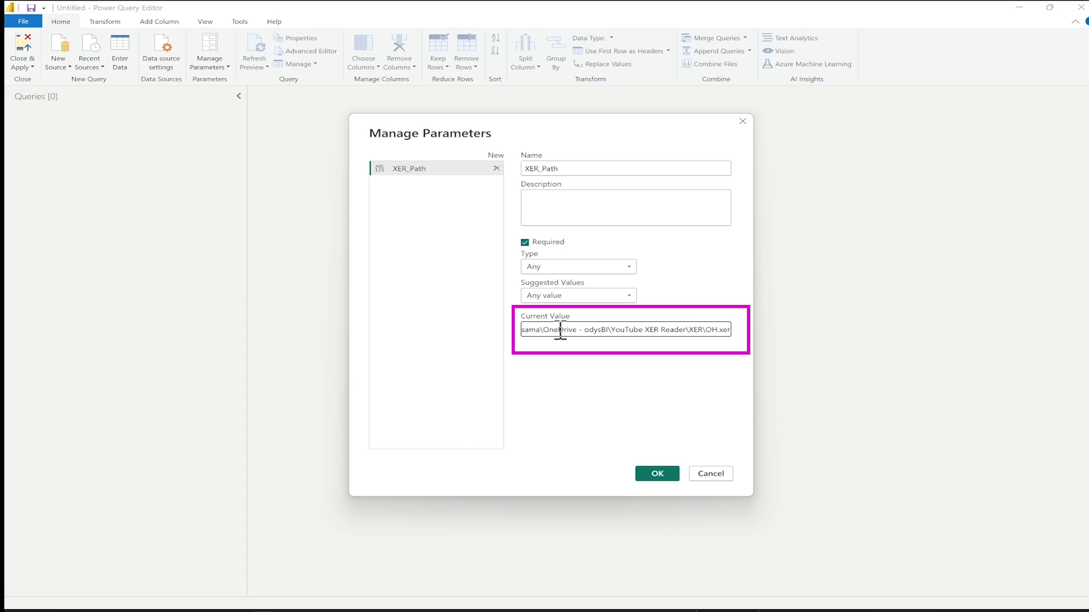
pyautogui.click(655, 473)
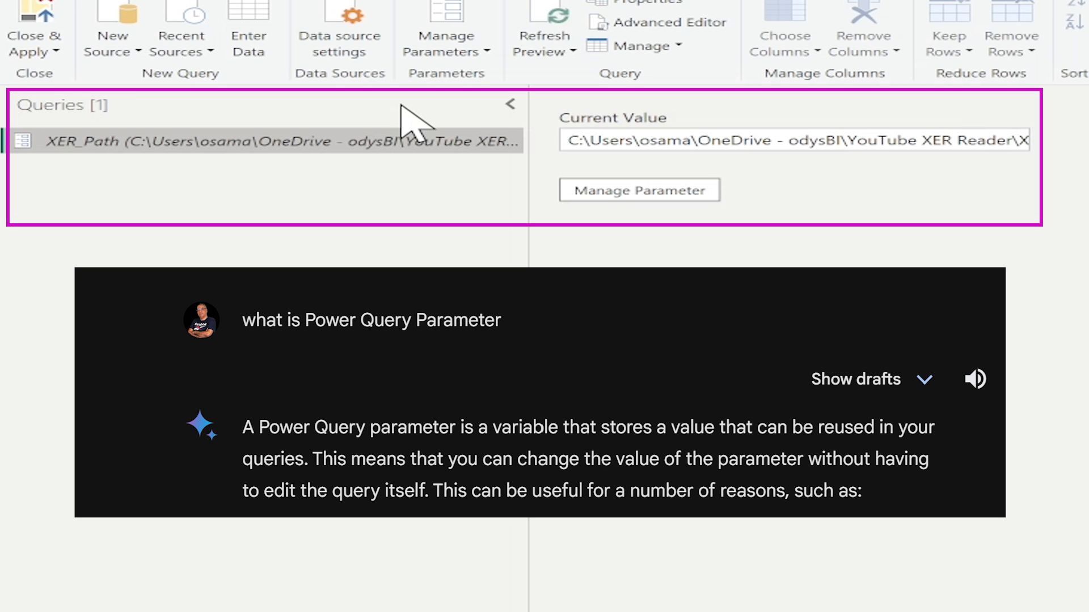
pyautogui.moveTo(400, 156)
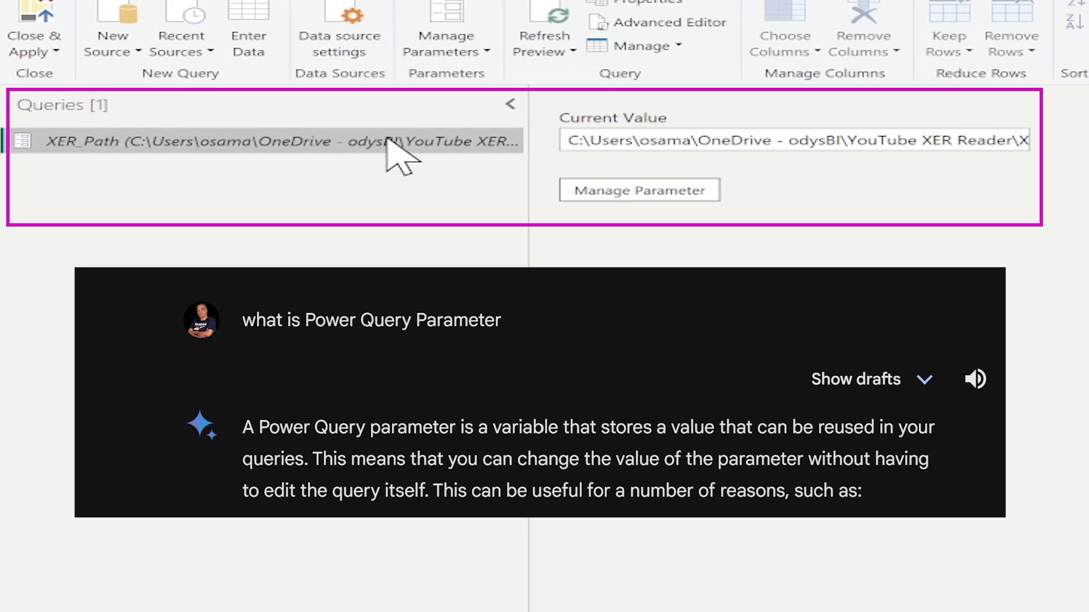
pyautogui.moveTo(361, 228)
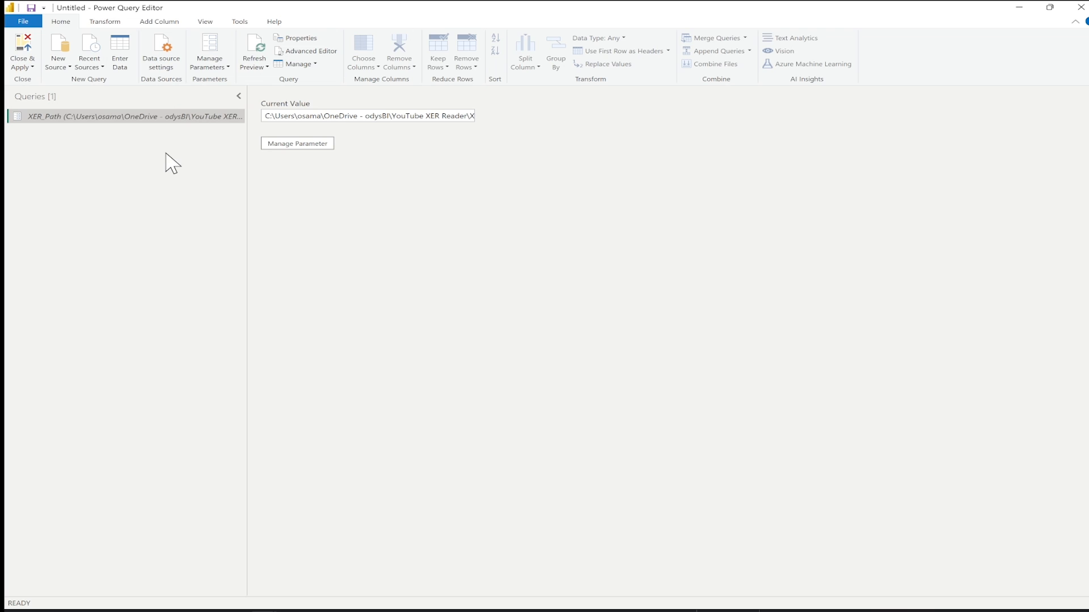
# Add a blank query reading =File.Contents(XER_Path), returning OH.xer as a binary
pyautogui.rightClick(170, 162)
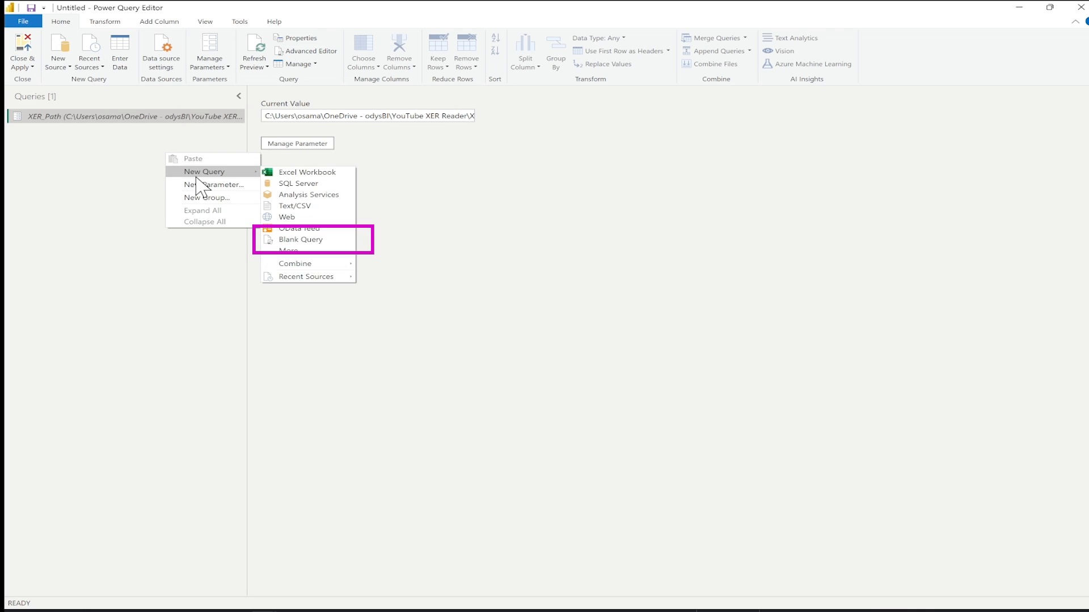
pyautogui.moveTo(298, 239)
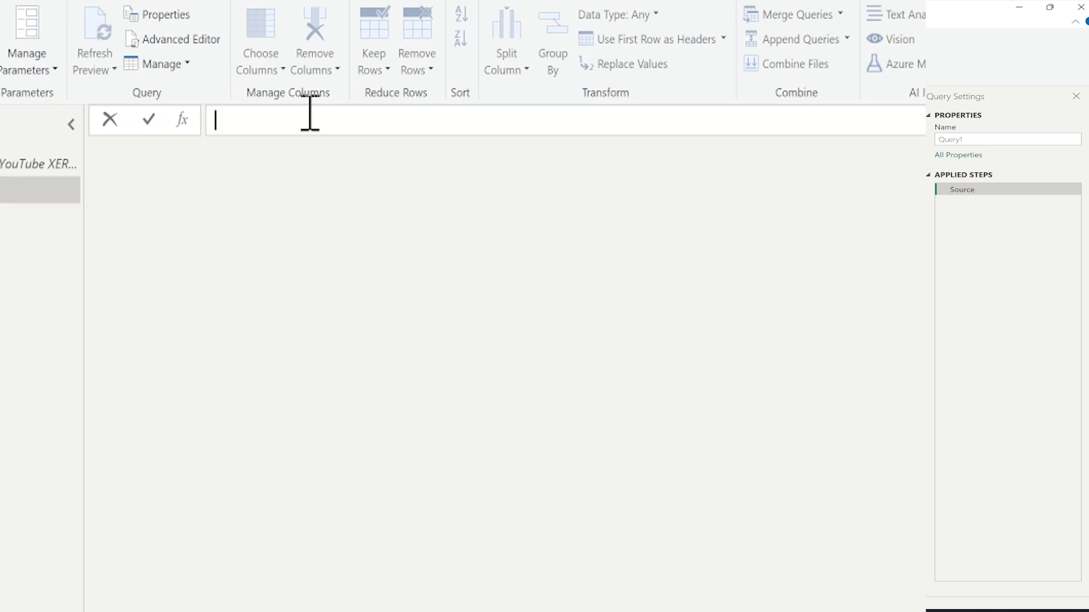
pyautogui.write('=File.Contents')
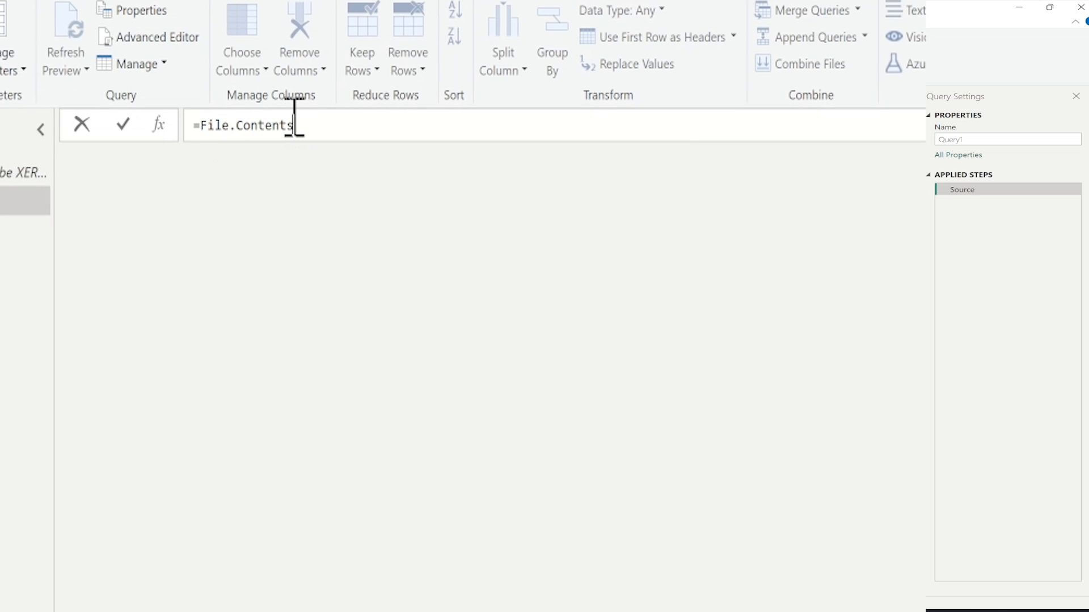
pyautogui.write('()')
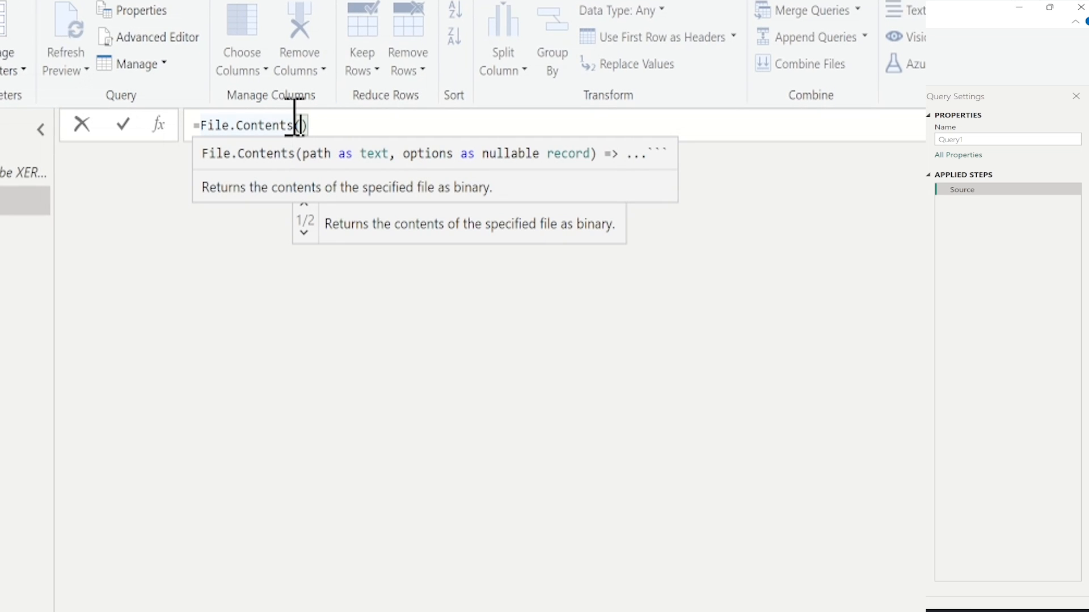
pyautogui.write('XER')
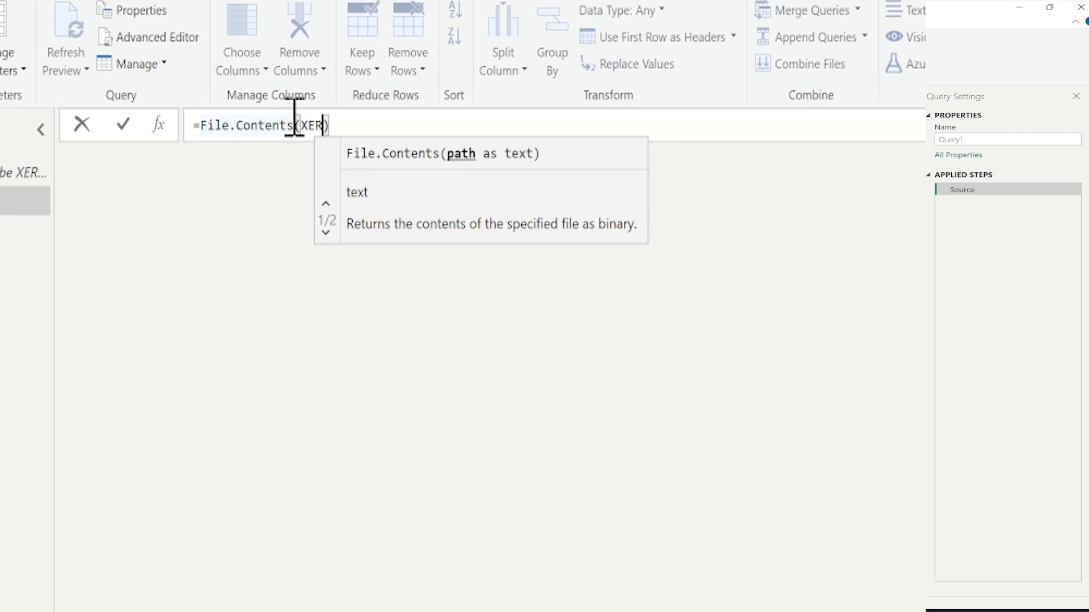
pyautogui.write('_Path')
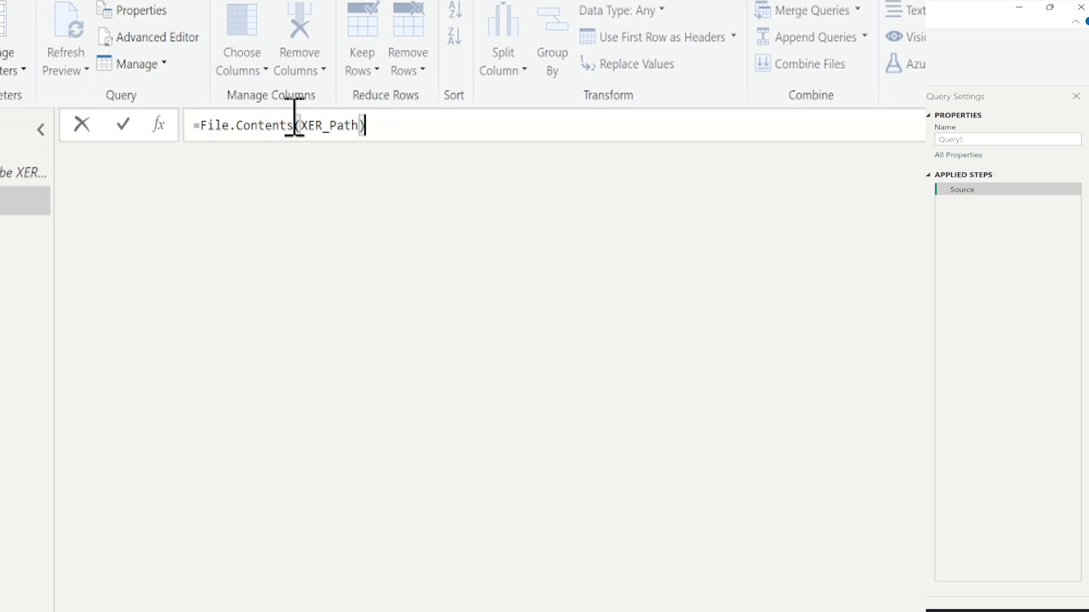
pyautogui.click(123, 124)
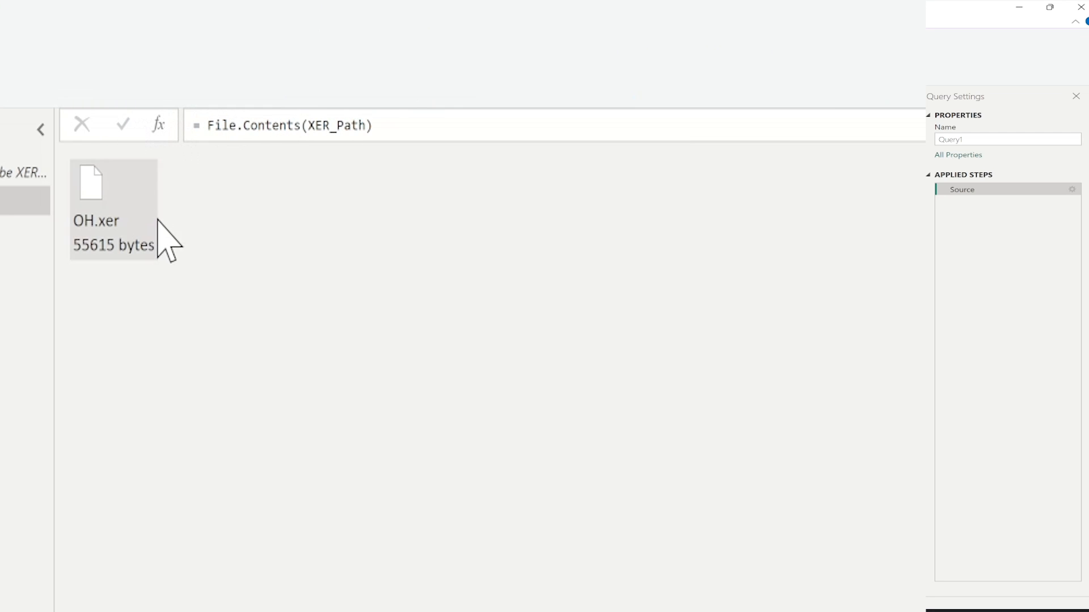
pyautogui.moveTo(142, 278)
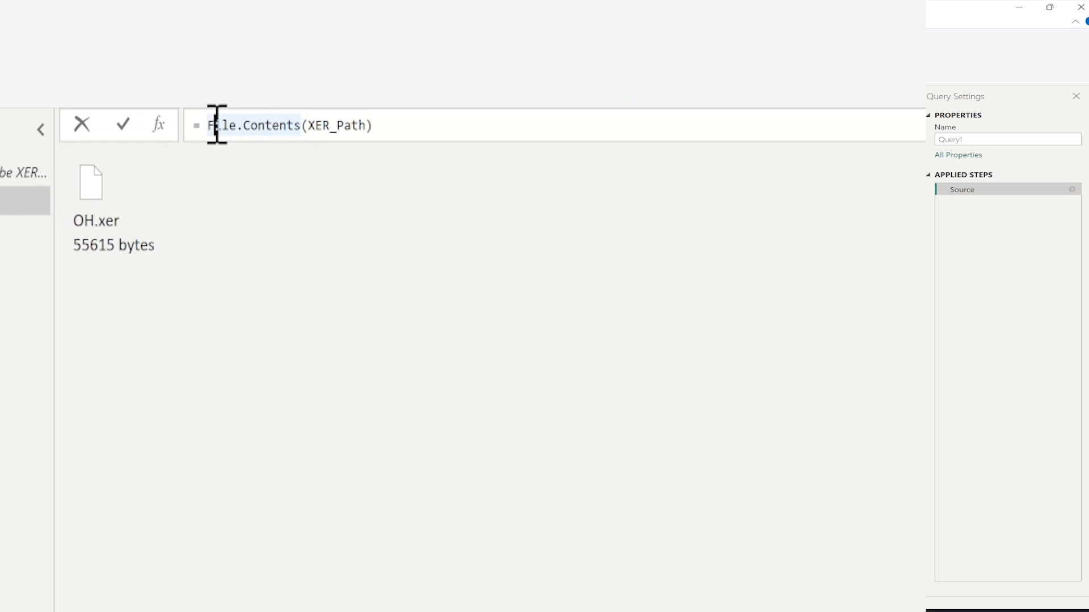
# Wrap the file in Csv.Document, delete the automatic Changed Type step and keep Source
pyautogui.write('Csv.')
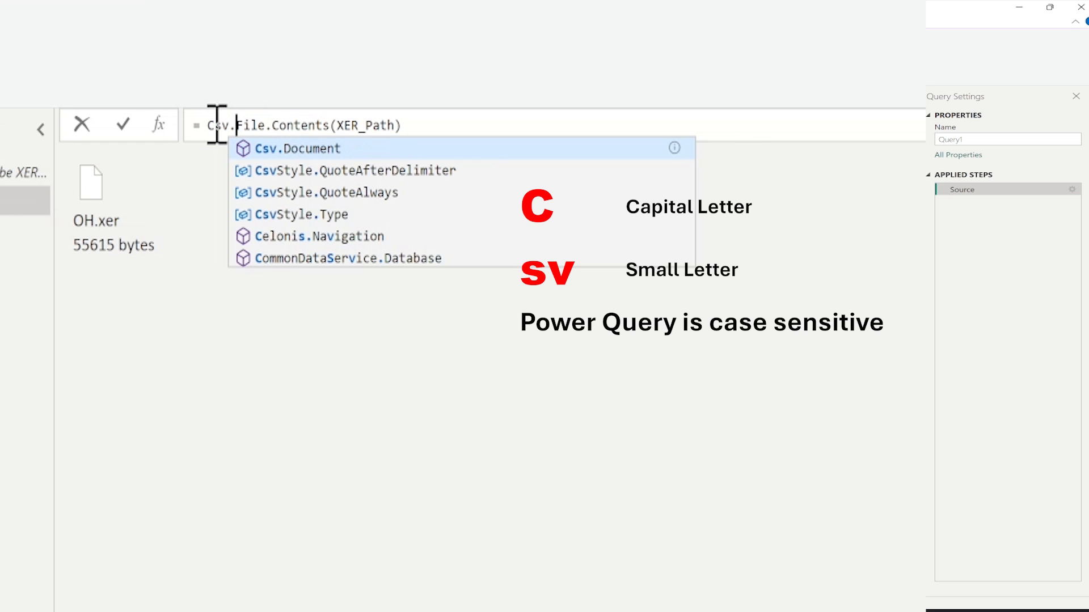
pyautogui.click(296, 148)
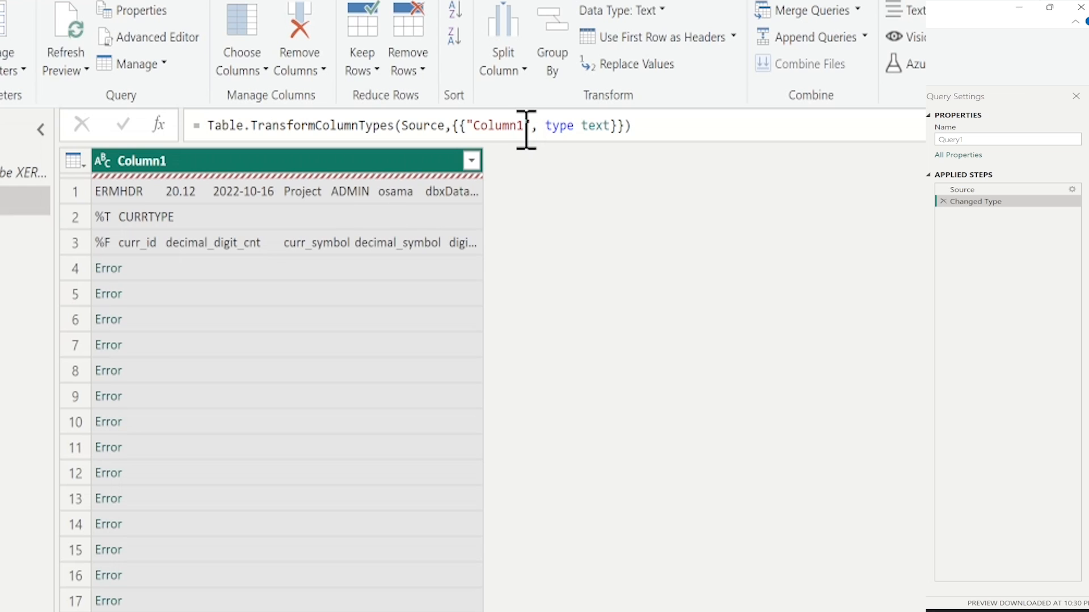
pyautogui.click(975, 201)
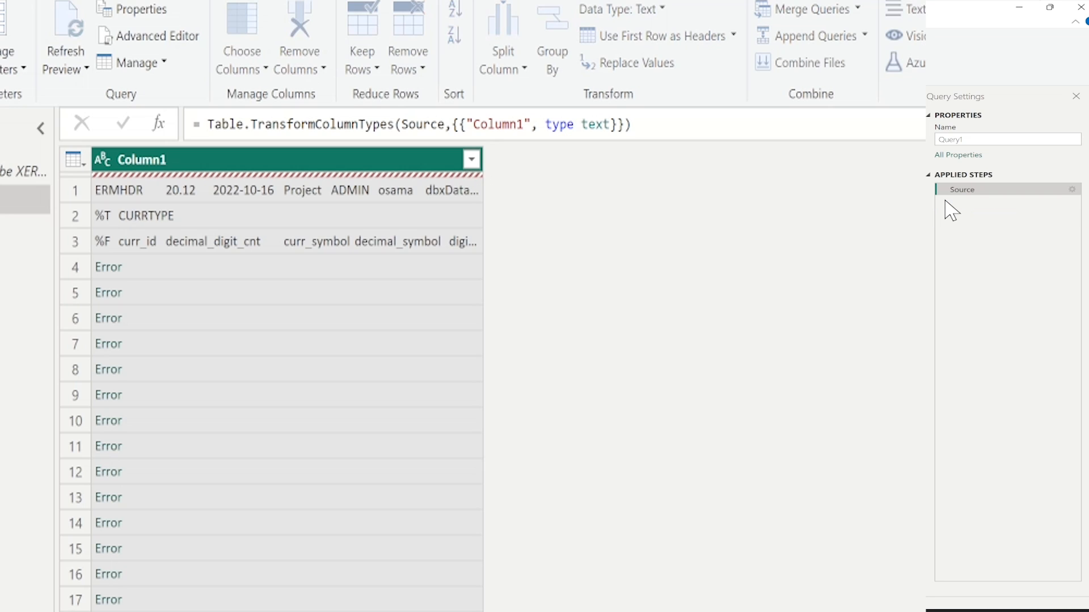
pyautogui.click(962, 189)
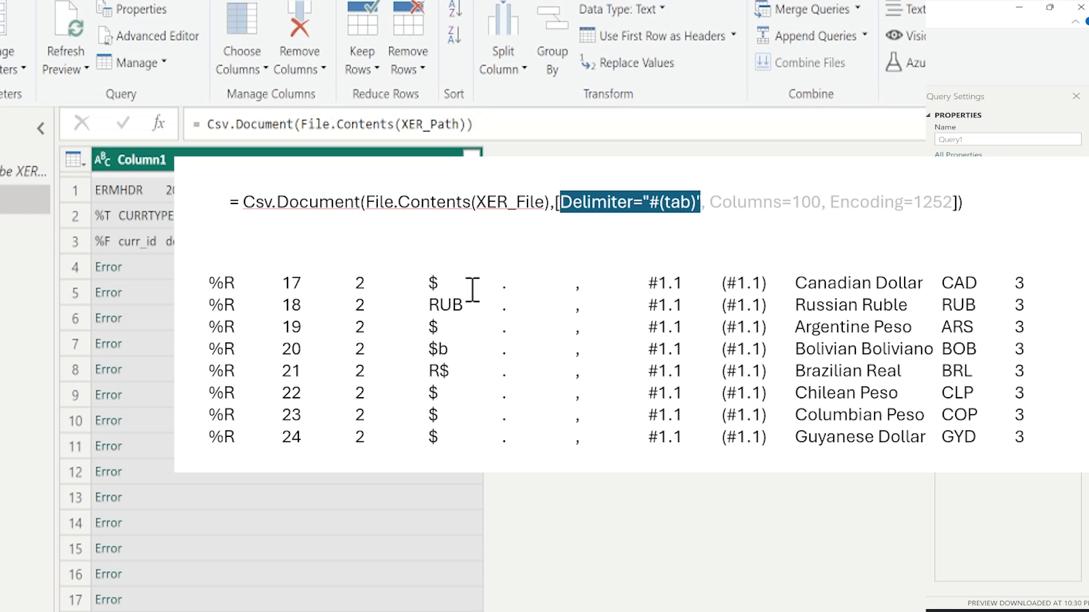
pyautogui.moveTo(306, 281)
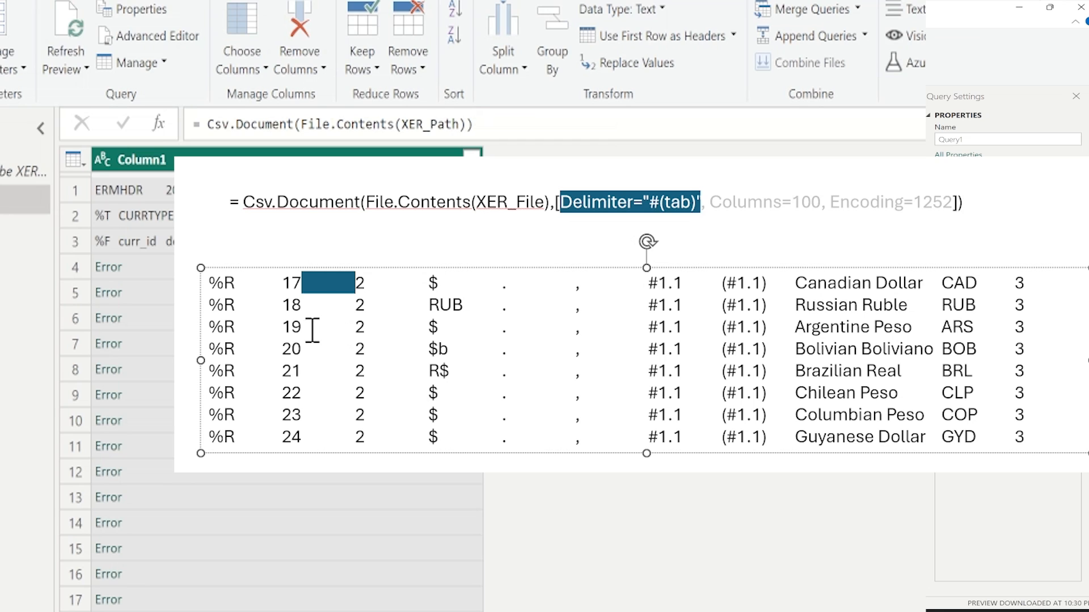
# Pass [Delimiter="#(tab)"] to Csv.Document and begin adding a Column option
pyautogui.click(481, 124)
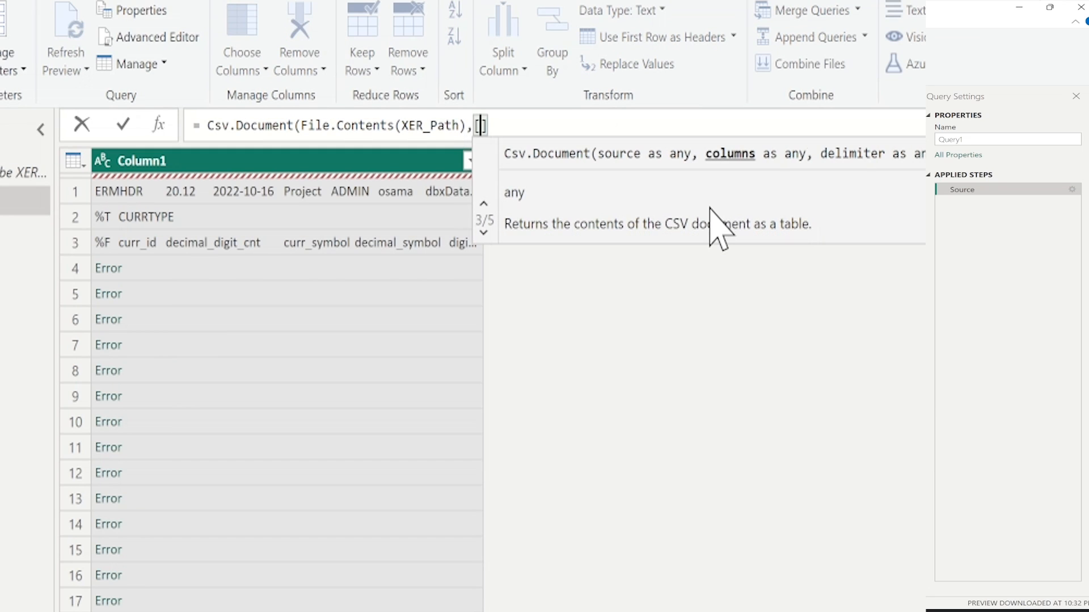
pyautogui.write('[Delimiter="#(tab)"]')
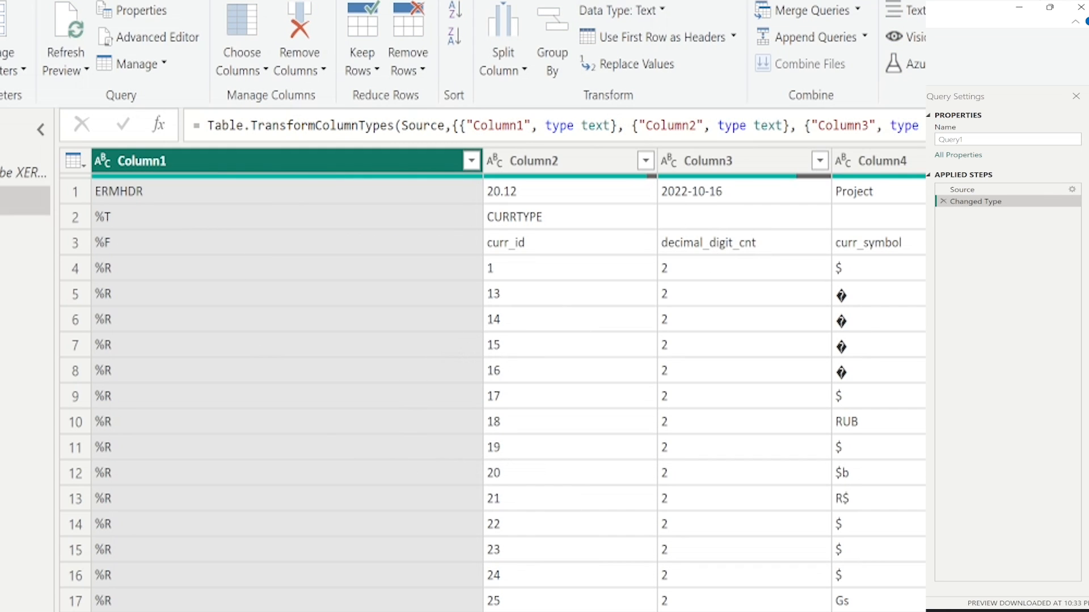
pyautogui.hscroll(3)
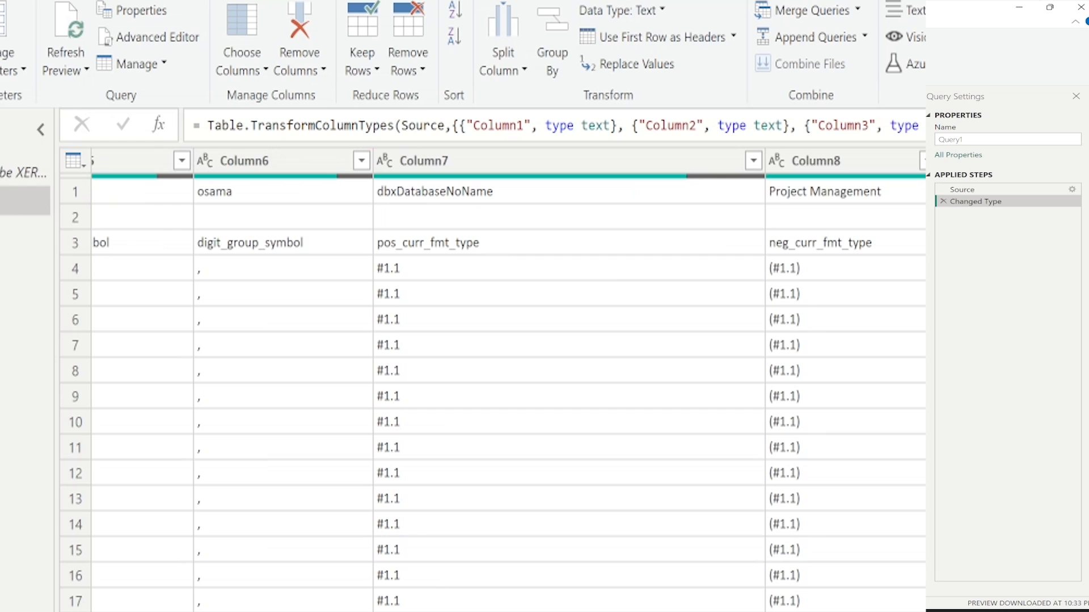
pyautogui.click(963, 189)
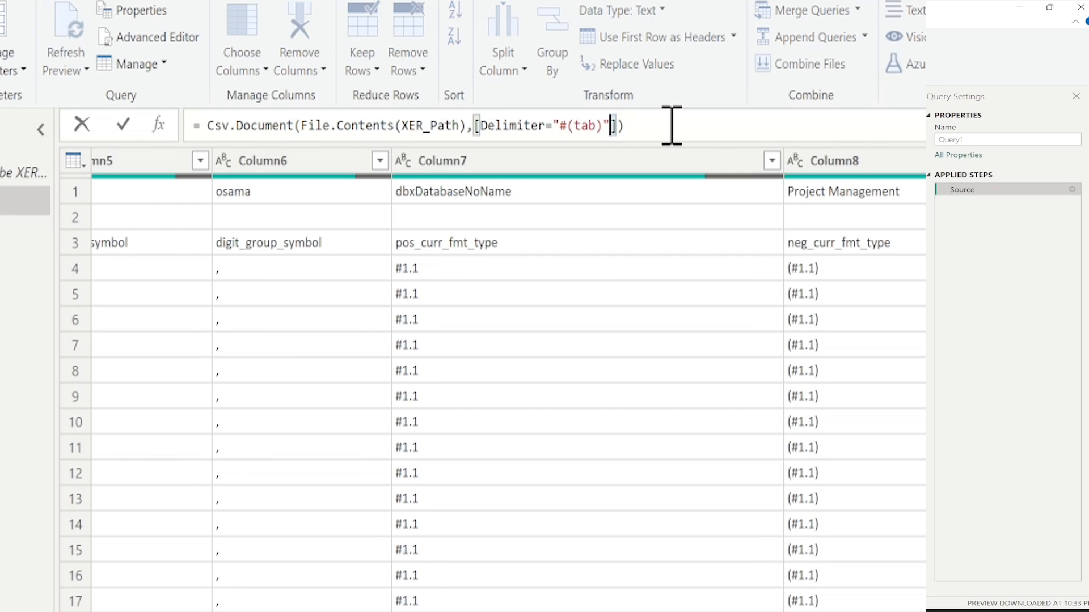
pyautogui.write(',Column')
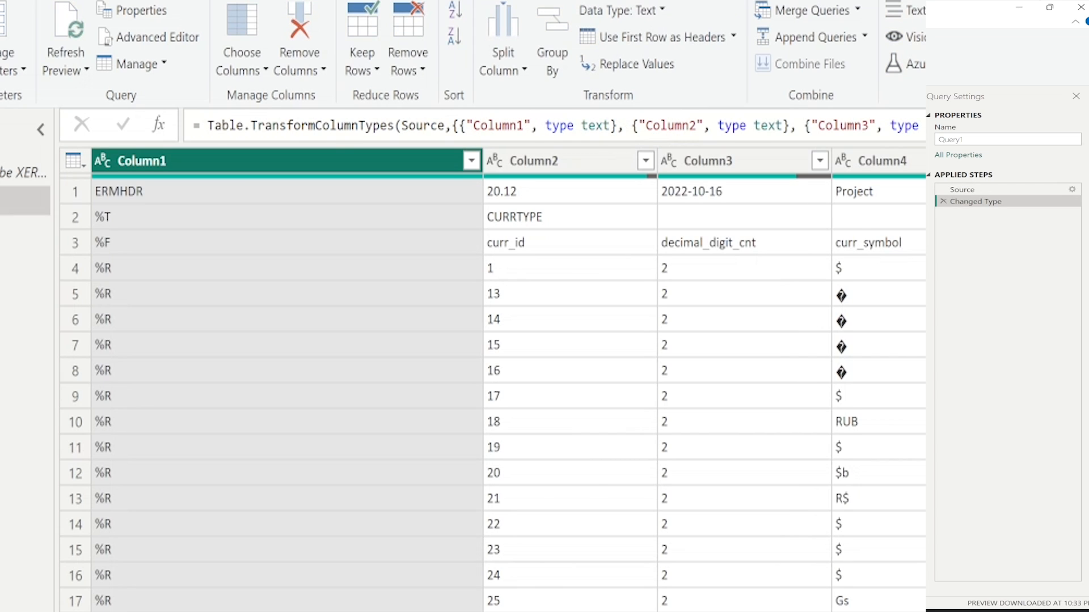
pyautogui.hscroll(3)
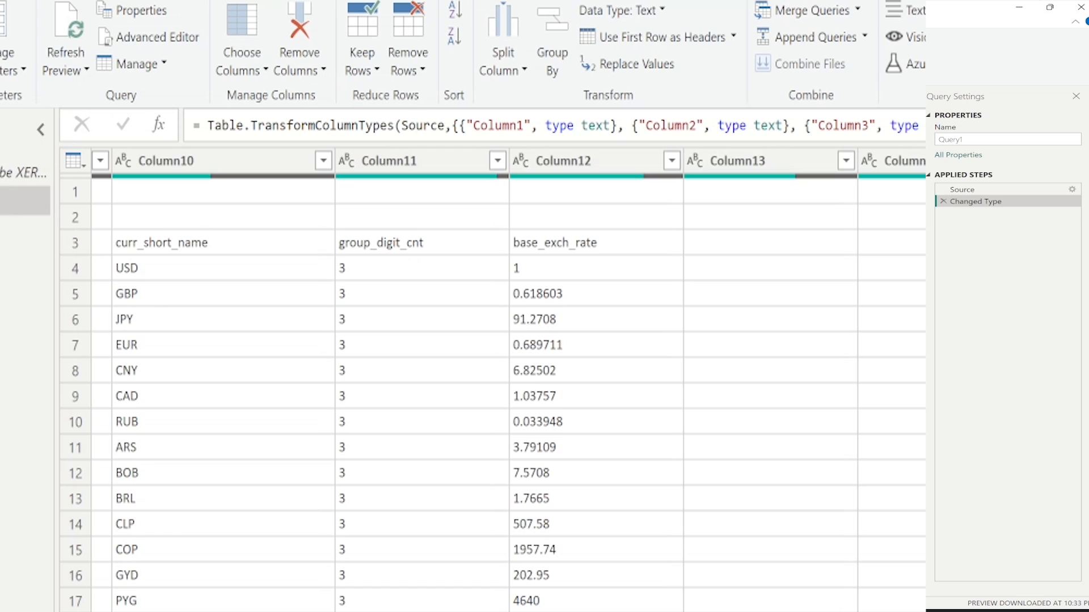
pyautogui.hscroll(3)
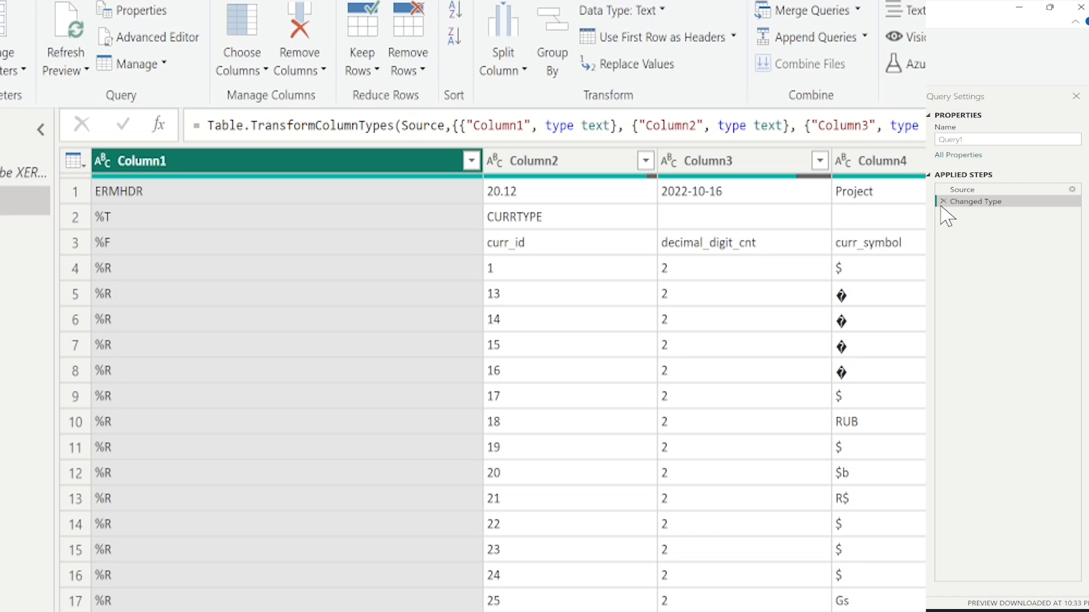
# Set the Source options to Column=80, Encoding=1252 so £, ¥ and € display correctly
pyautogui.click(963, 189)
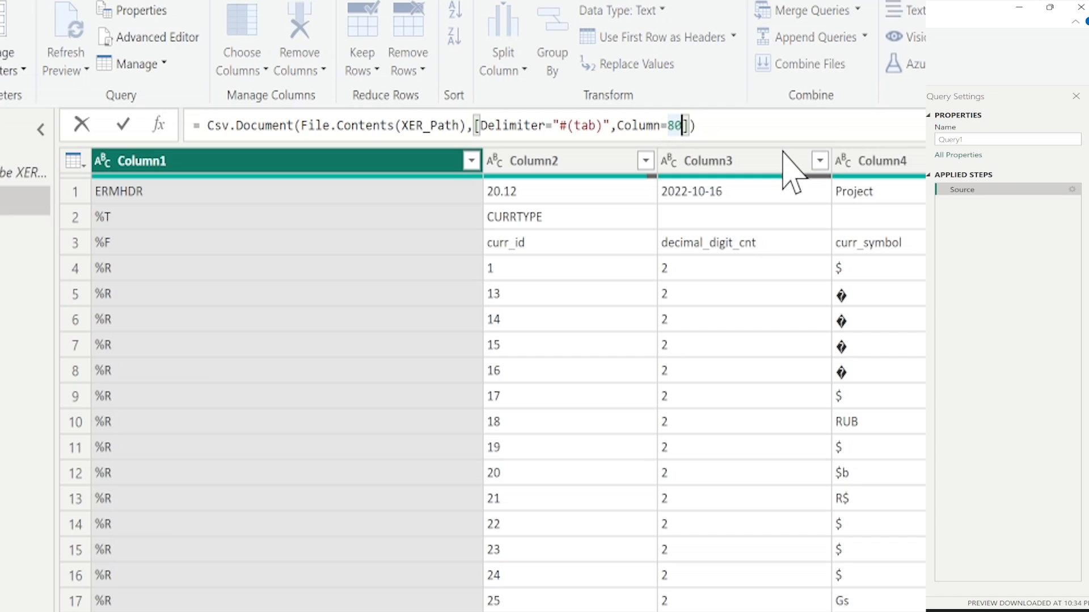
pyautogui.write(',Enco')
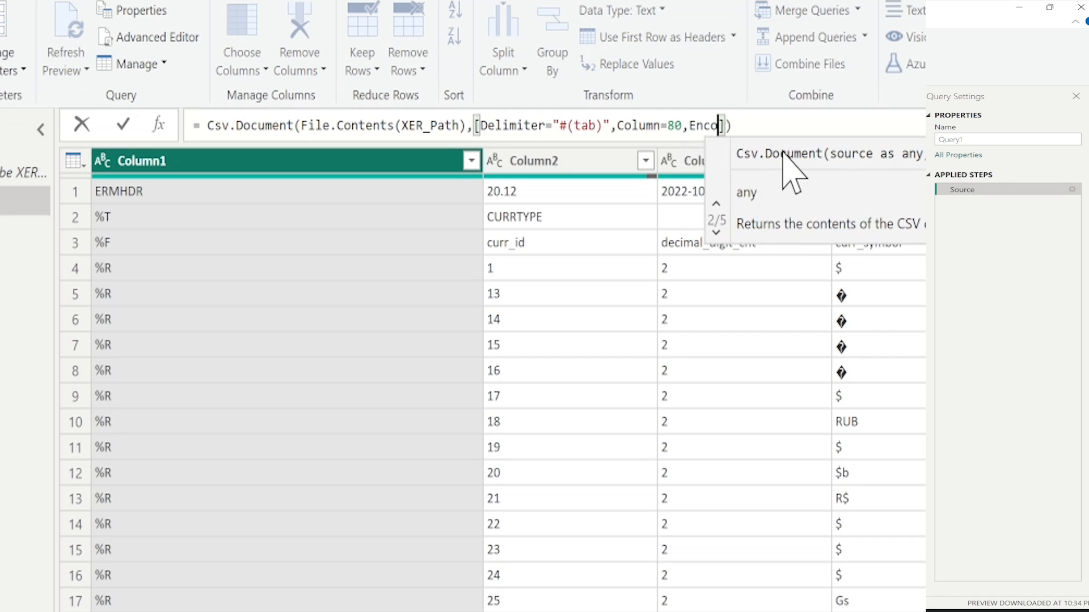
pyautogui.write('ding=1')
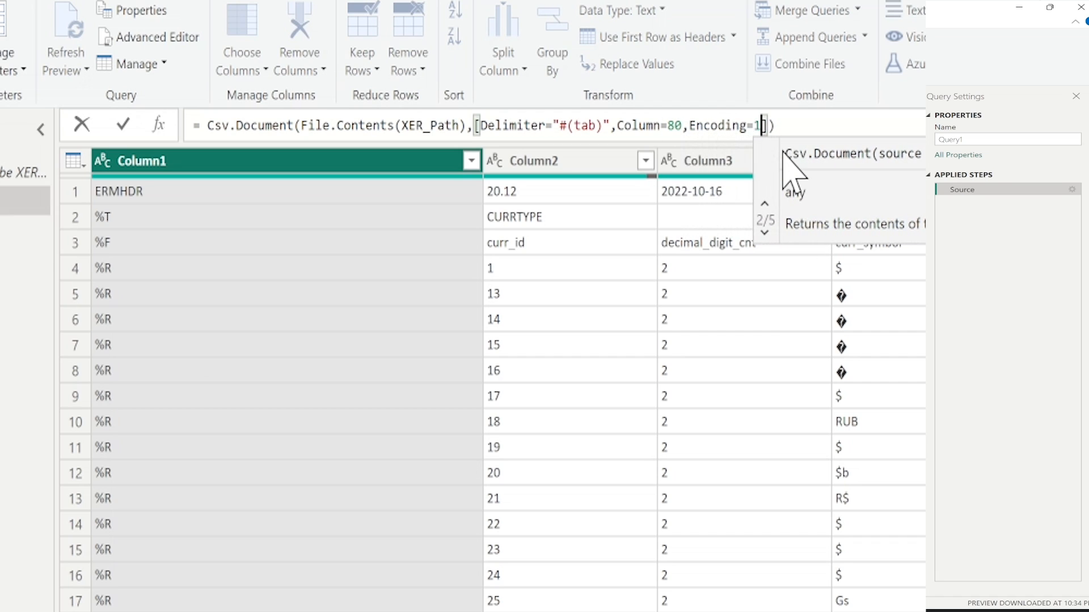
pyautogui.write('252')
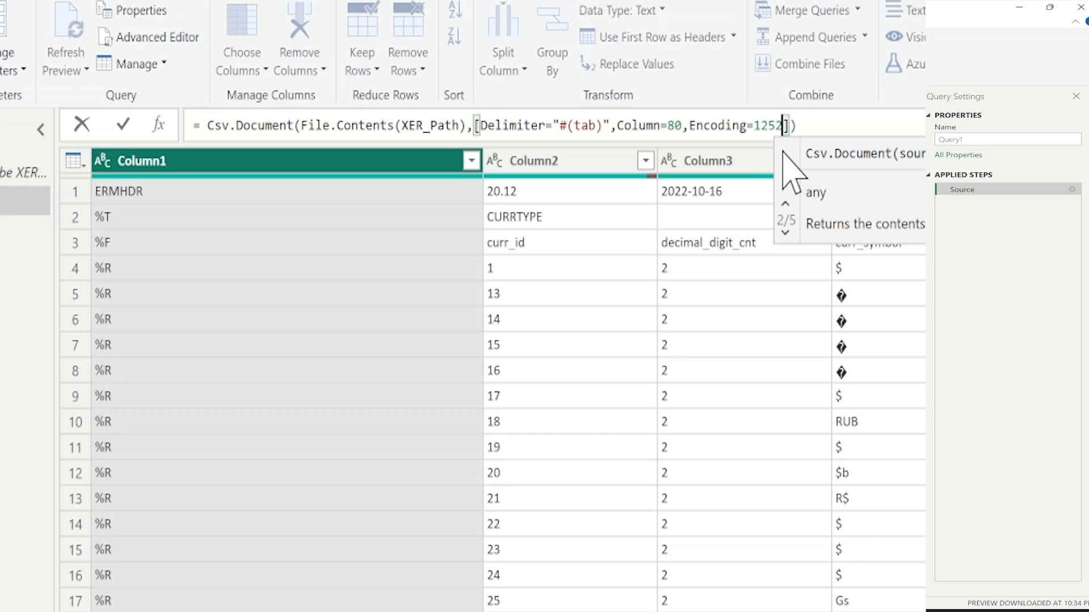
pyautogui.click(122, 124)
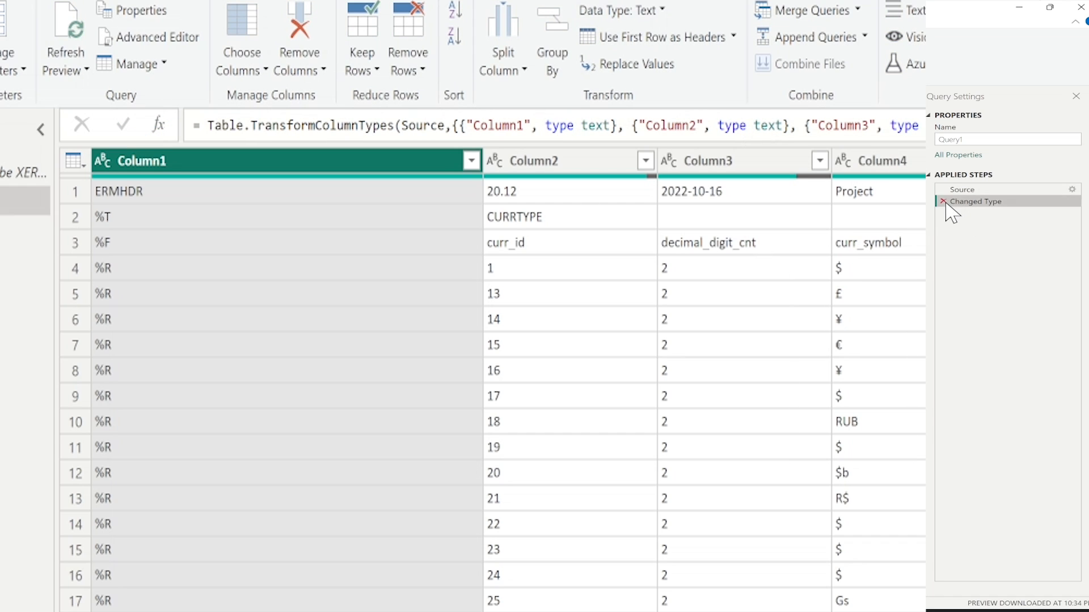
# Delete the re-added Changed Type step, leaving only the 80-column Source step
pyautogui.click(944, 201)
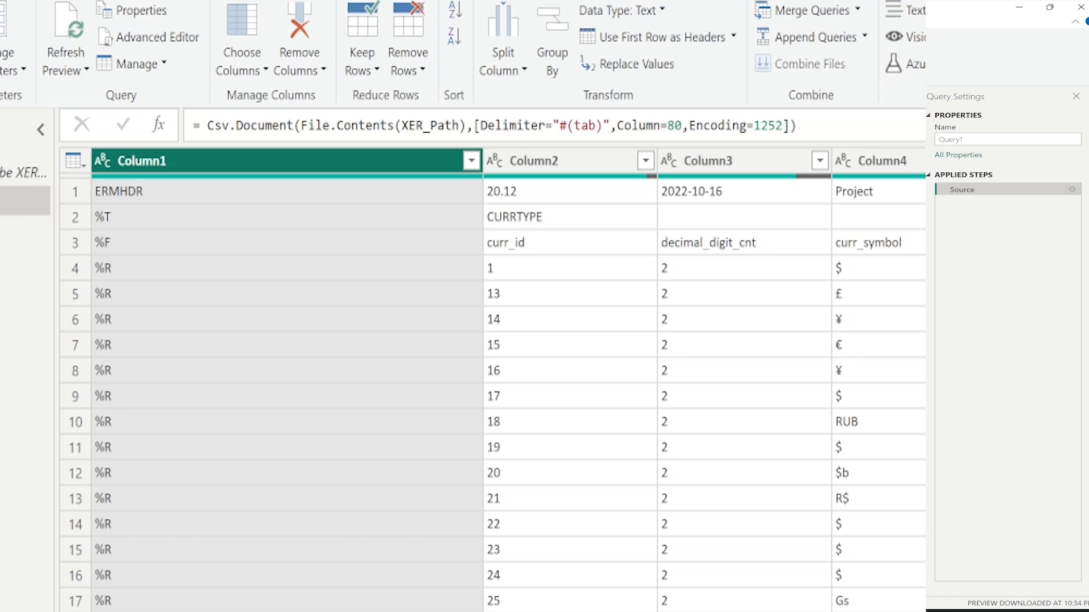
pyautogui.moveTo(173, 243)
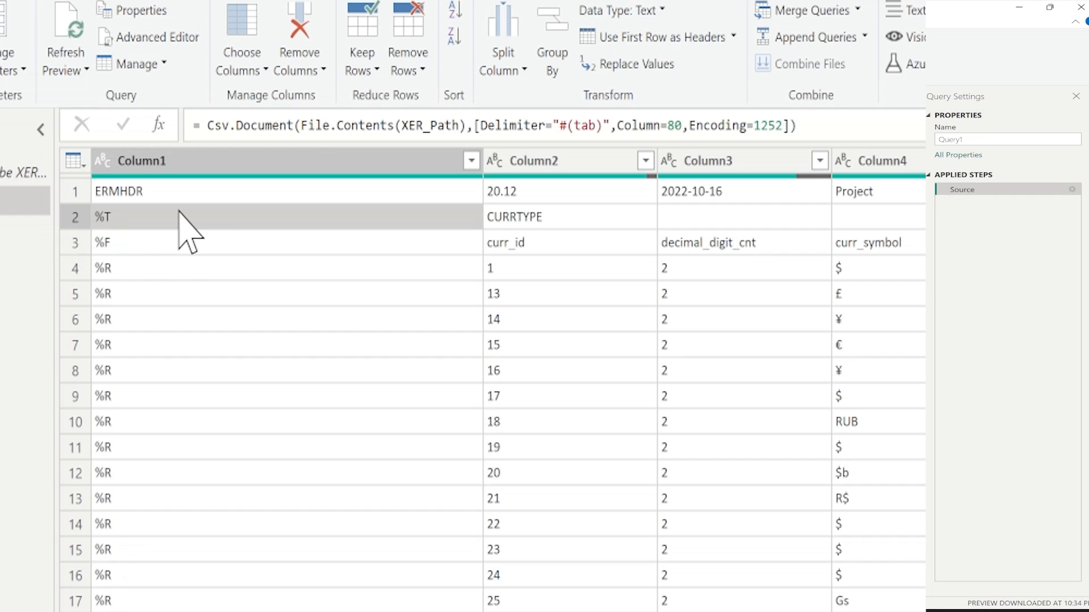
pyautogui.click(471, 161)
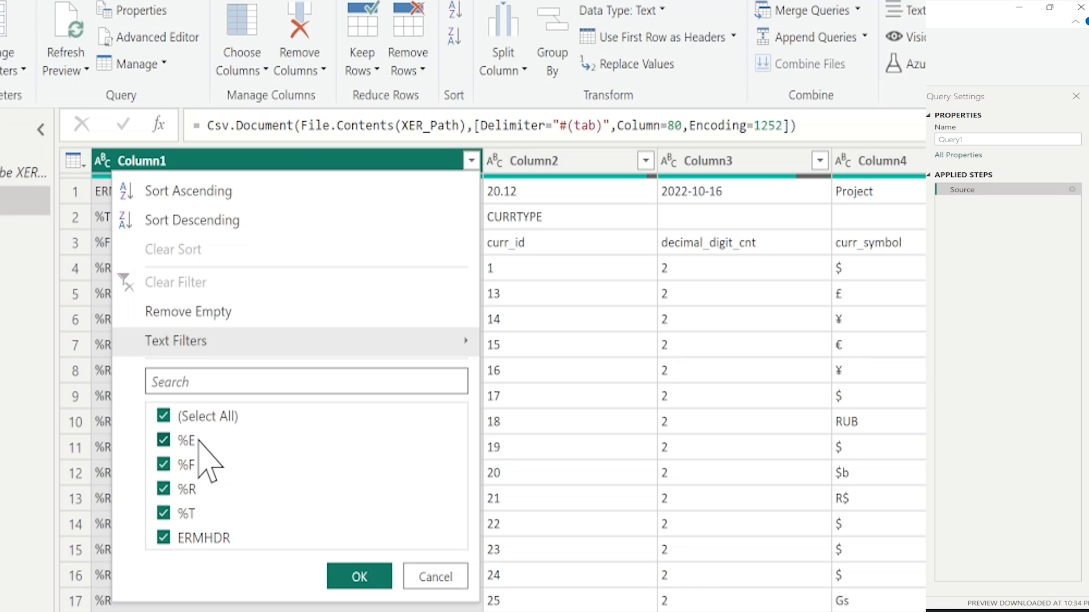
pyautogui.moveTo(208, 472)
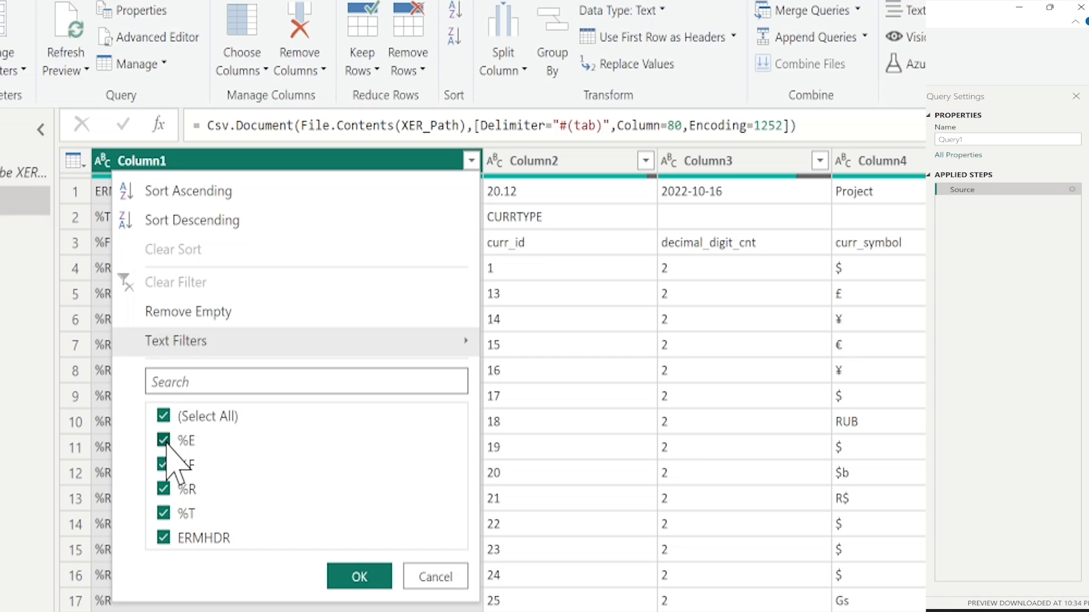
pyautogui.moveTo(166, 510)
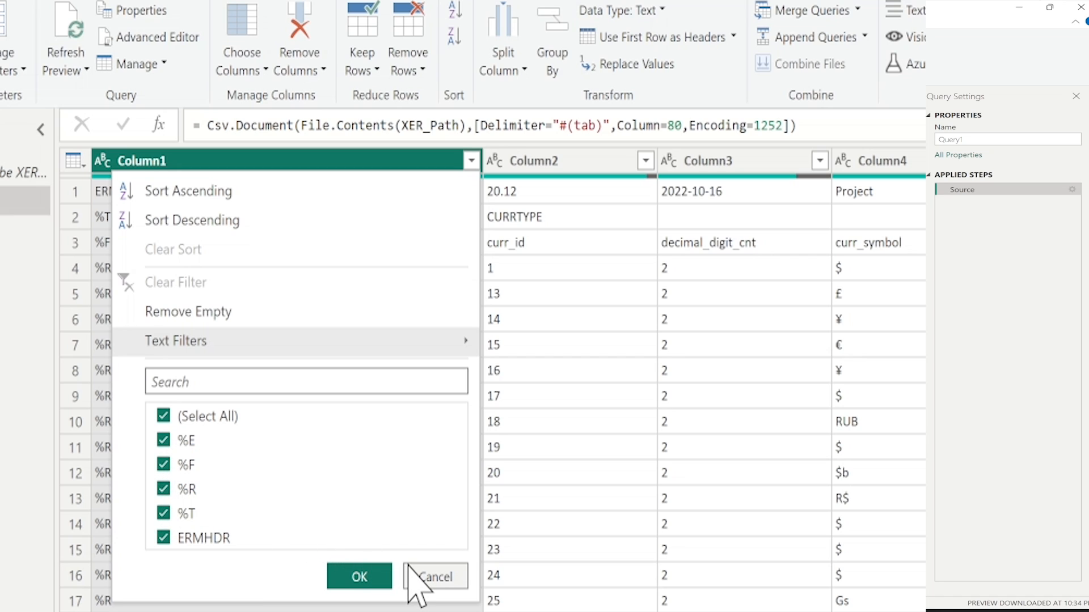
pyautogui.click(359, 576)
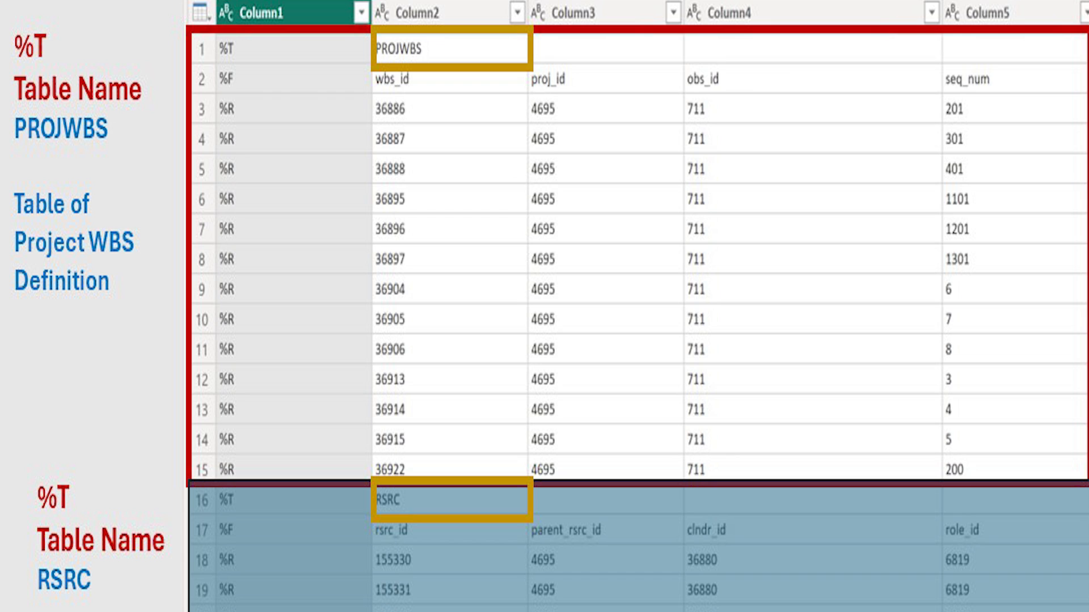
pyautogui.scroll(-3)
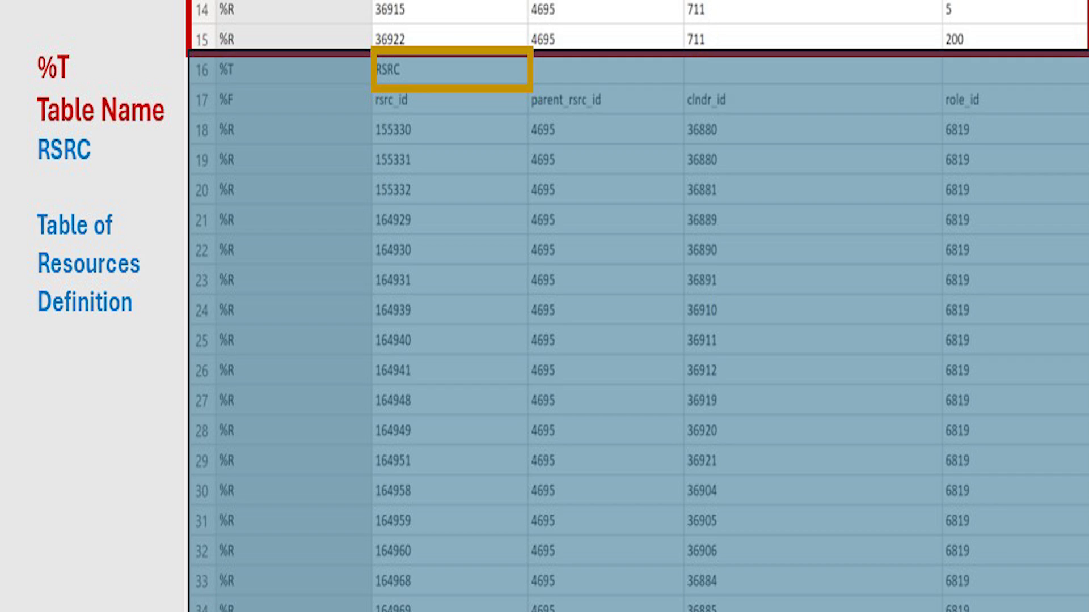
pyautogui.scroll(3)
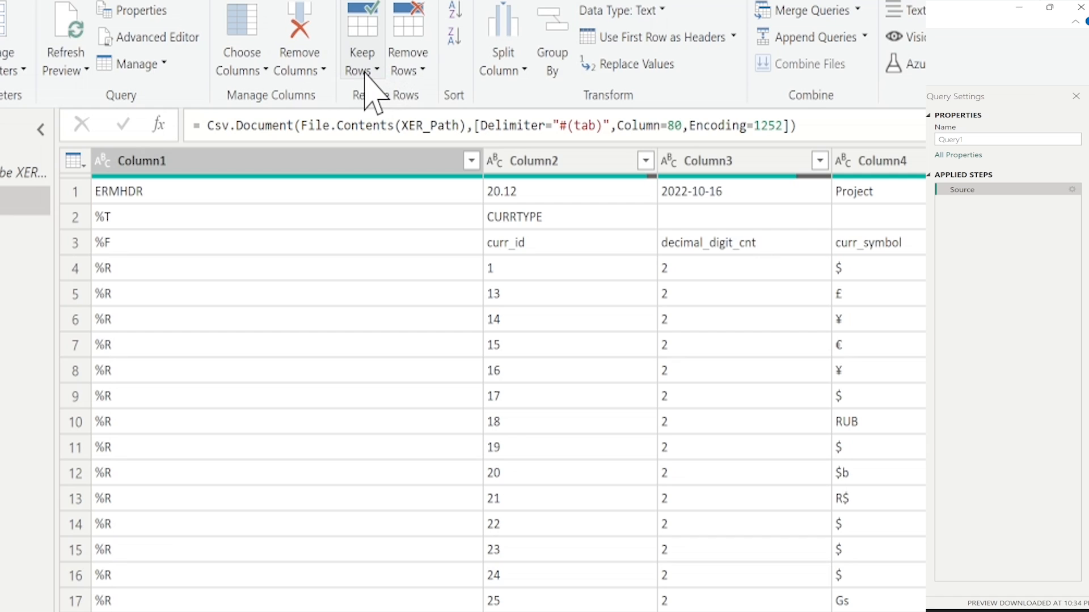
# Keep a range of rows from row 89 to isolate the TASK table block, giving Table.Range(Source,88,137)
pyautogui.click(361, 52)
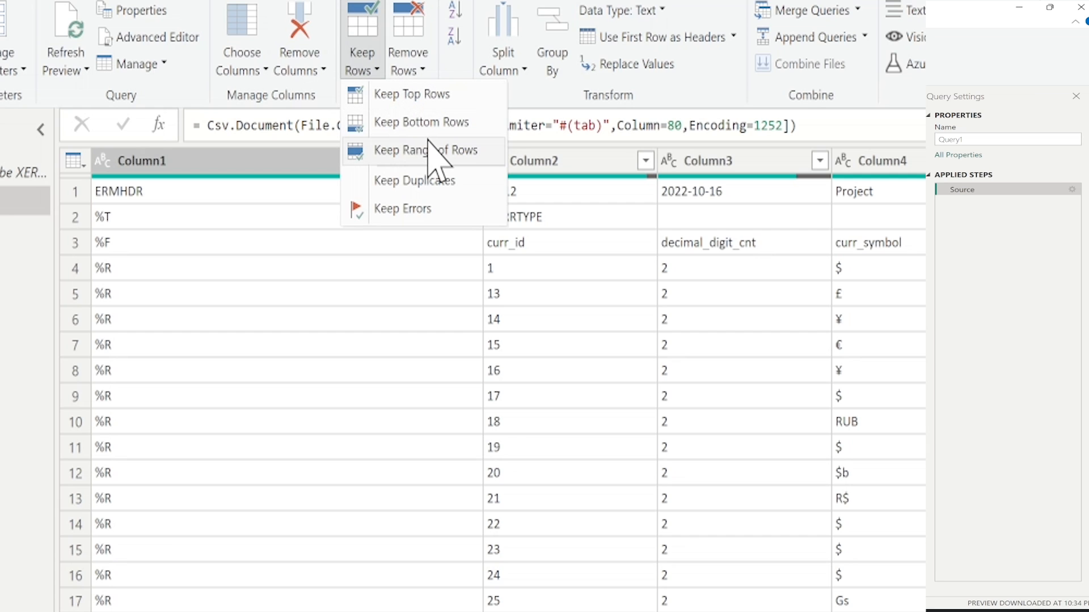
pyautogui.click(425, 150)
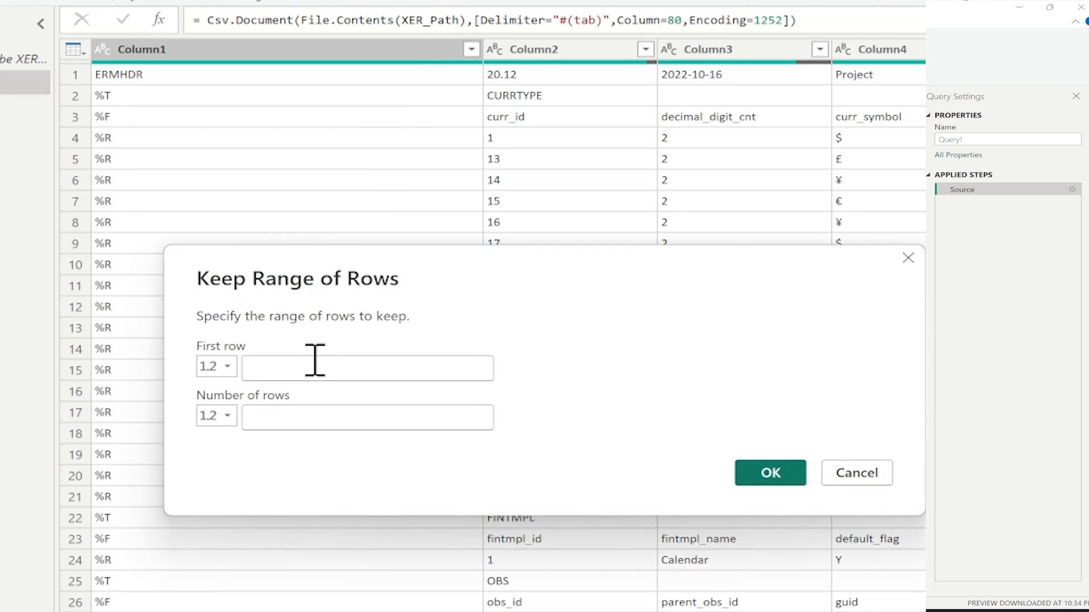
pyautogui.write('89')
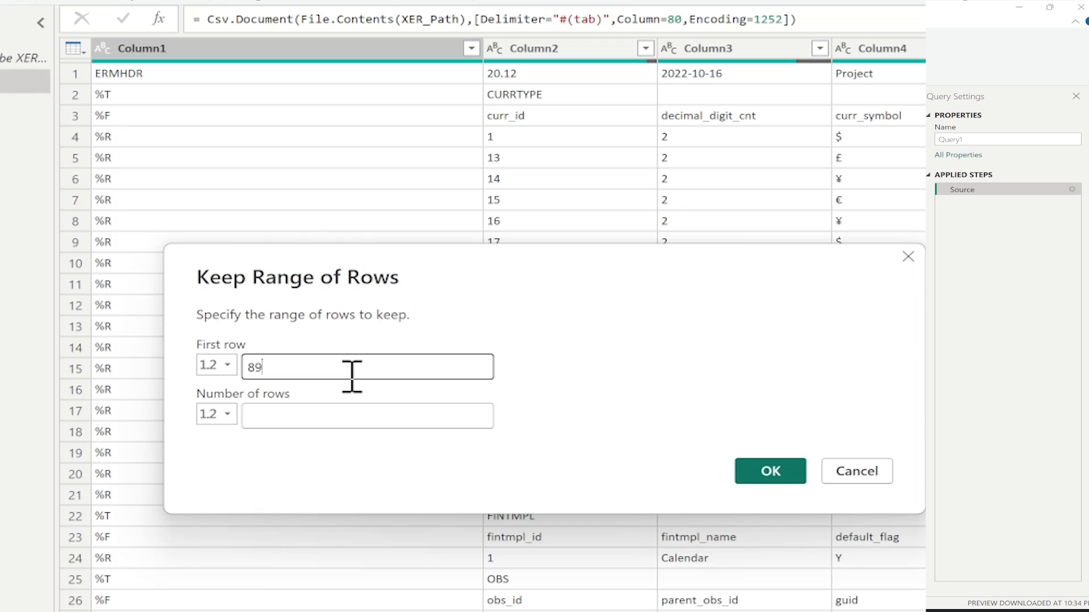
pyautogui.click(769, 471)
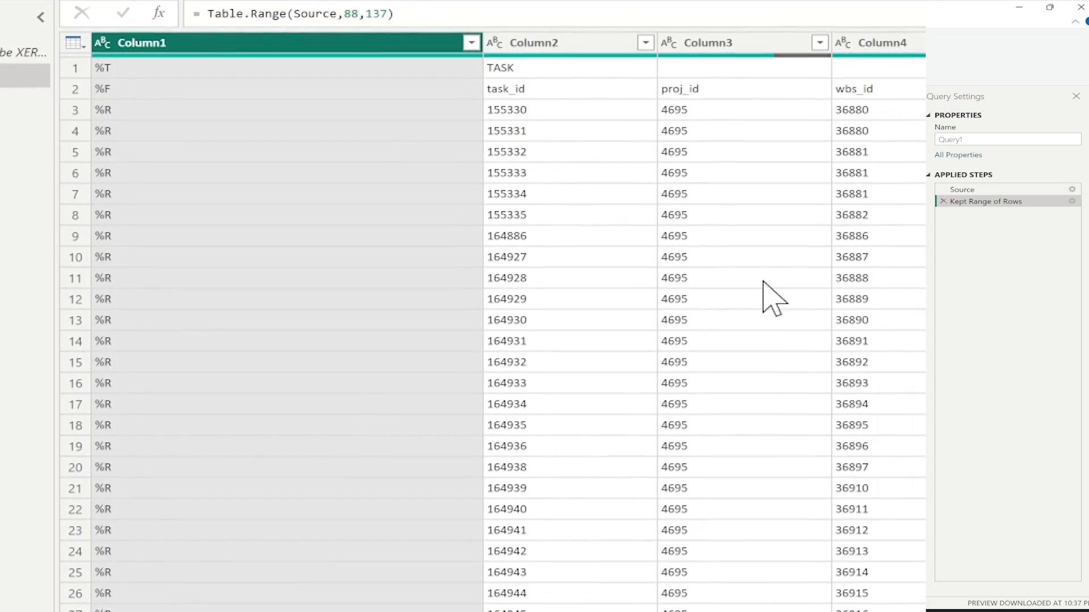
pyautogui.scroll(-3)
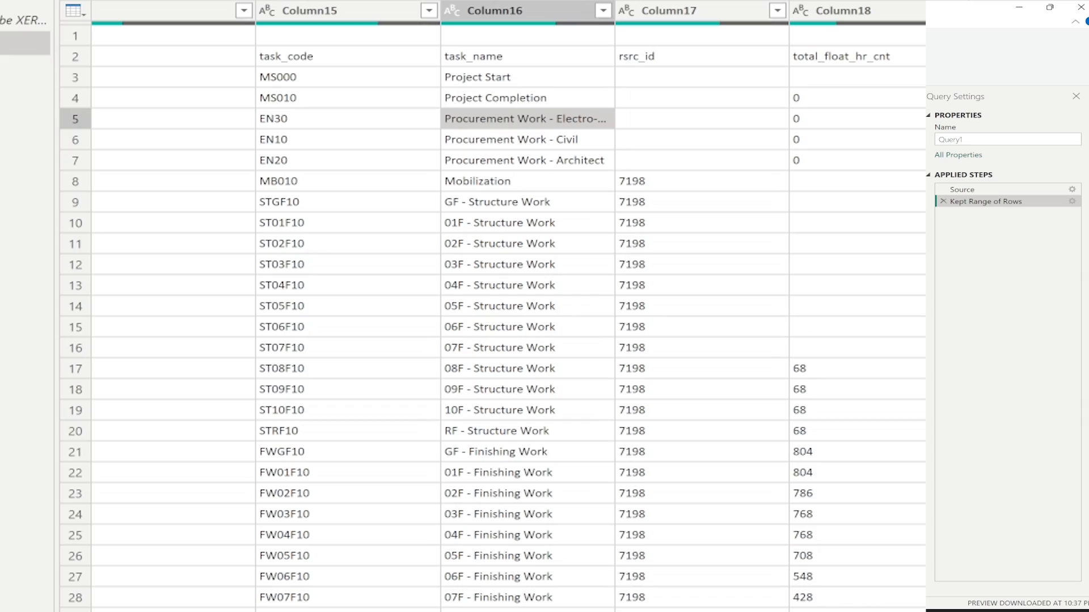
pyautogui.hscroll(3)
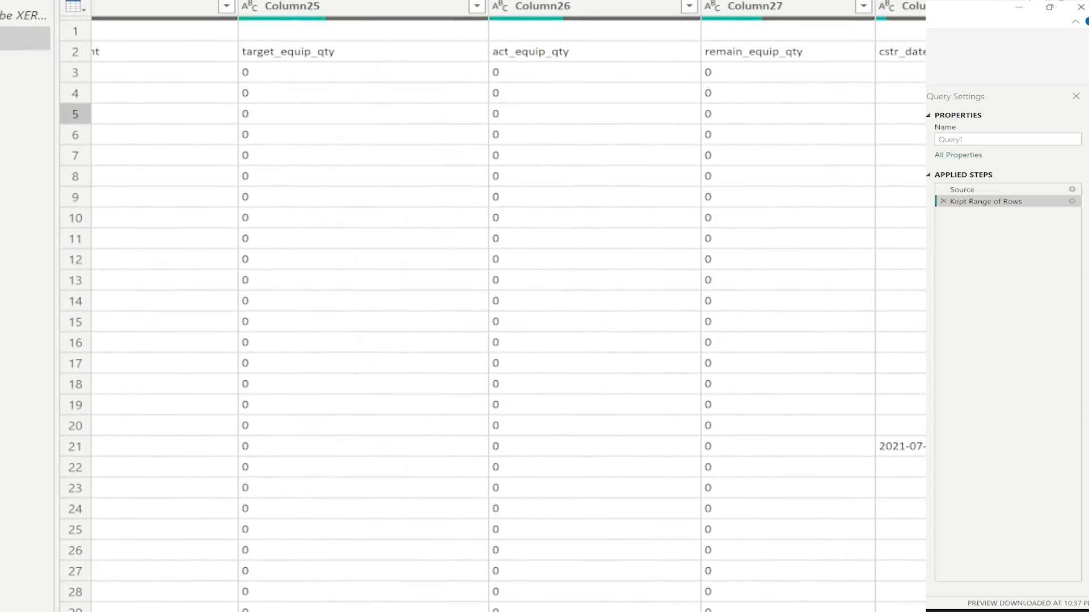
pyautogui.hscroll(3)
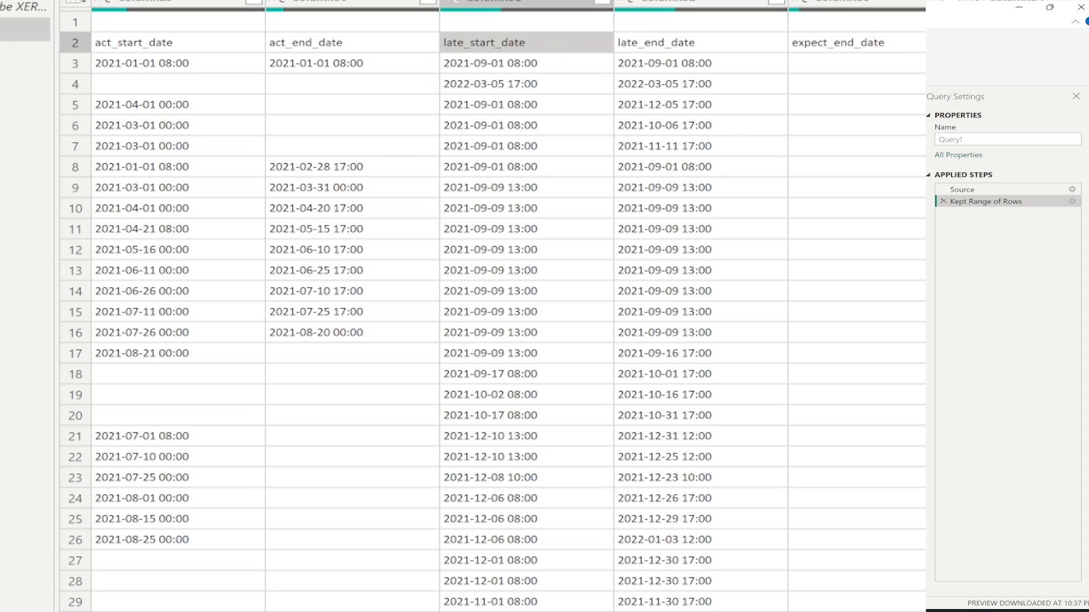
pyautogui.hscroll(3)
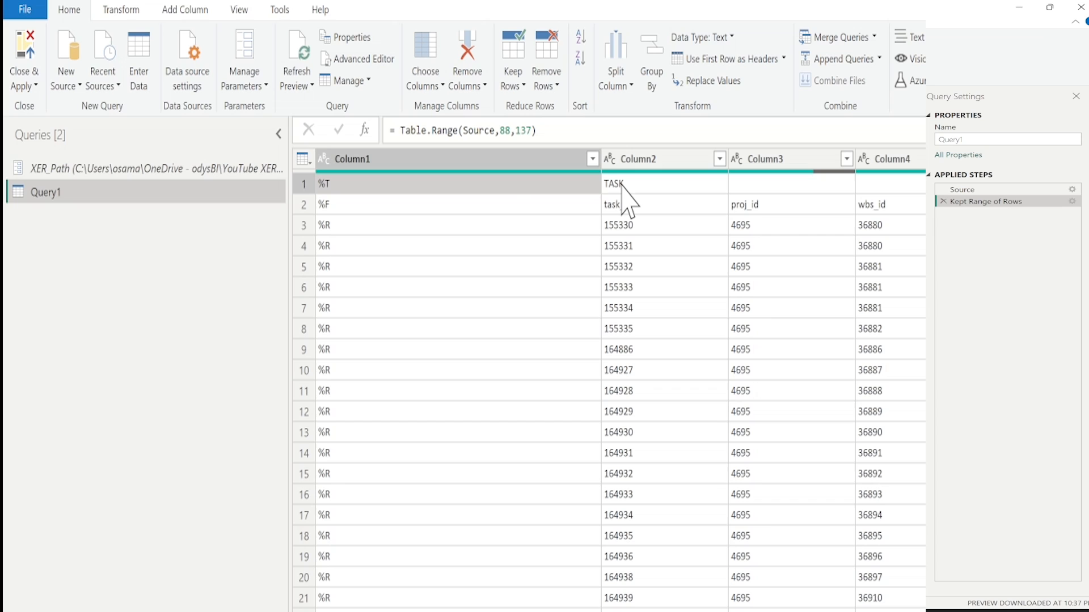
pyautogui.moveTo(358, 194)
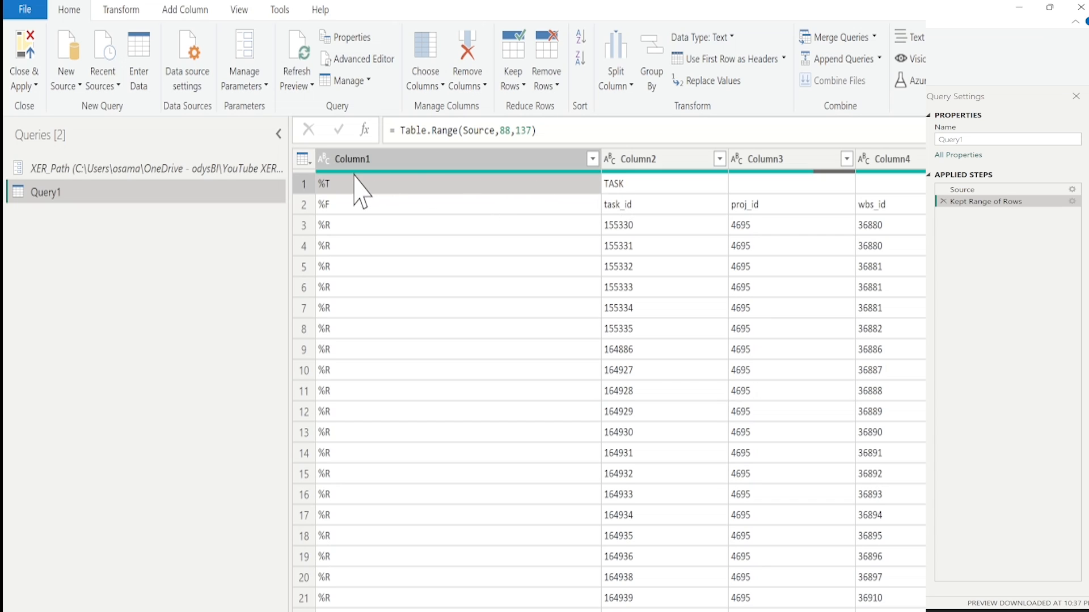
# Remove the top 1 TASK marker row so field names like task_id become headers, then return to Source
pyautogui.click(303, 183)
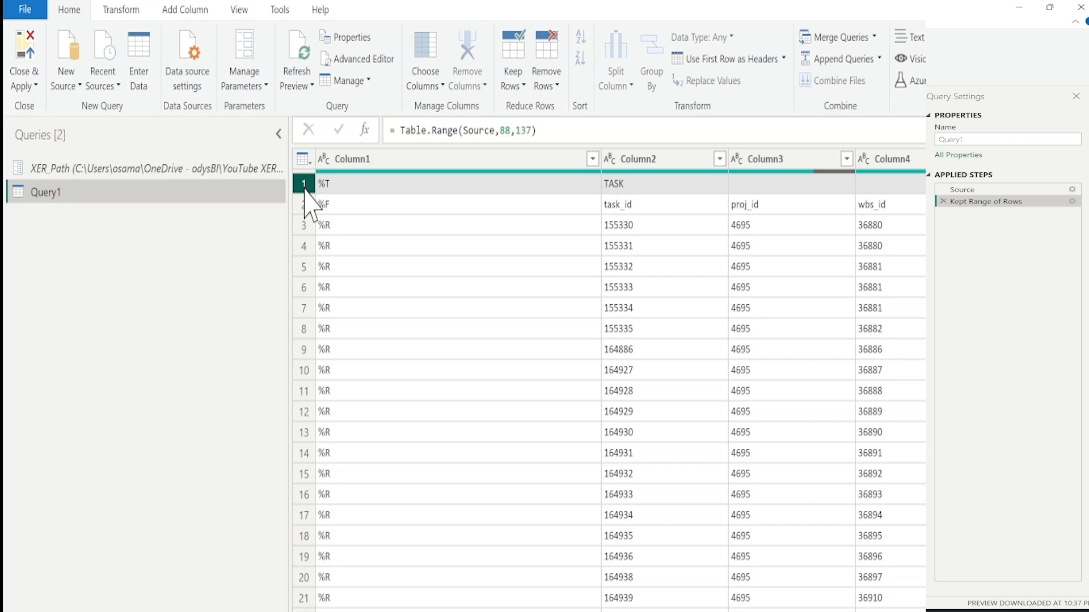
pyautogui.click(546, 59)
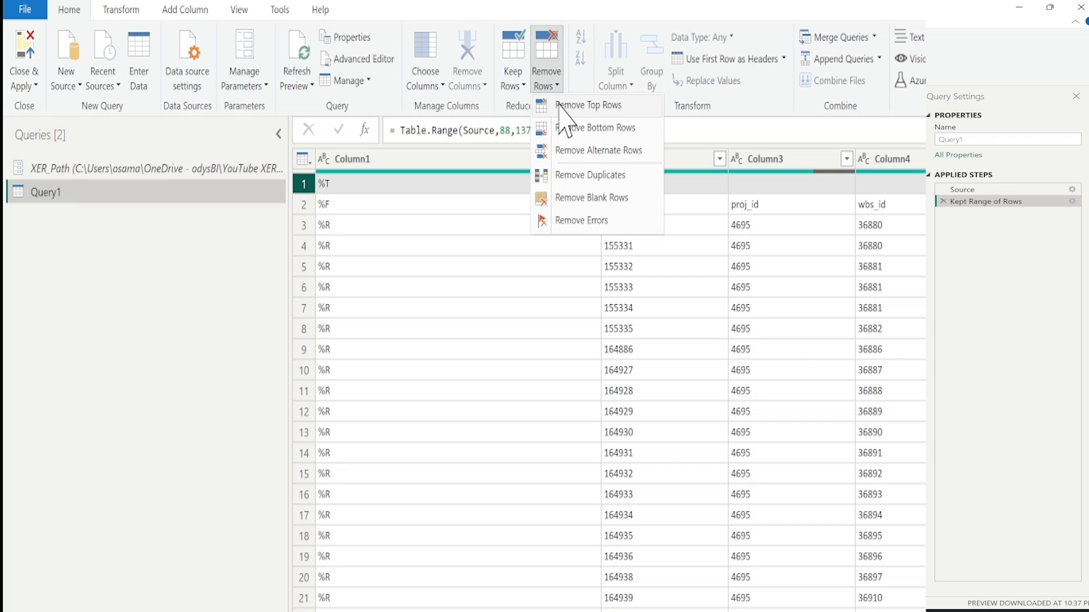
pyautogui.click(587, 105)
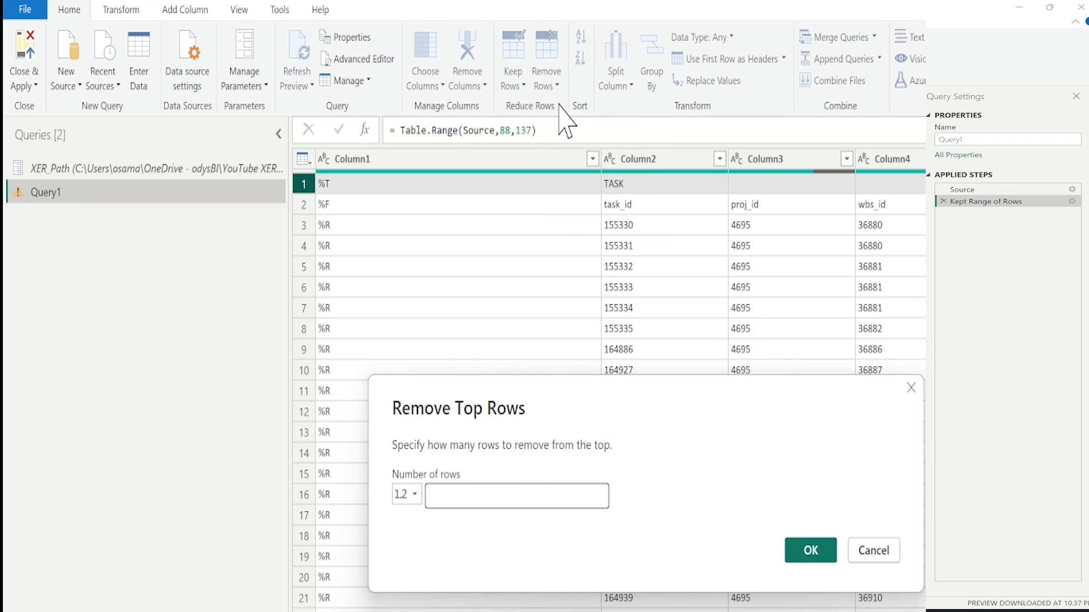
pyautogui.click(872, 550)
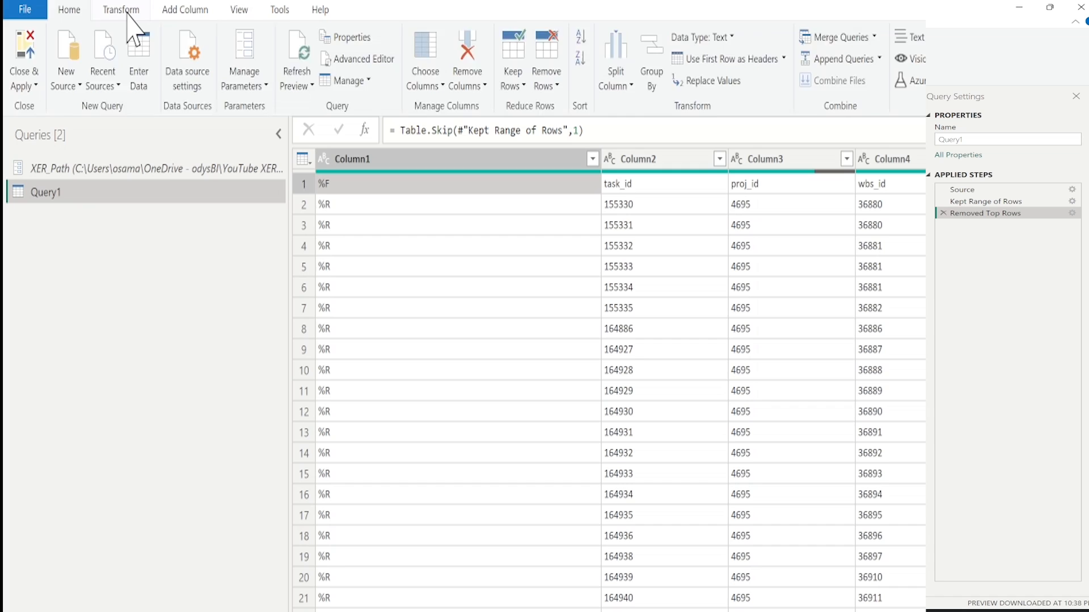
pyautogui.click(61, 52)
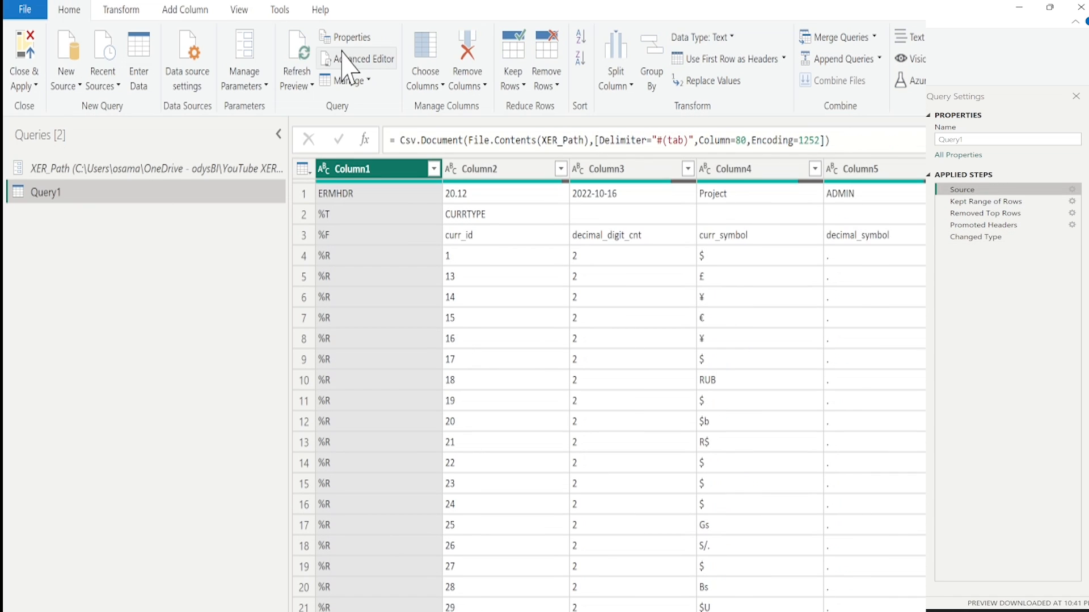
pyautogui.moveTo(143, 211)
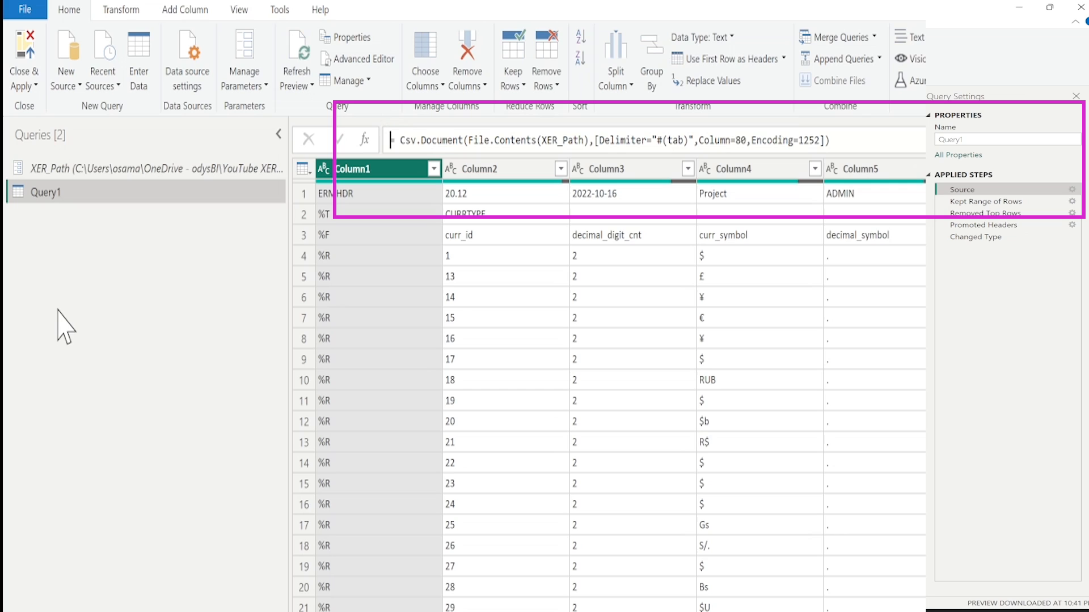
# Add a new blank query, Query2, whose Source reads the XER file from XER_Path
pyautogui.rightClick(63, 323)
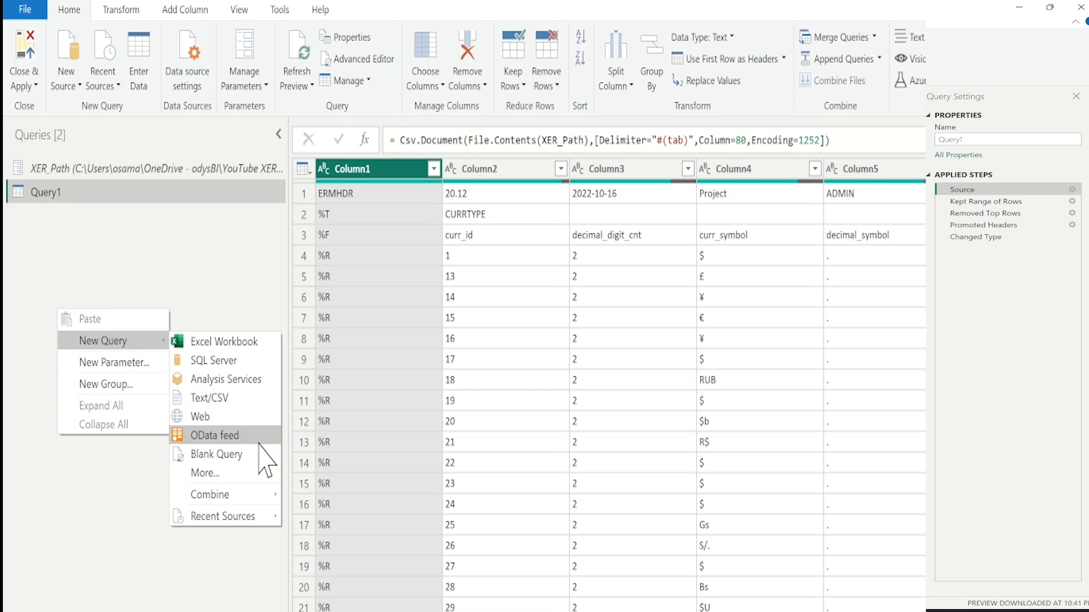
pyautogui.click(216, 455)
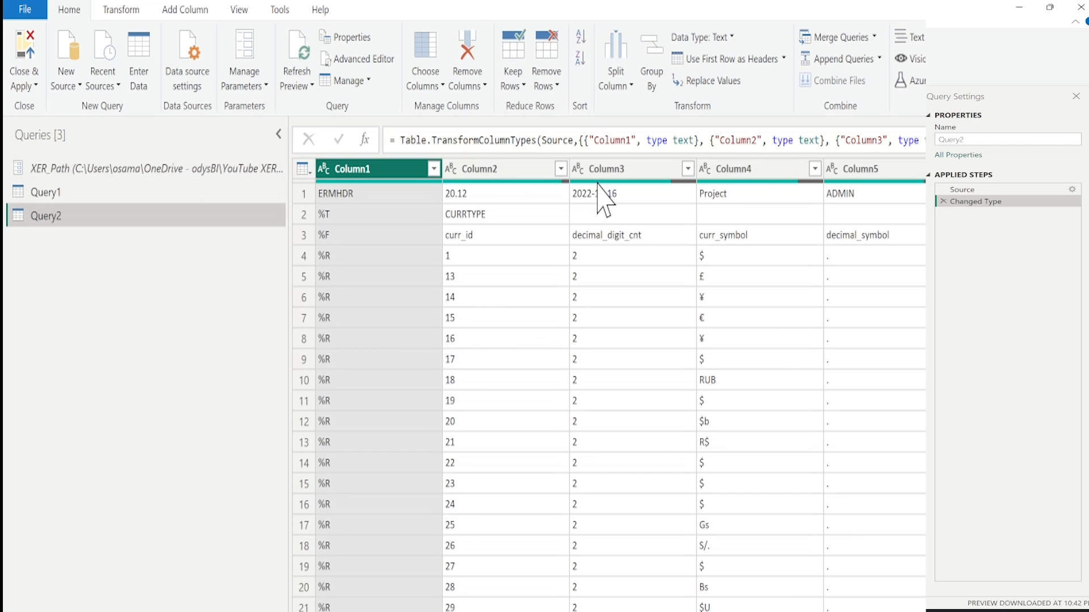
pyautogui.moveTo(482, 271)
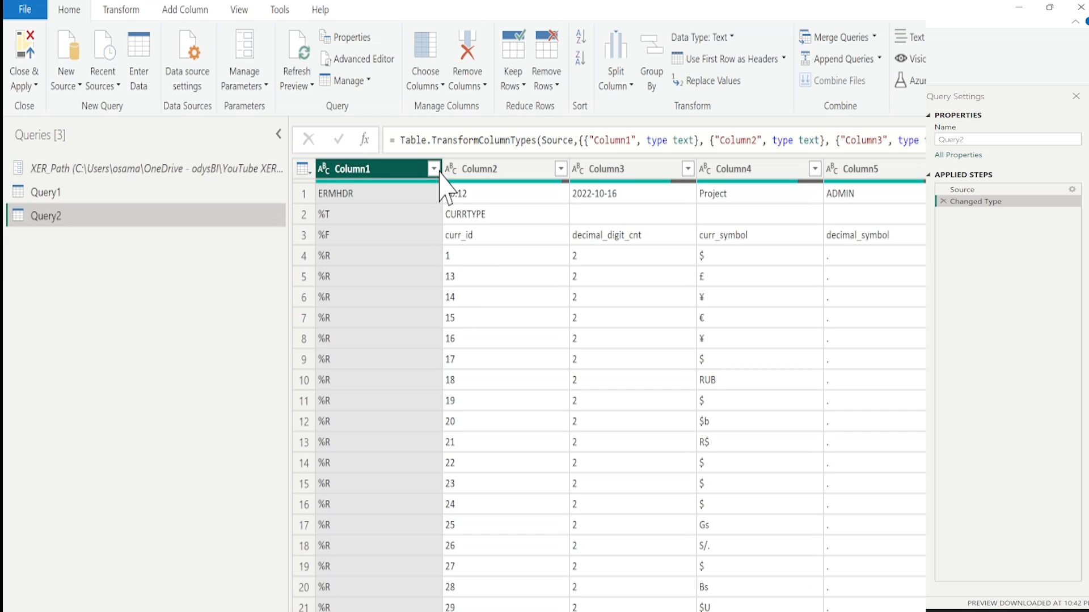
# Filter Column1 to keep only the %F, %R and %T rows, dropping %E and ERMHDR
pyautogui.click(433, 169)
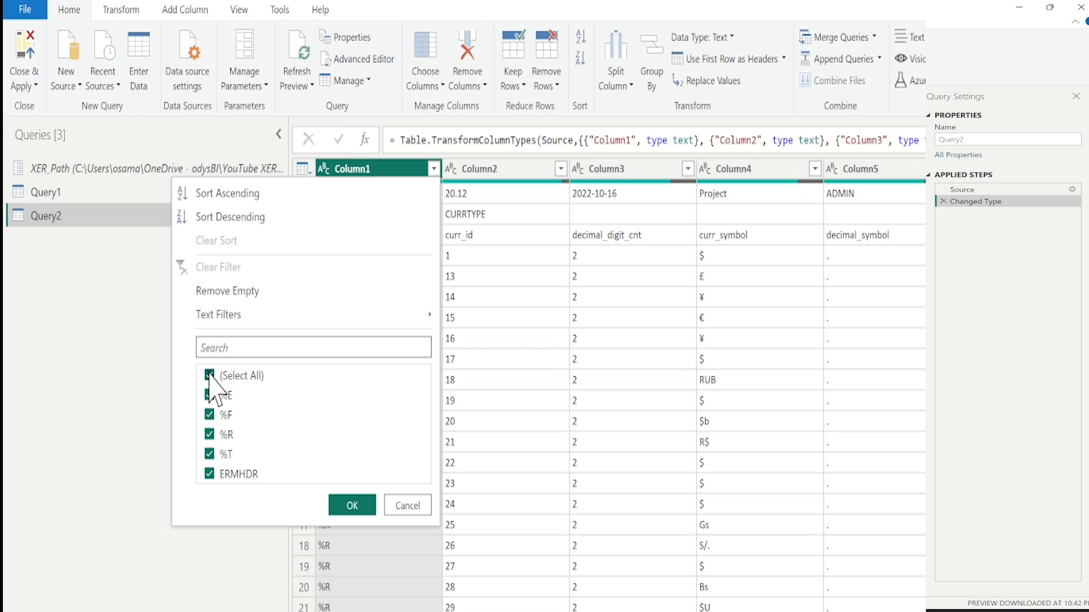
pyautogui.click(209, 376)
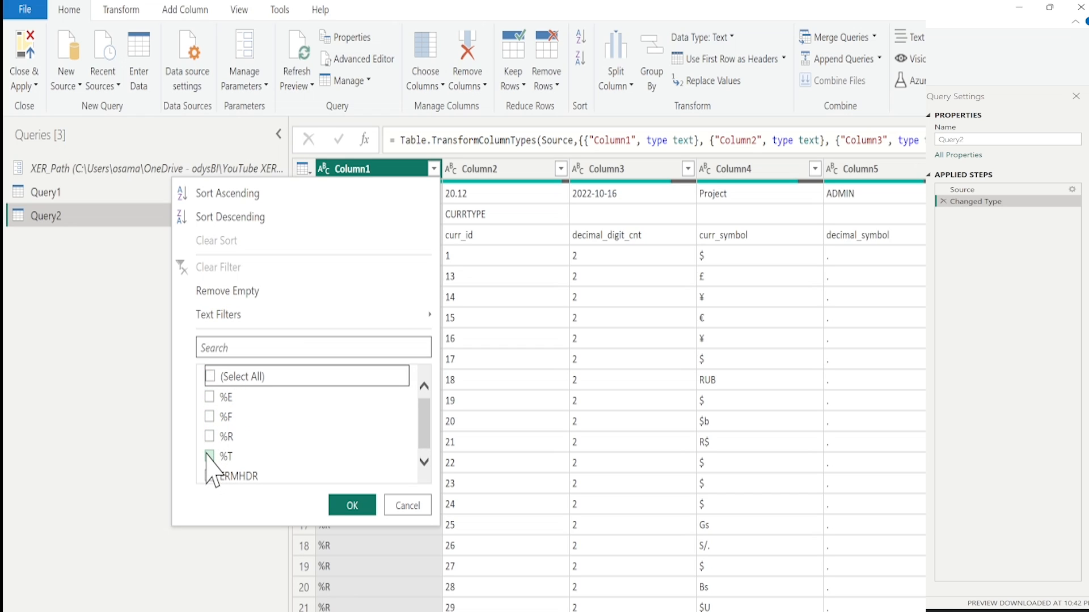
pyautogui.click(210, 456)
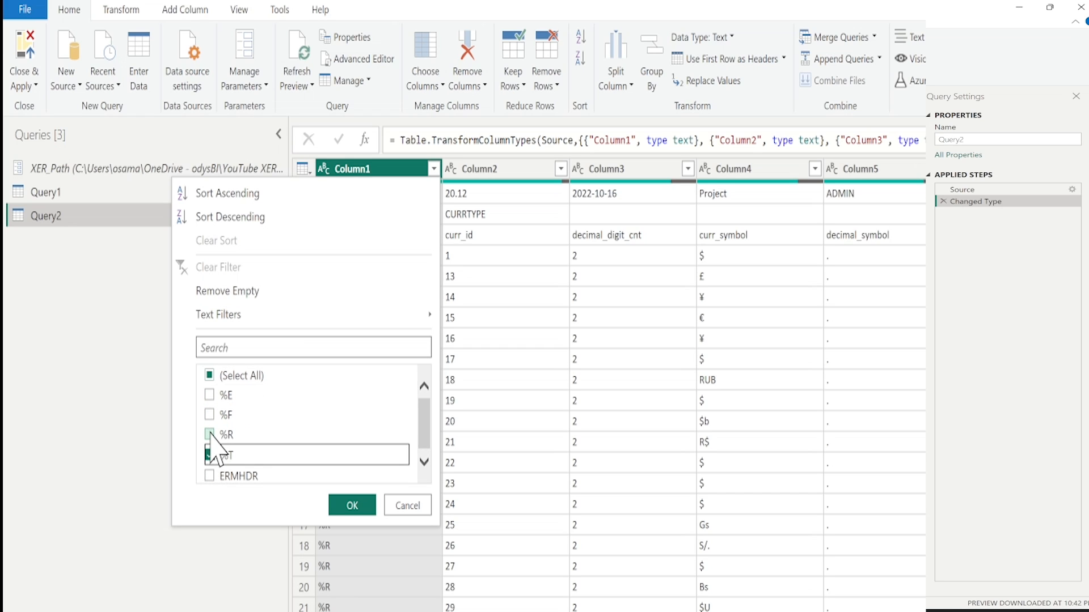
pyautogui.click(209, 415)
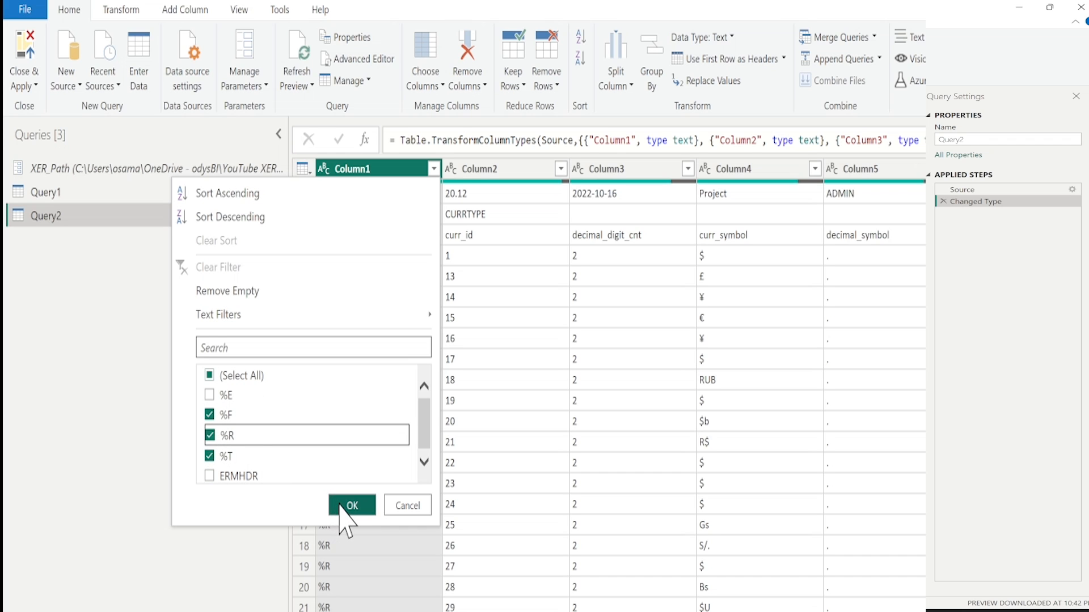
pyautogui.click(351, 505)
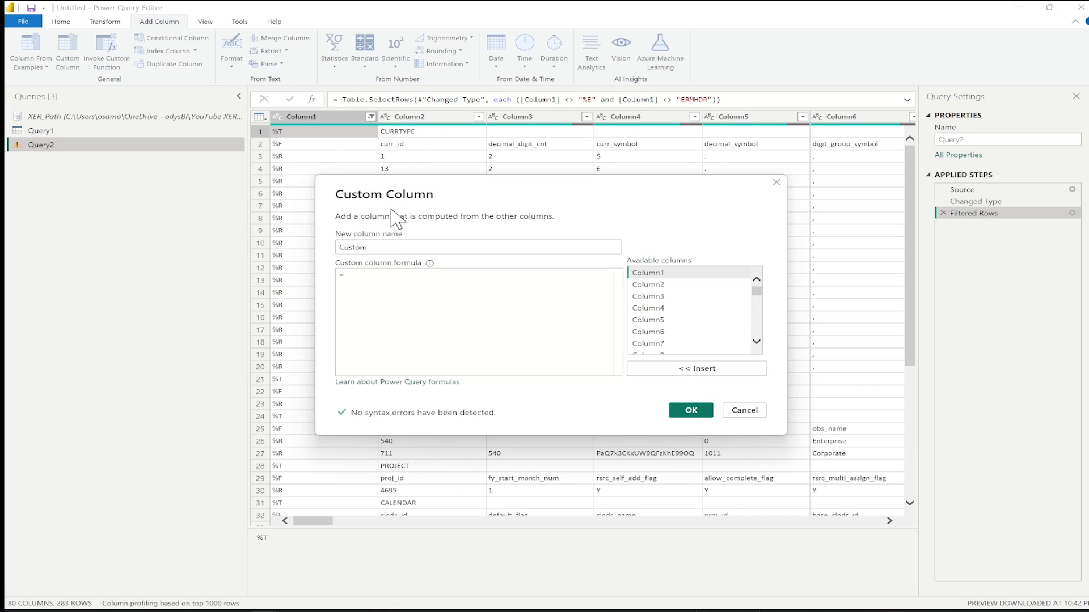
# Add custom column Table Name = if [Column1] = "%T" then [Column2] else null
pyautogui.write('Table Name')
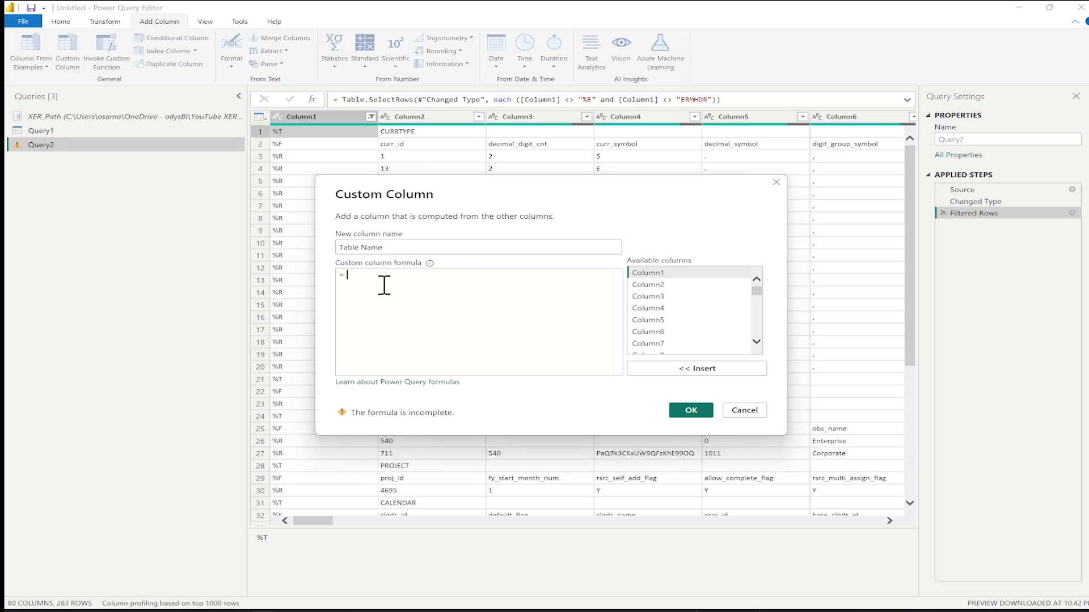
pyautogui.write('if [Column1] =')
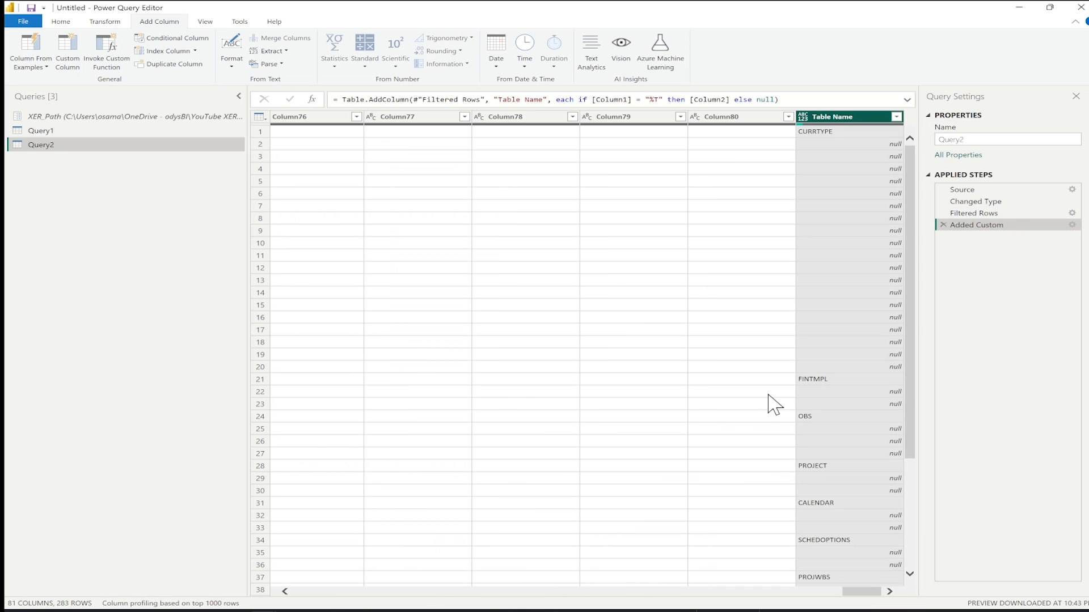
# Move Table Name to the beginning and fill its values down
pyautogui.rightClick(833, 117)
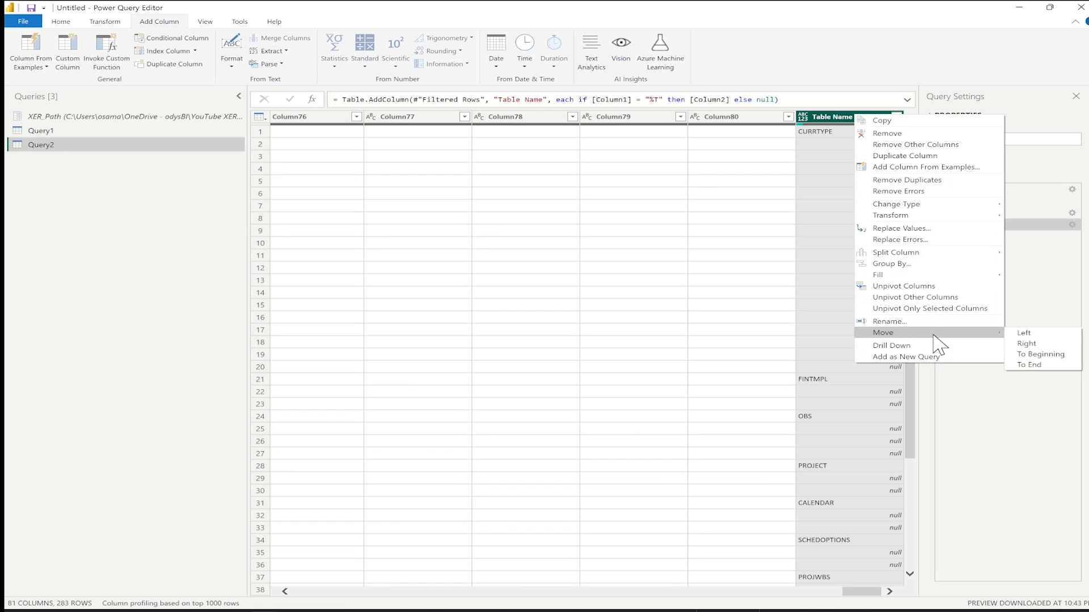
pyautogui.click(1040, 354)
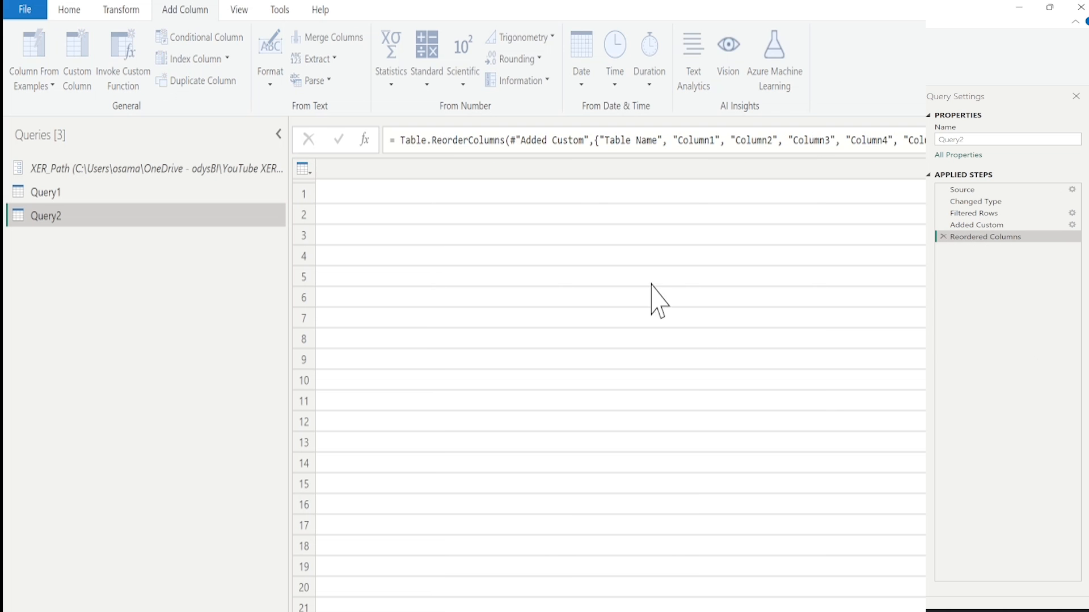
pyautogui.rightClick(358, 168)
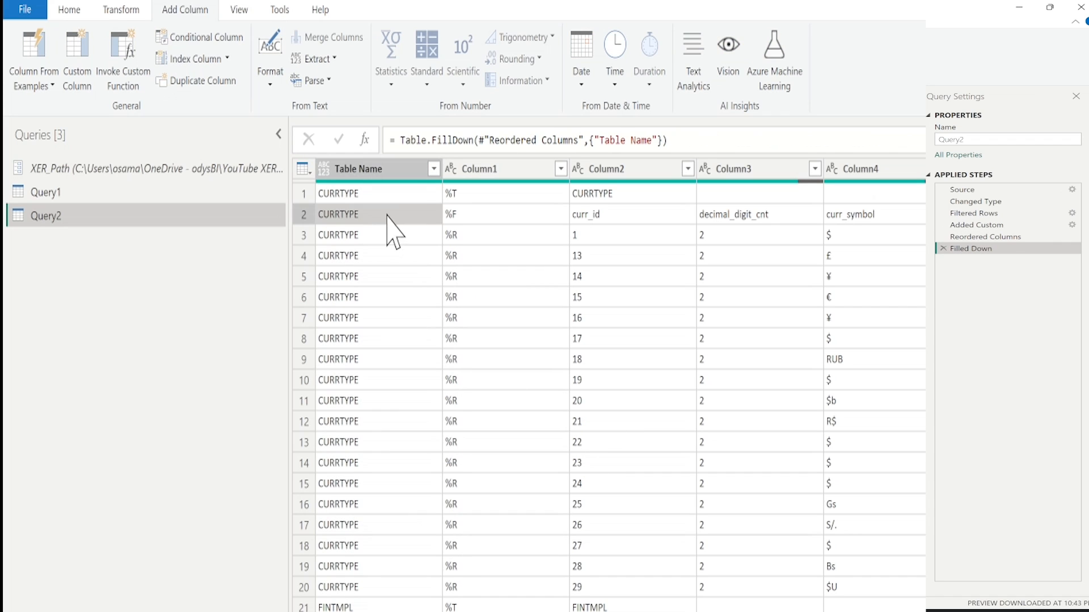
# Filter out the %T rows from Column1 and remove Column1
pyautogui.click(561, 169)
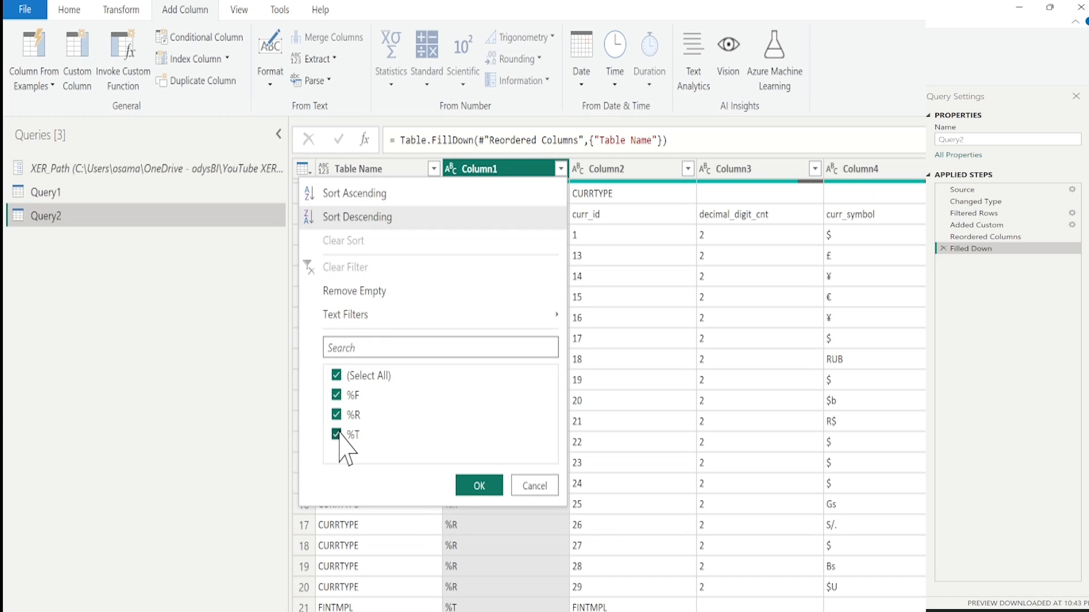
pyautogui.click(335, 435)
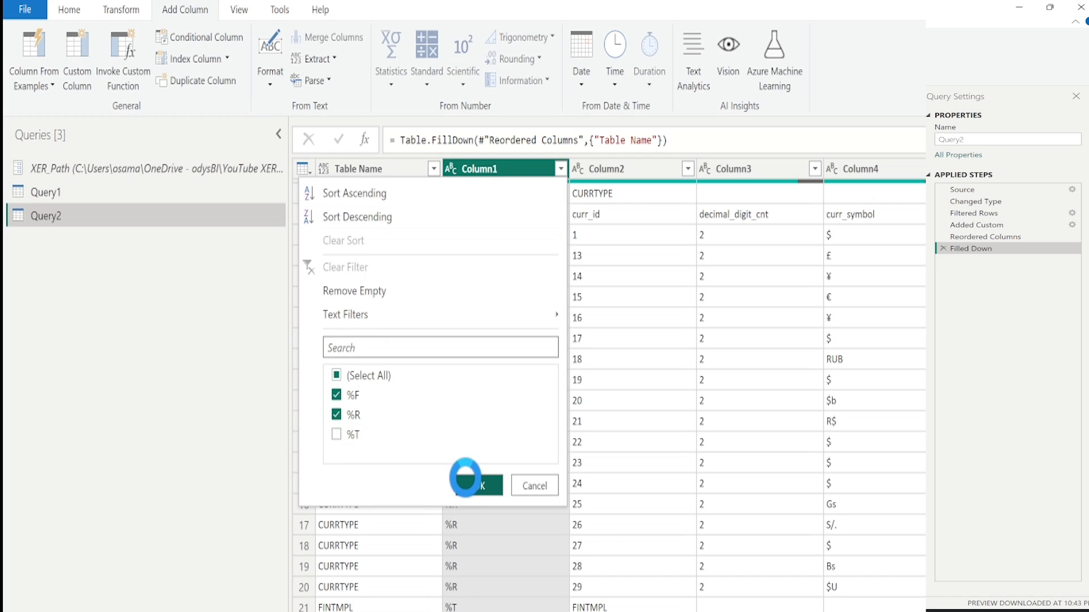
pyautogui.click(477, 485)
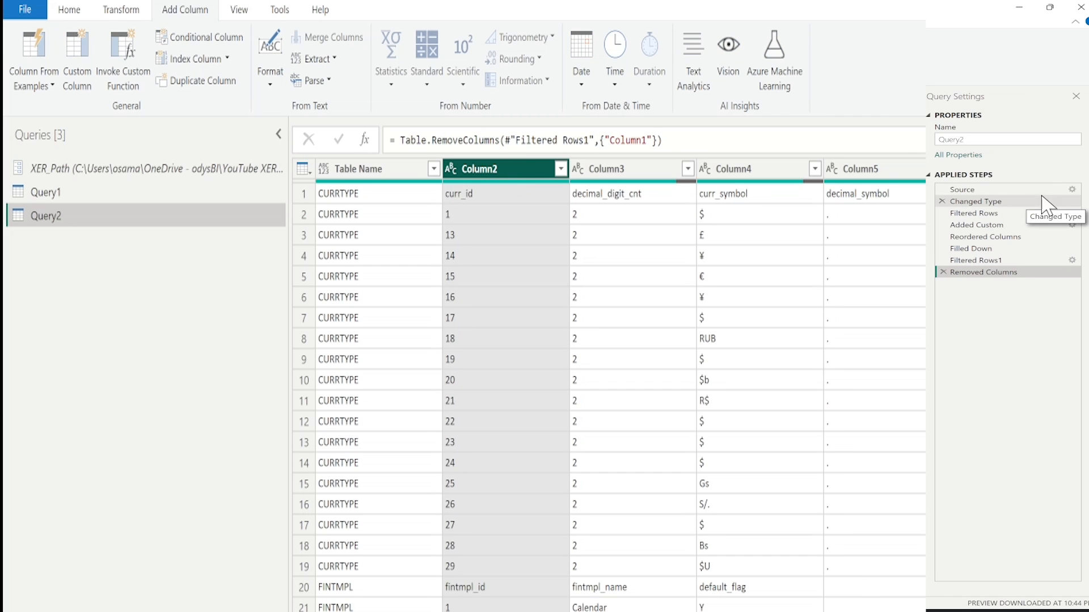
# Rename Query2 to XER and delete Query1
pyautogui.write('XER')
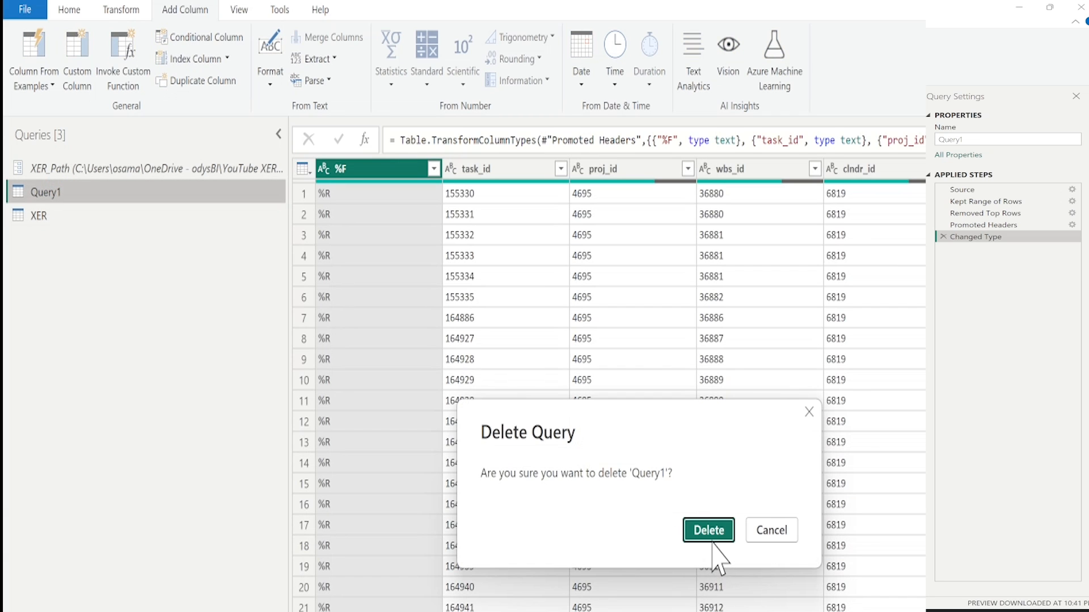
pyautogui.click(708, 531)
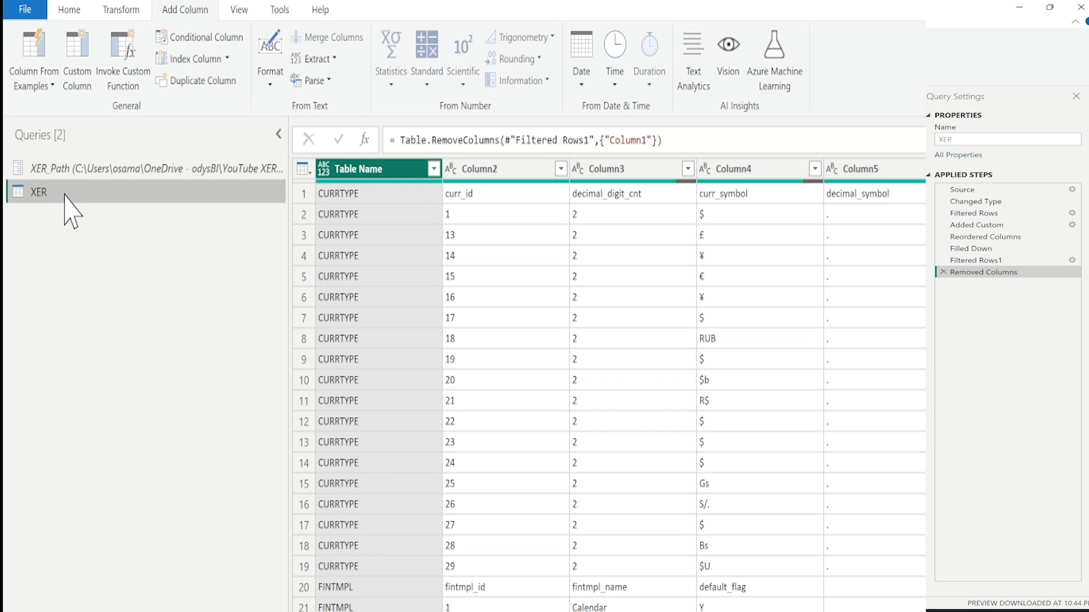
# Select the XER query before switching to the Oracle P6 XER Data Map Guide
pyautogui.click(430, 169)
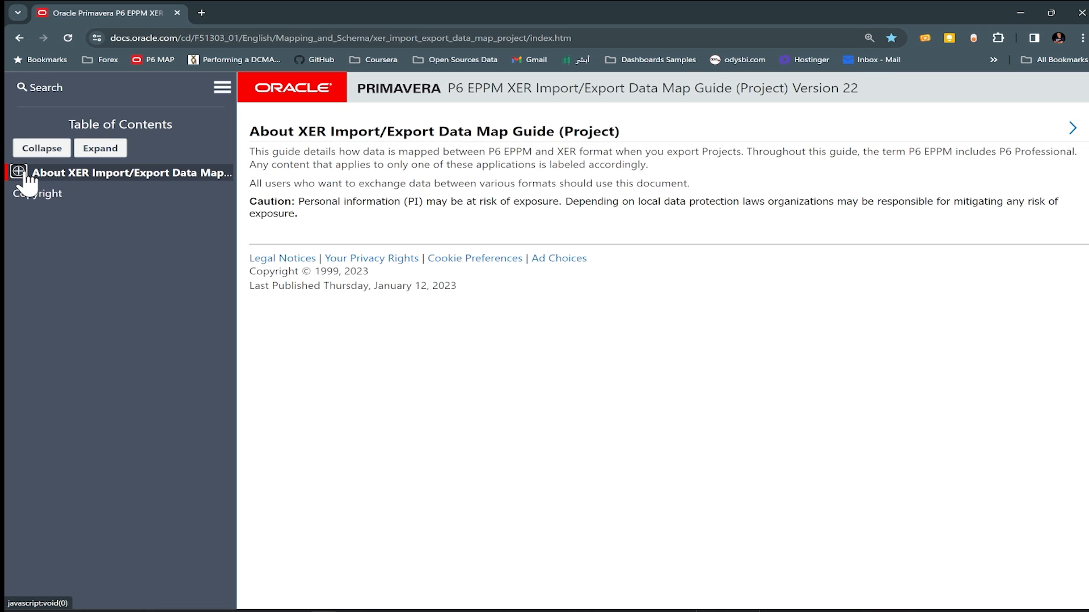
pyautogui.click(18, 172)
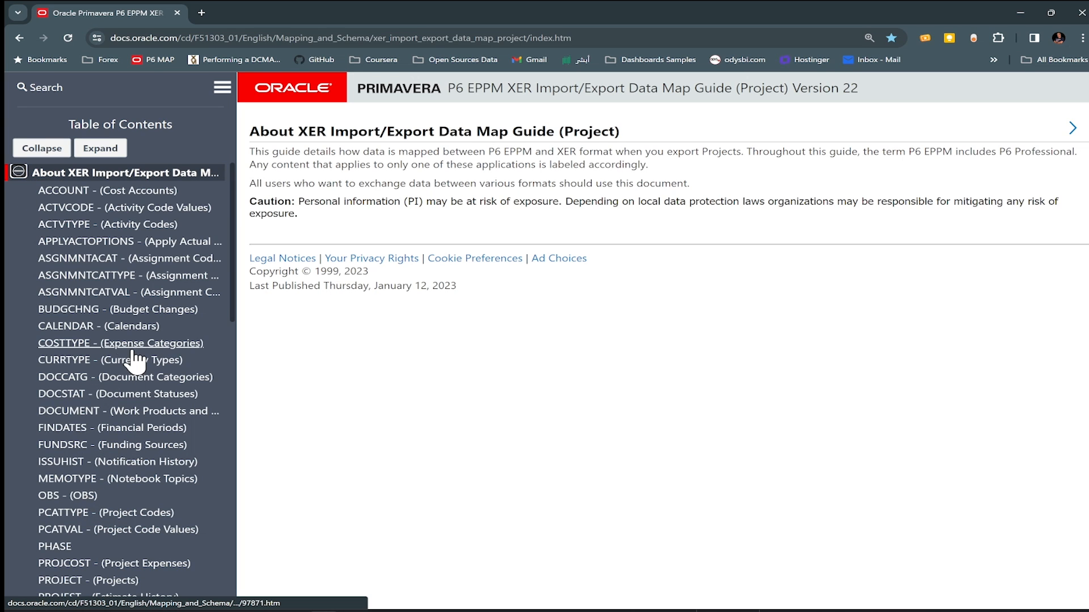
pyautogui.scroll(-3)
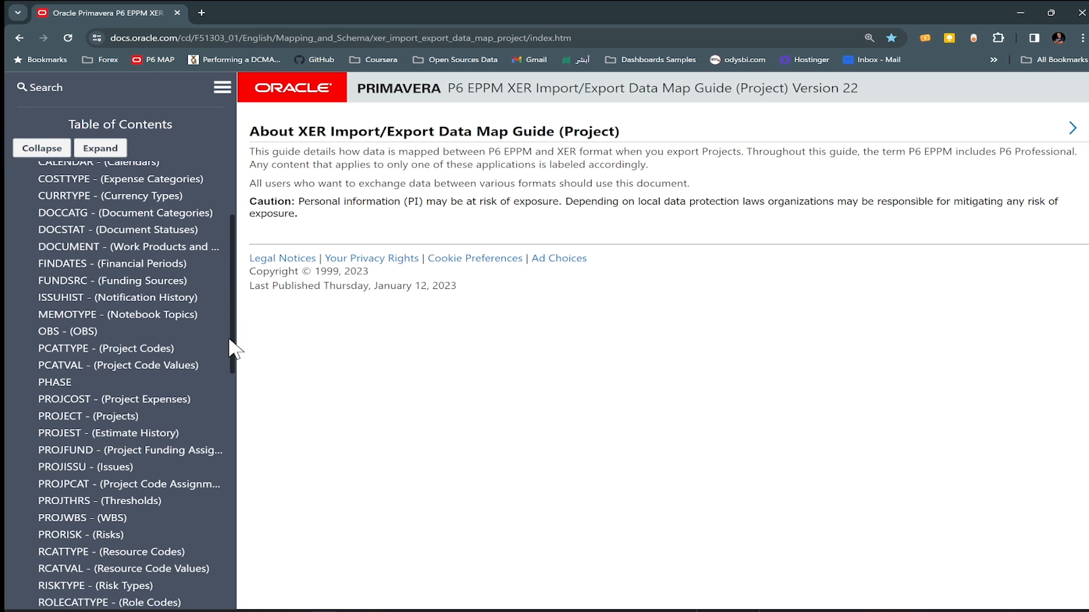
pyautogui.scroll(-3)
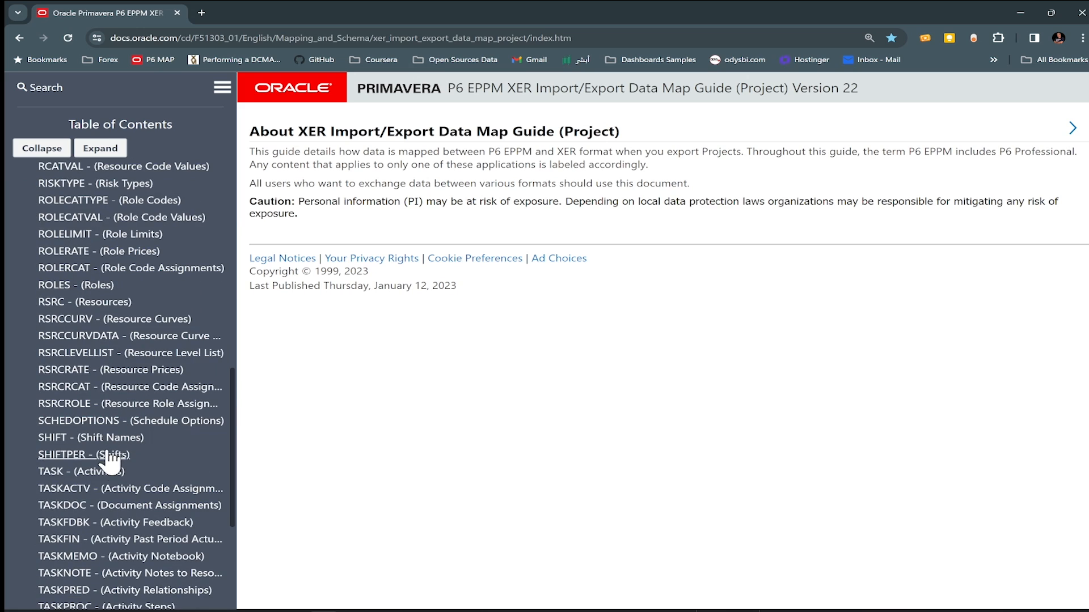
pyautogui.click(81, 471)
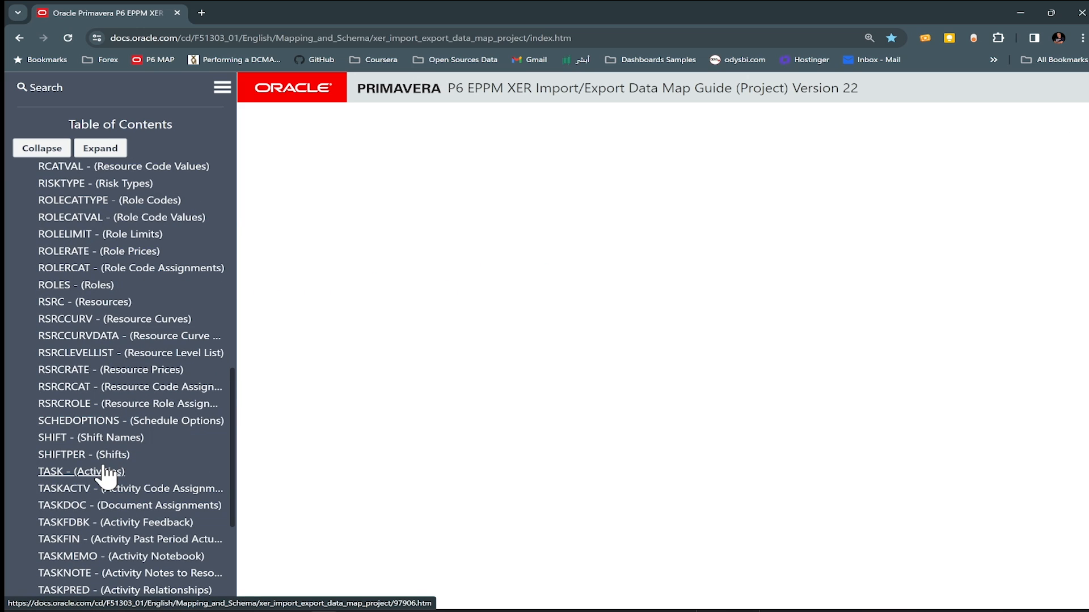
pyautogui.click(81, 471)
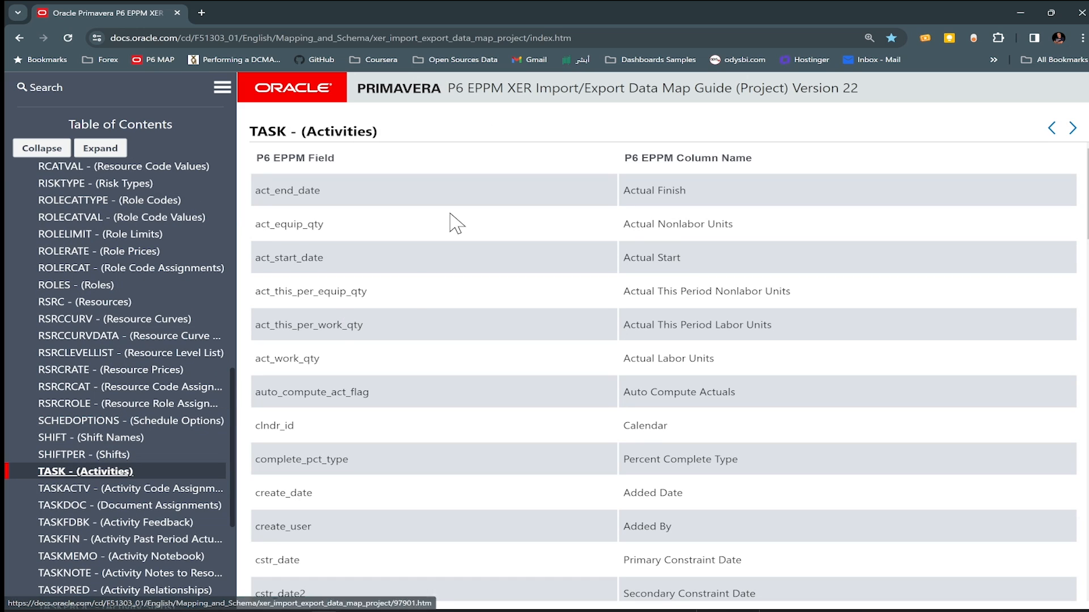
pyautogui.moveTo(415, 237)
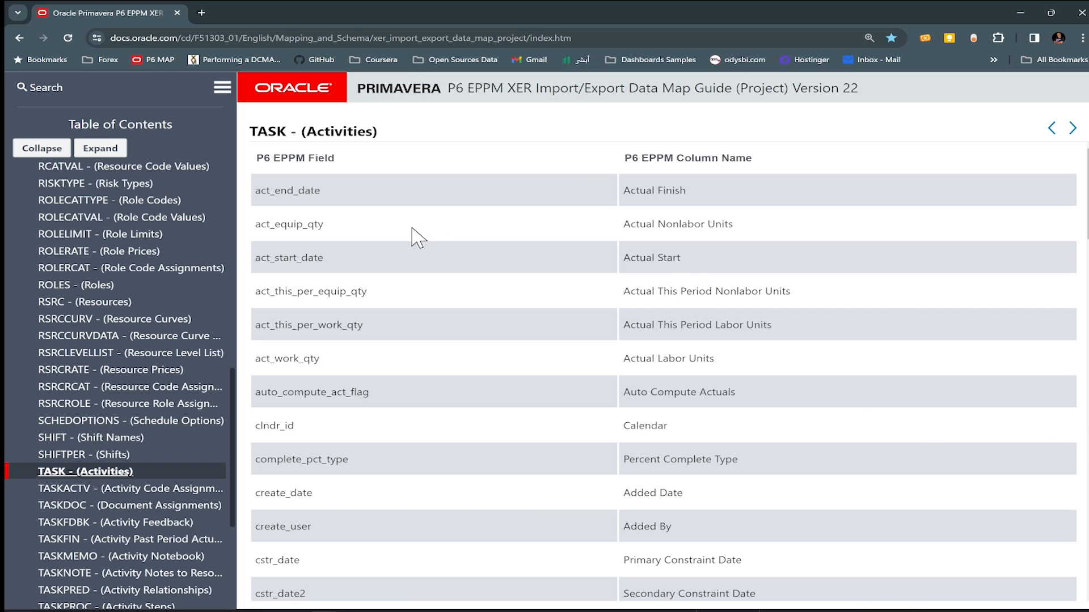
pyautogui.doubleClick(287, 190)
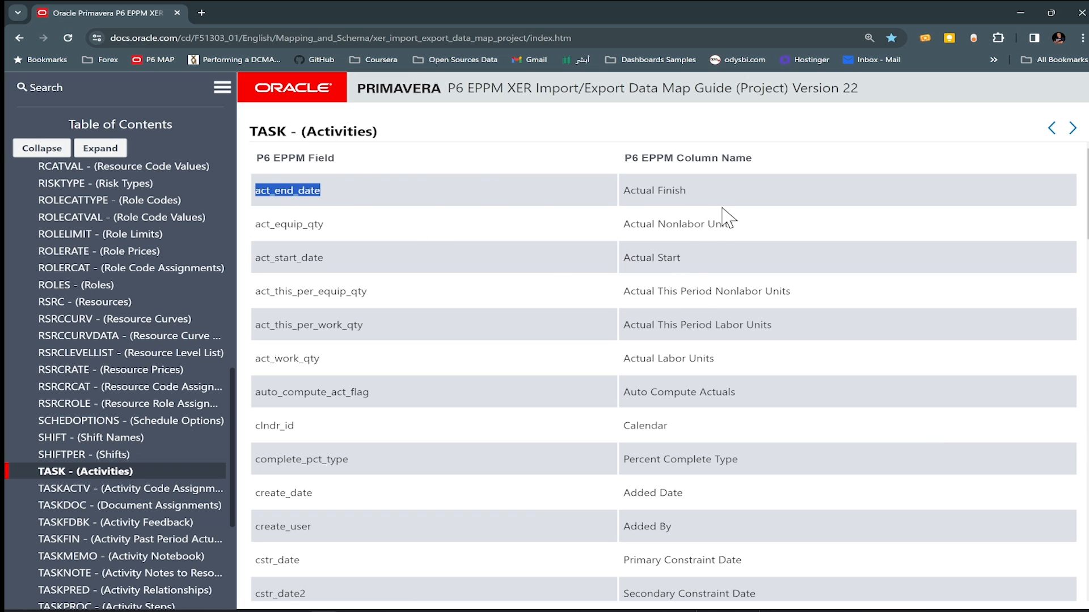
pyautogui.click(84, 284)
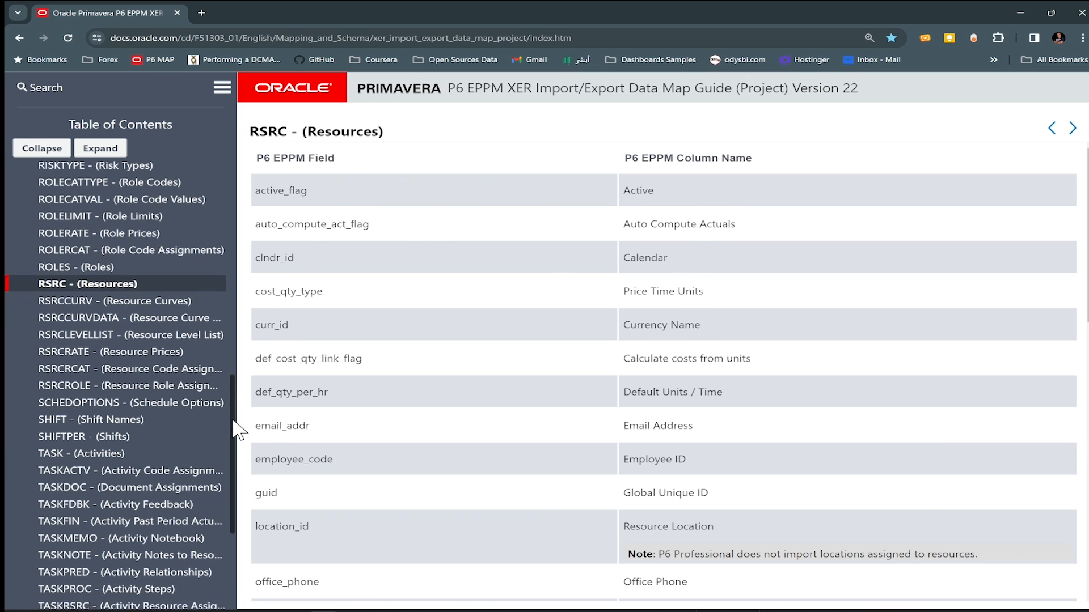
pyautogui.scroll(-3)
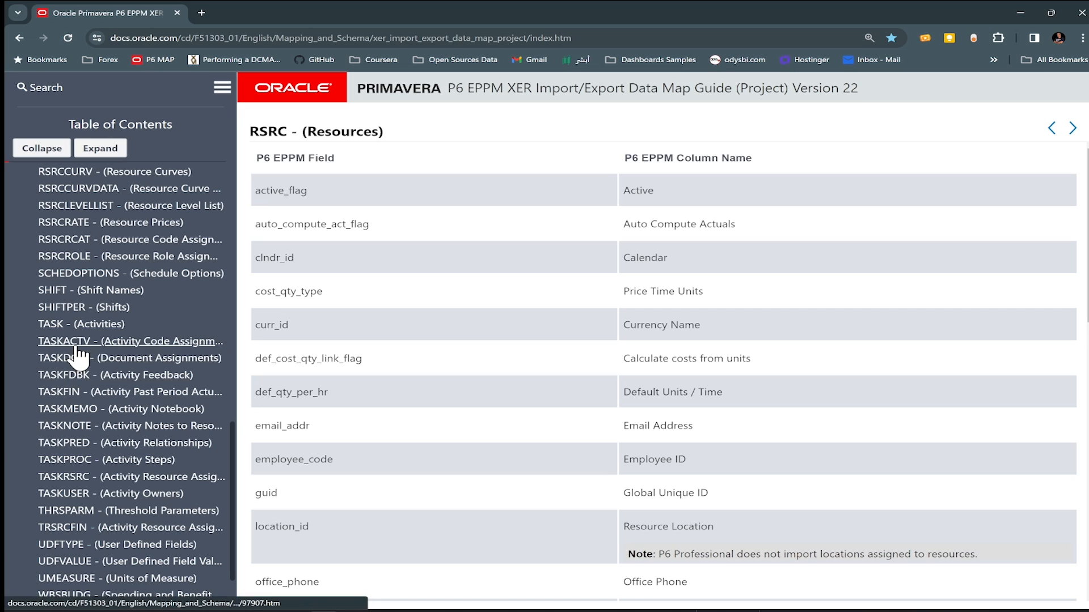
pyautogui.click(130, 340)
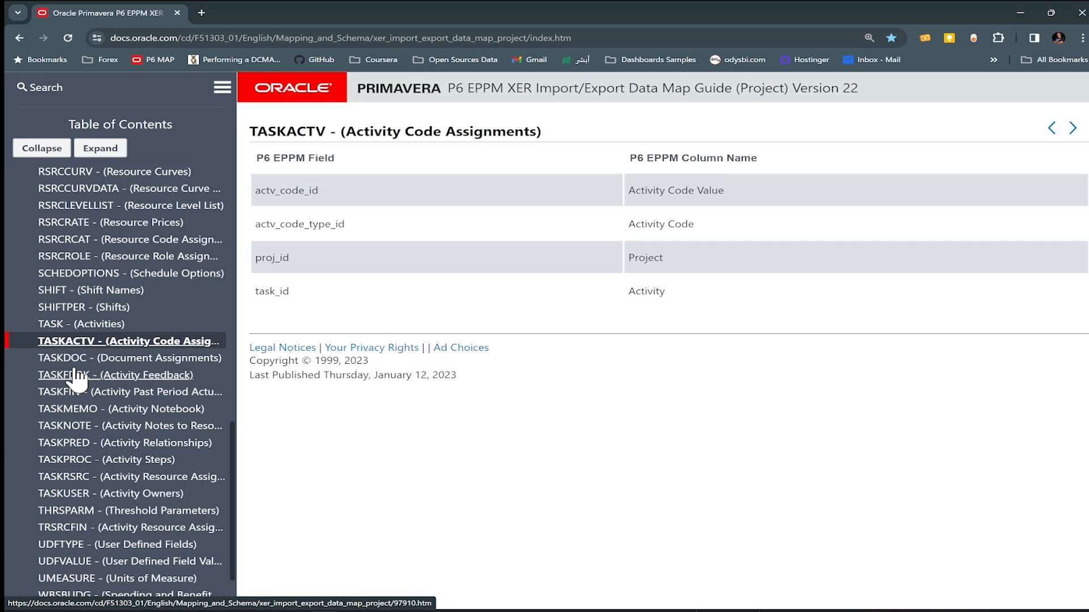
pyautogui.moveTo(83, 415)
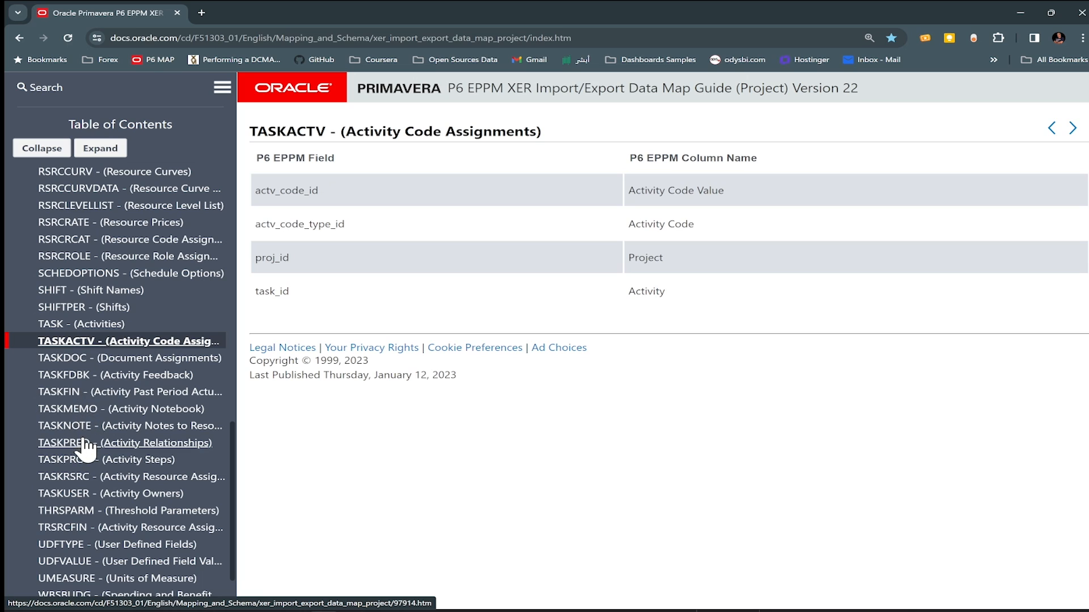
pyautogui.click(125, 442)
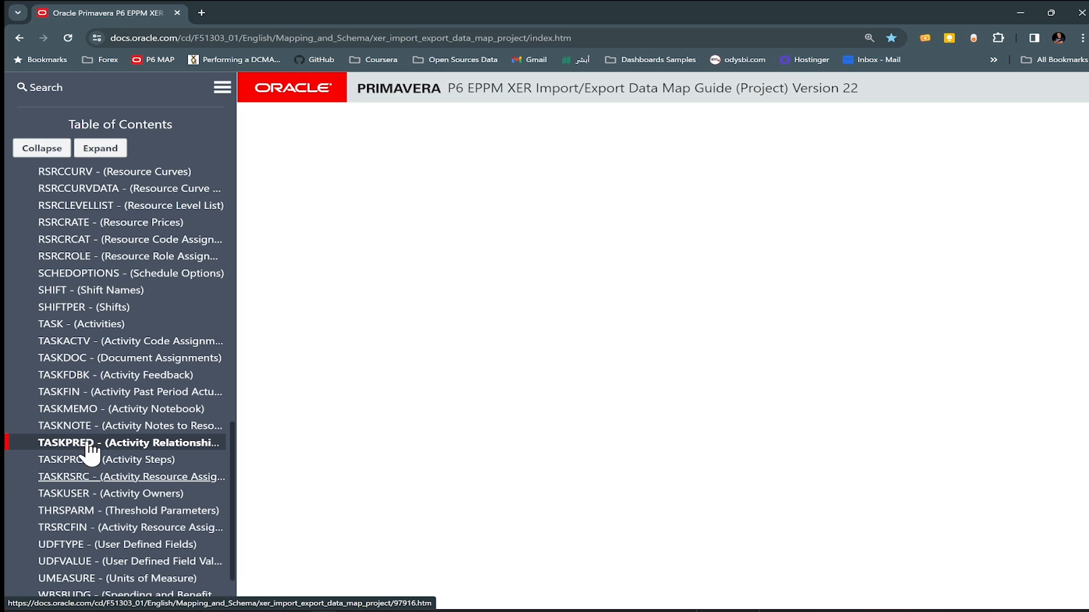
pyautogui.click(131, 476)
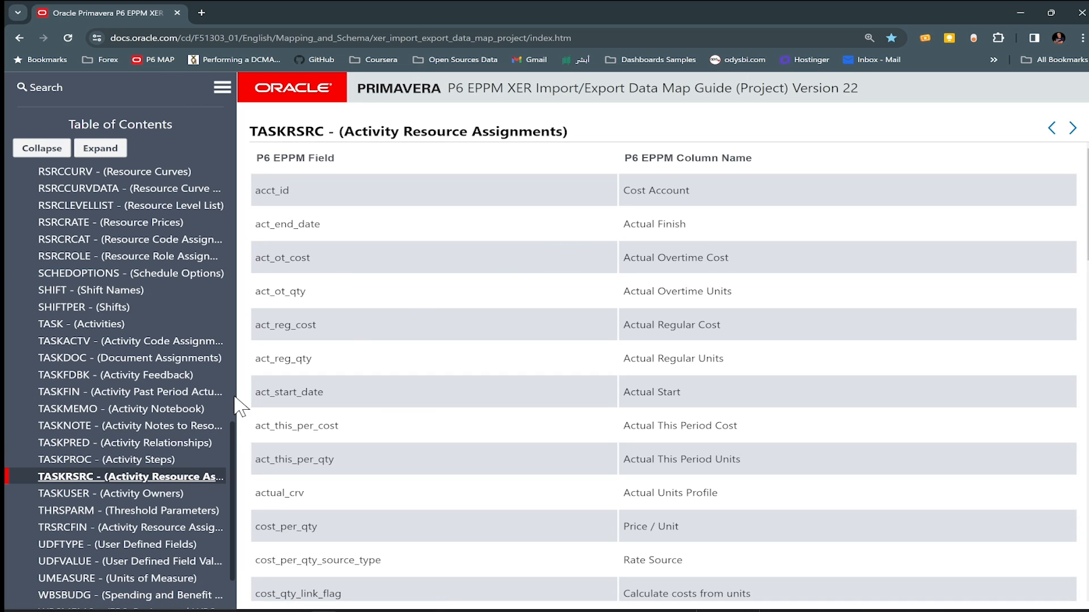
pyautogui.moveTo(238, 439)
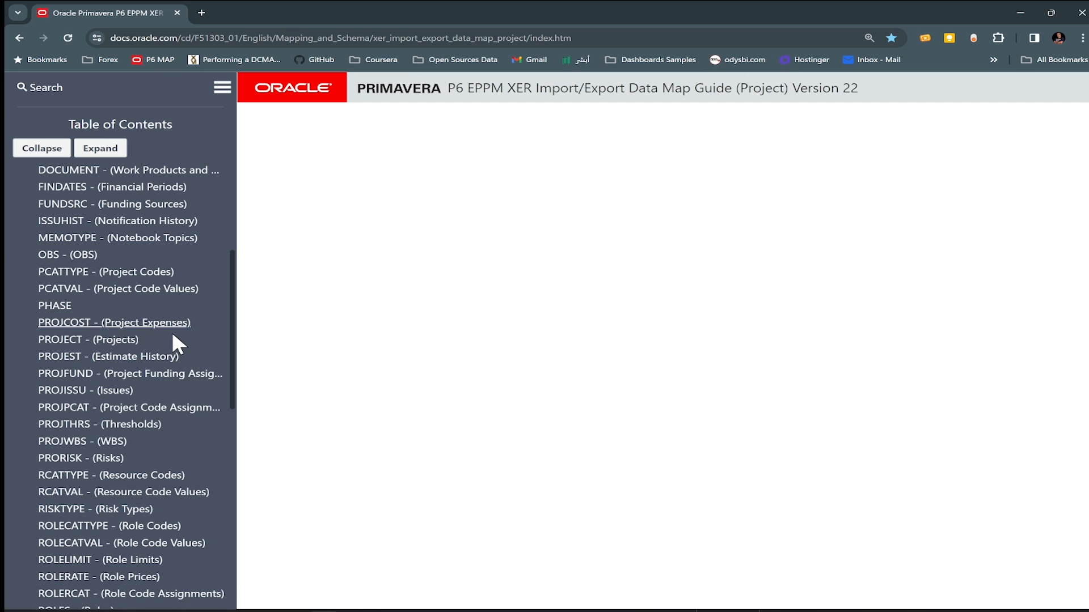
pyautogui.click(114, 322)
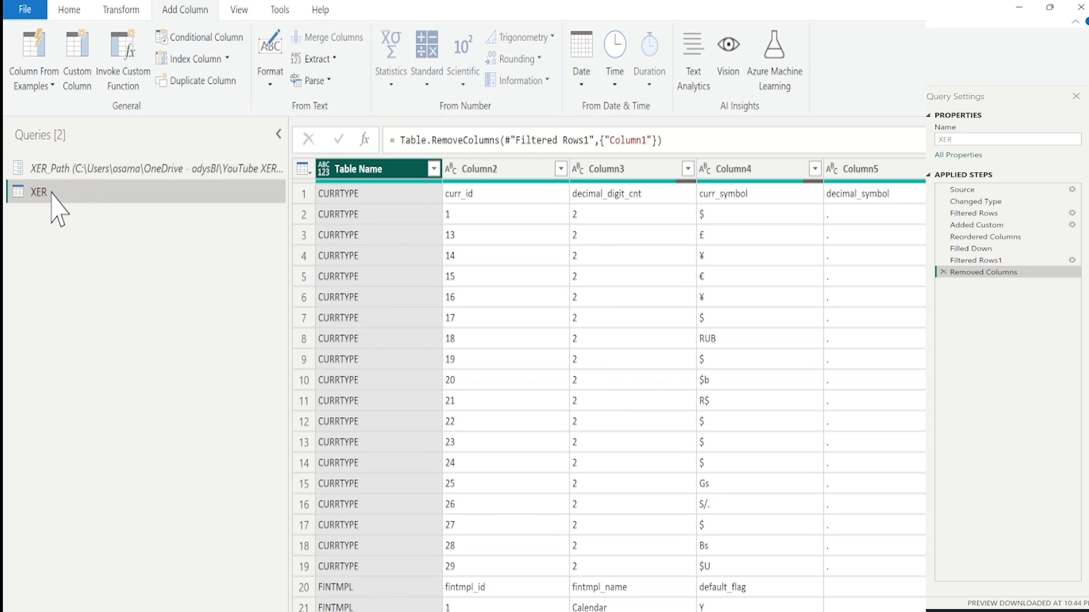
# Create a Tasks query referencing XER and filter Table Name to TASK only
pyautogui.rightClick(39, 192)
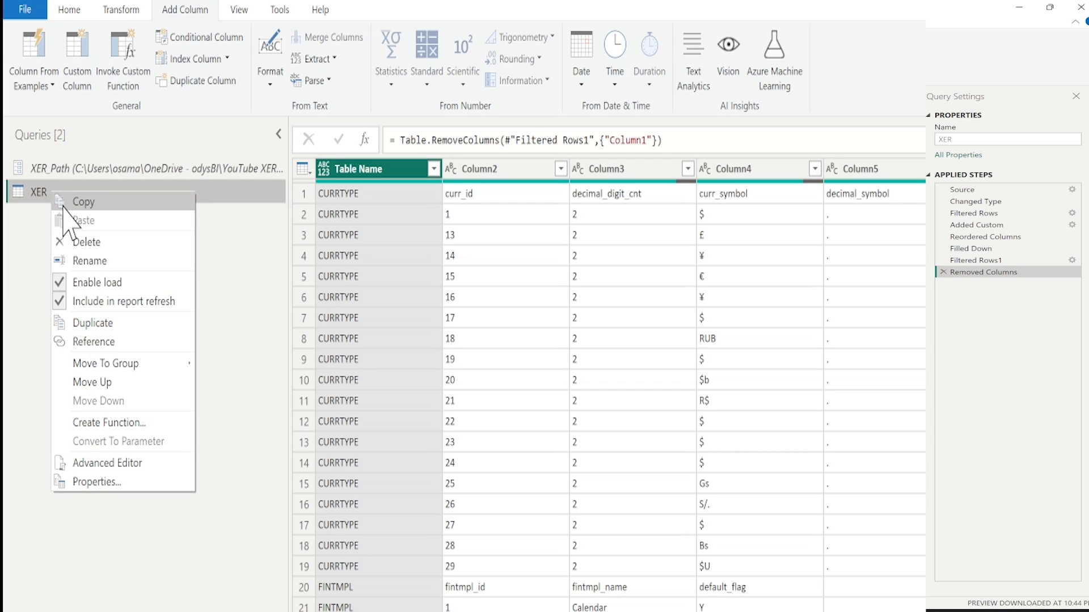
pyautogui.click(92, 322)
pyautogui.write('Tasks')
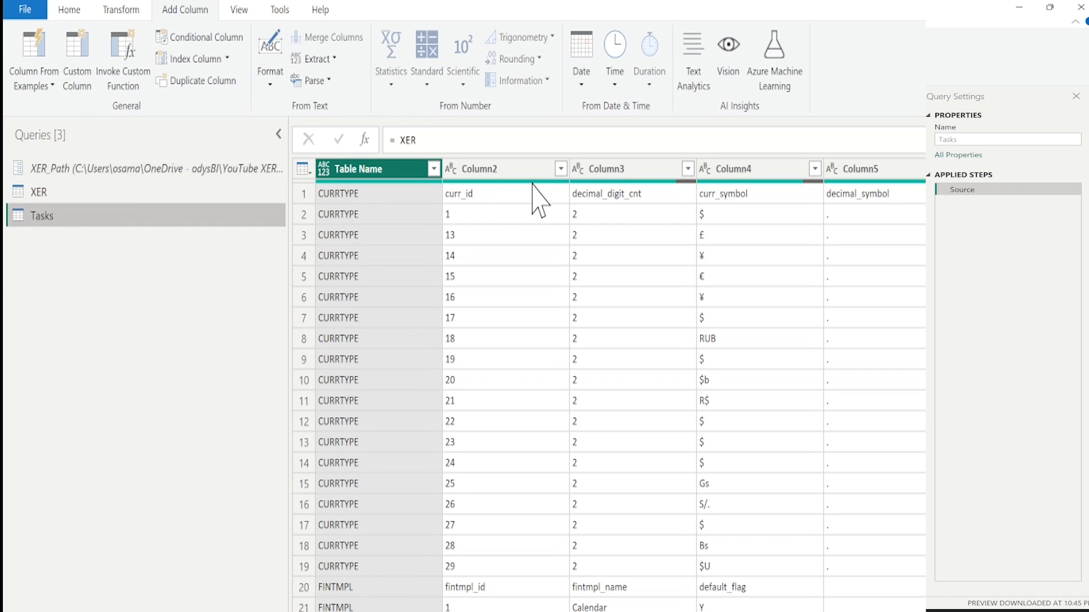
pyautogui.click(432, 168)
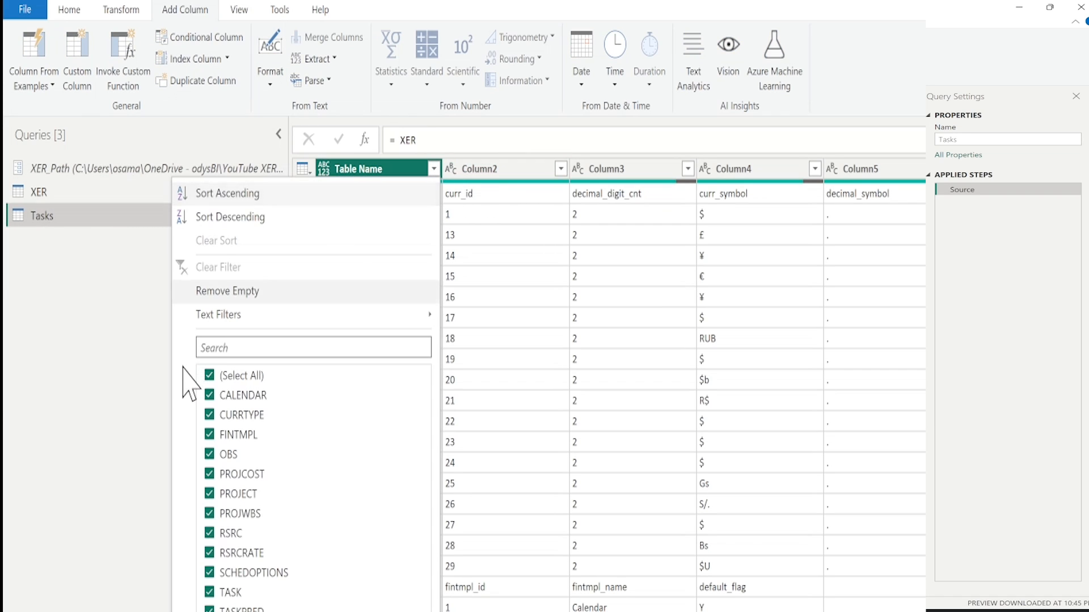
pyautogui.click(209, 376)
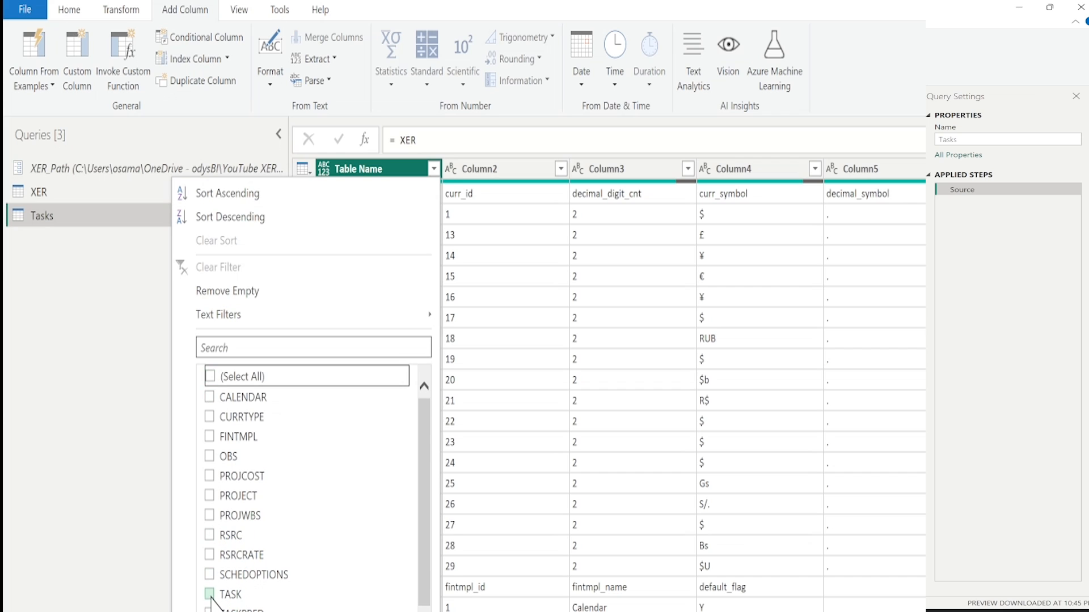
pyautogui.click(210, 595)
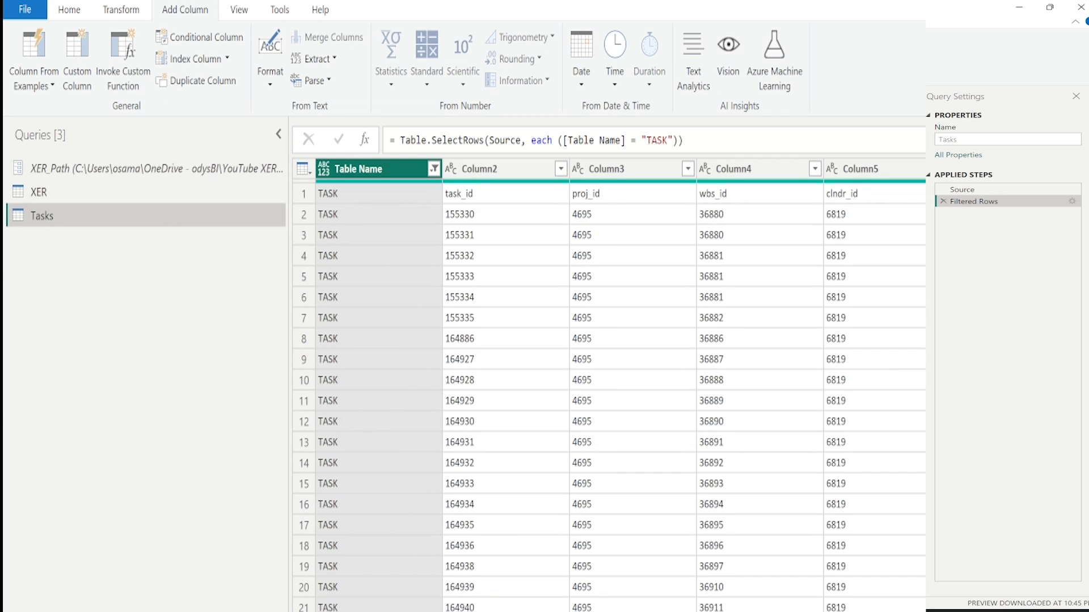
# Promote the first row to headers and delete the automatic Changed Type step
pyautogui.click(121, 10)
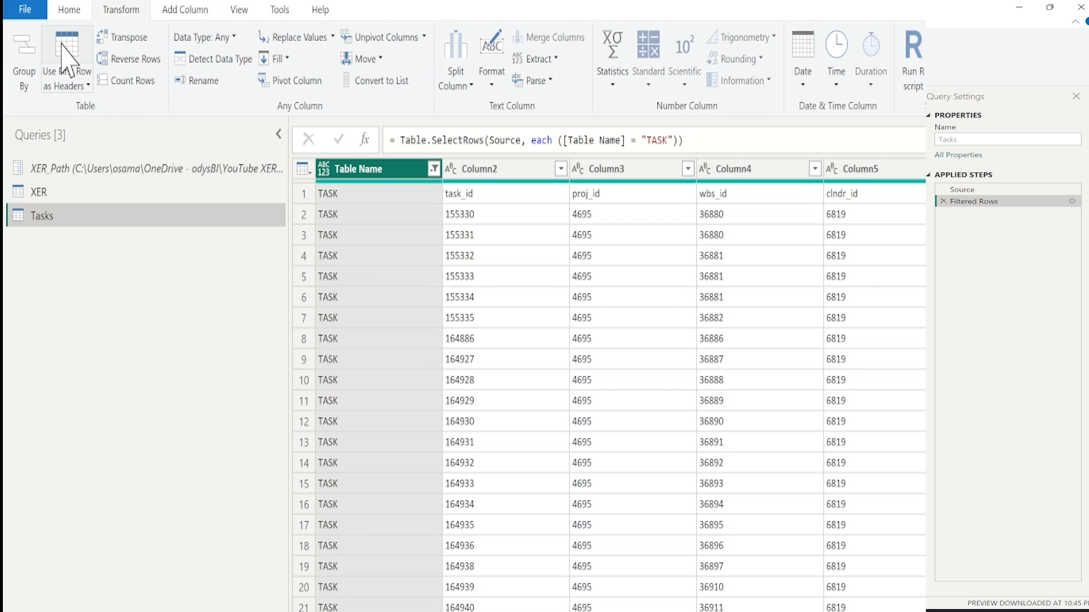
pyautogui.click(48, 59)
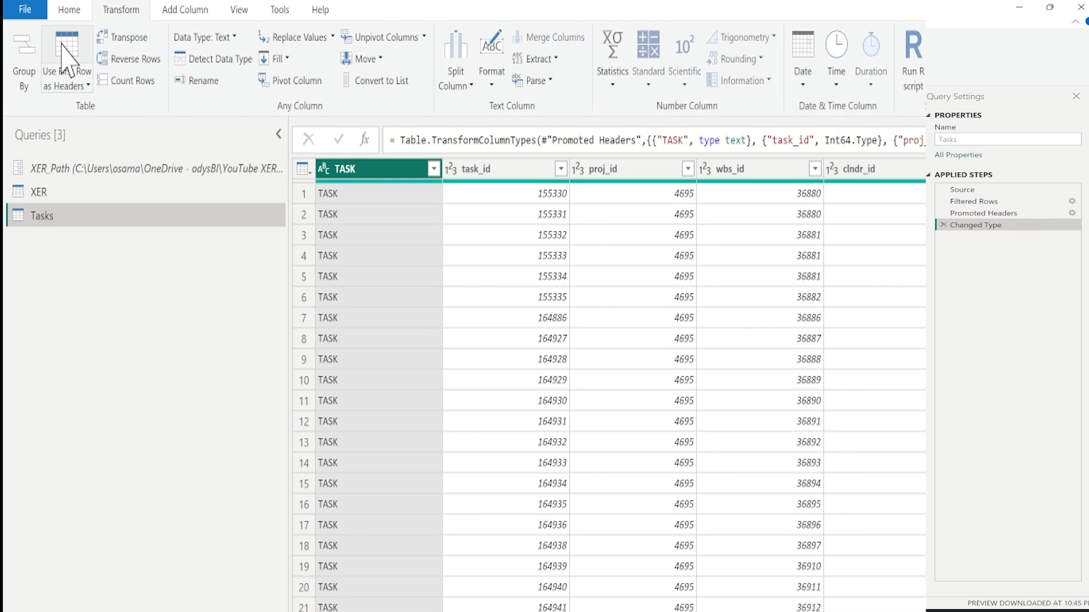
pyautogui.click(943, 225)
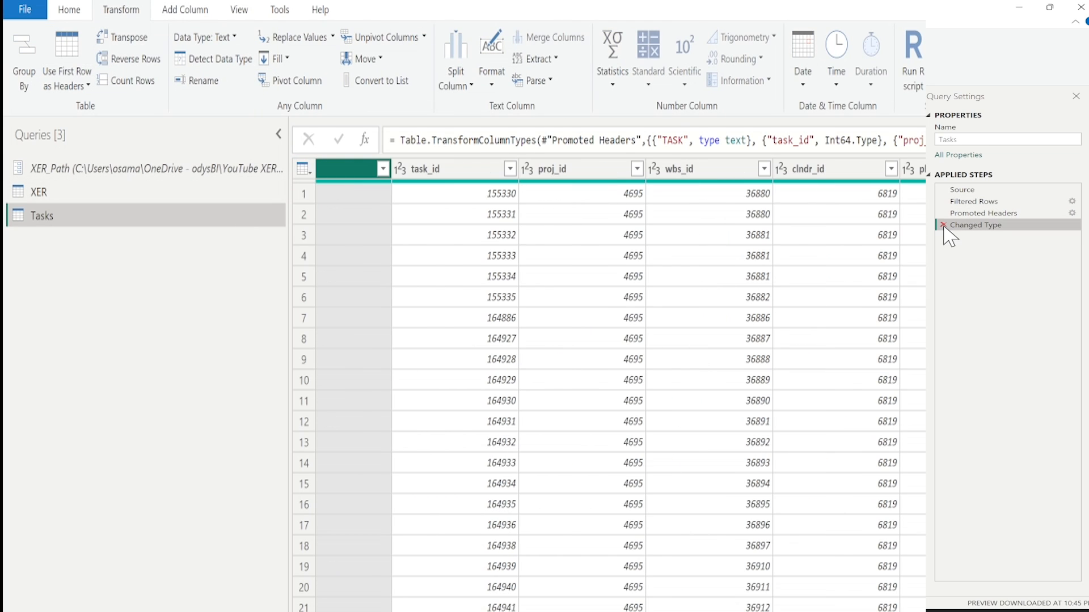
pyautogui.click(944, 225)
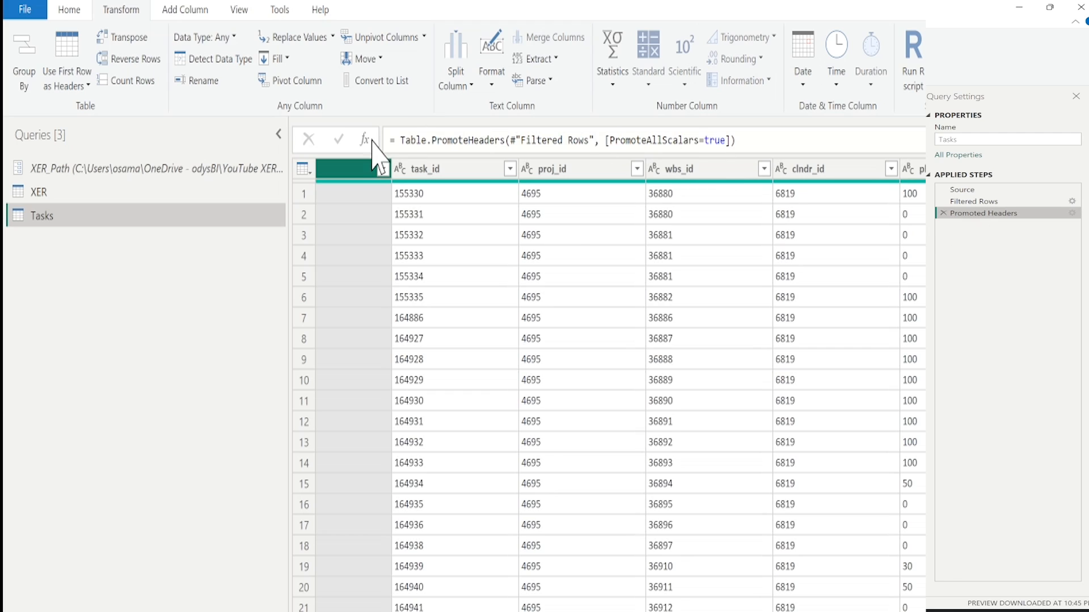
pyautogui.moveTo(271, 191)
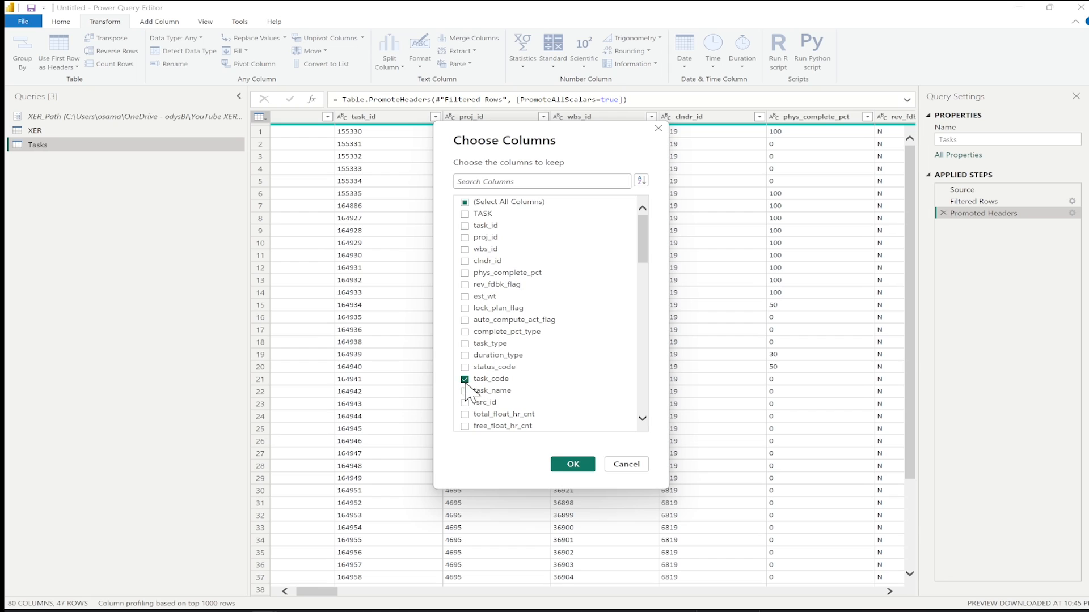
# Keep only task_code, task_name, act_start_date, act_end_date, early_start_date and early_end_date
pyautogui.scroll(-3)
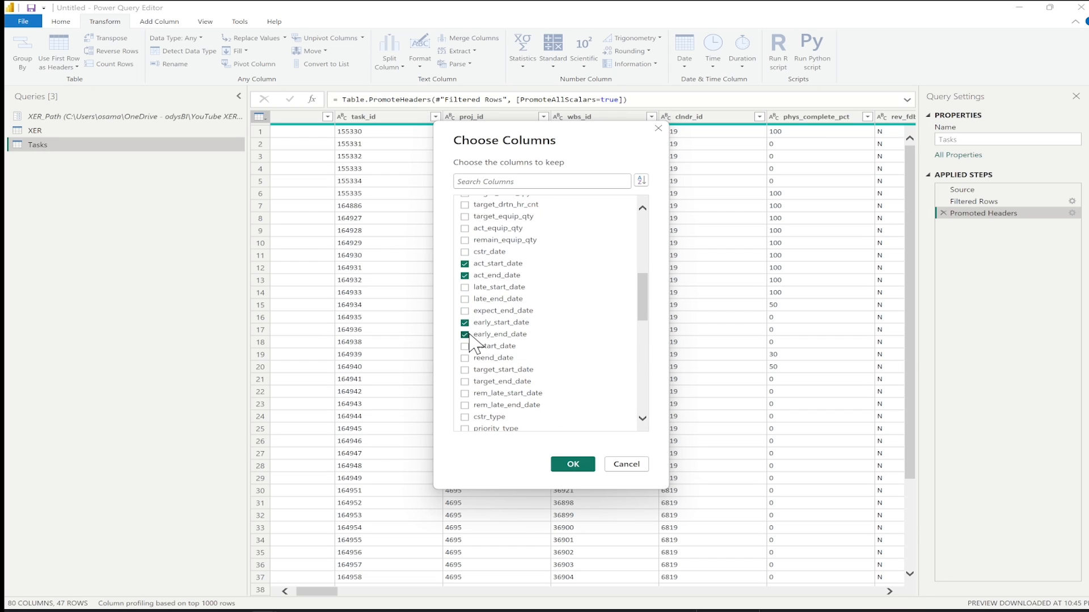
pyautogui.click(572, 464)
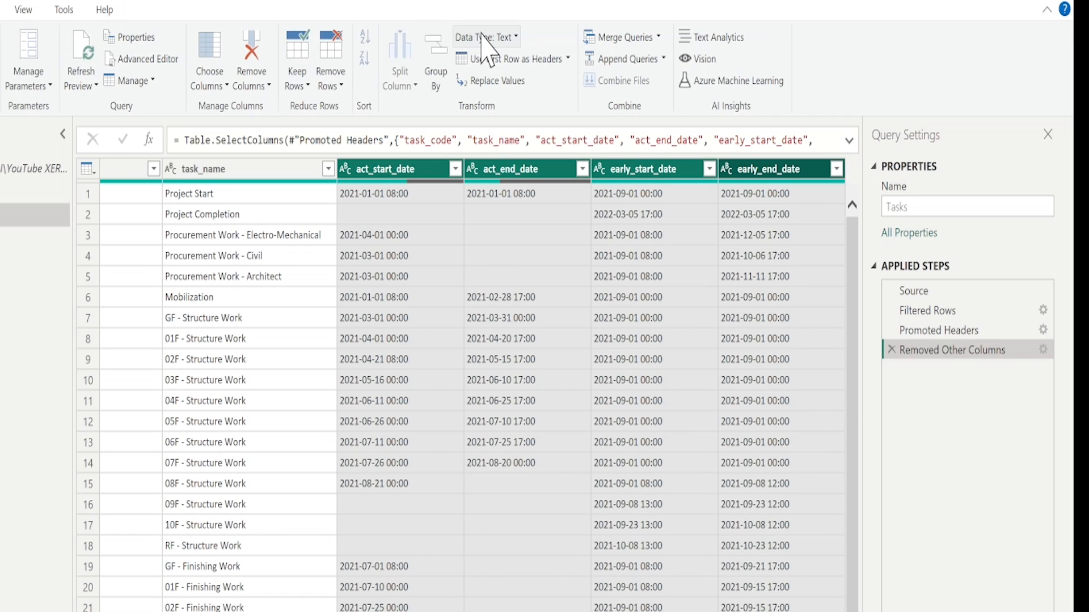
# Try converting the date columns to Date, then remove the step that produced errors
pyautogui.click(484, 37)
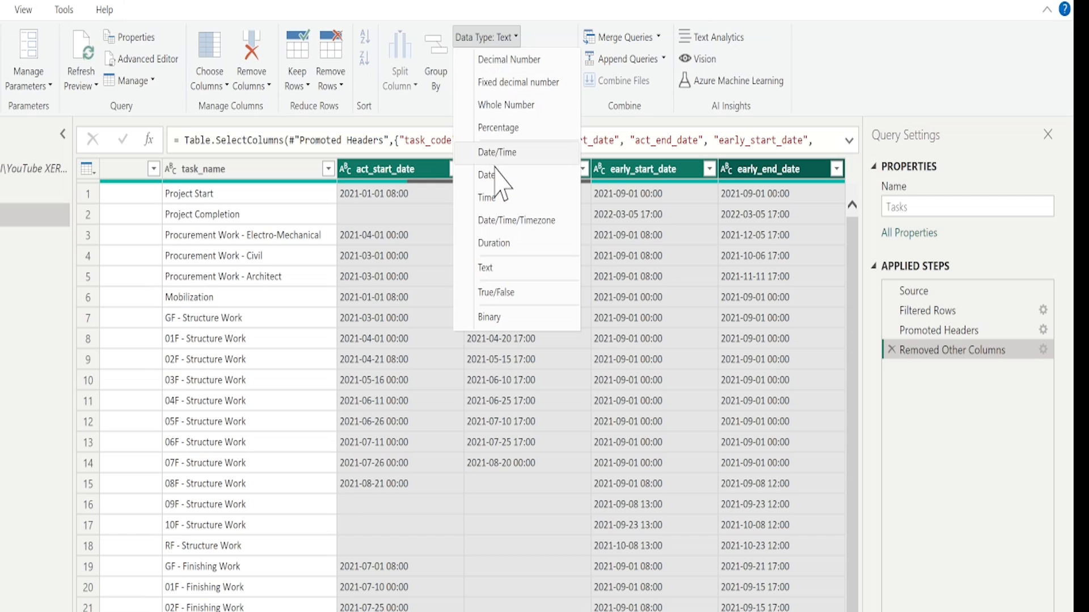
pyautogui.click(487, 174)
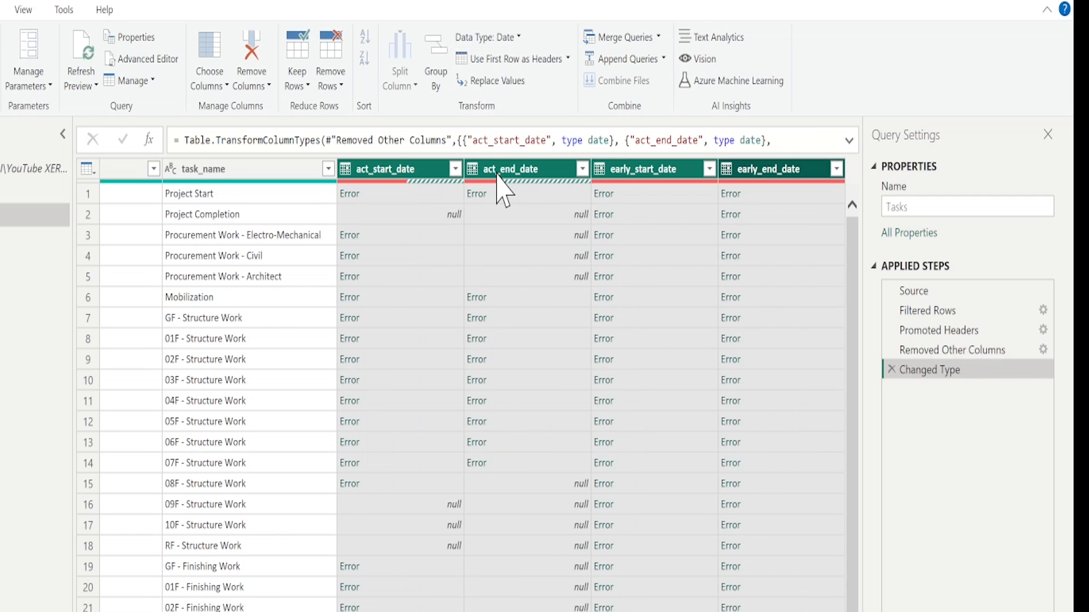
pyautogui.moveTo(891, 427)
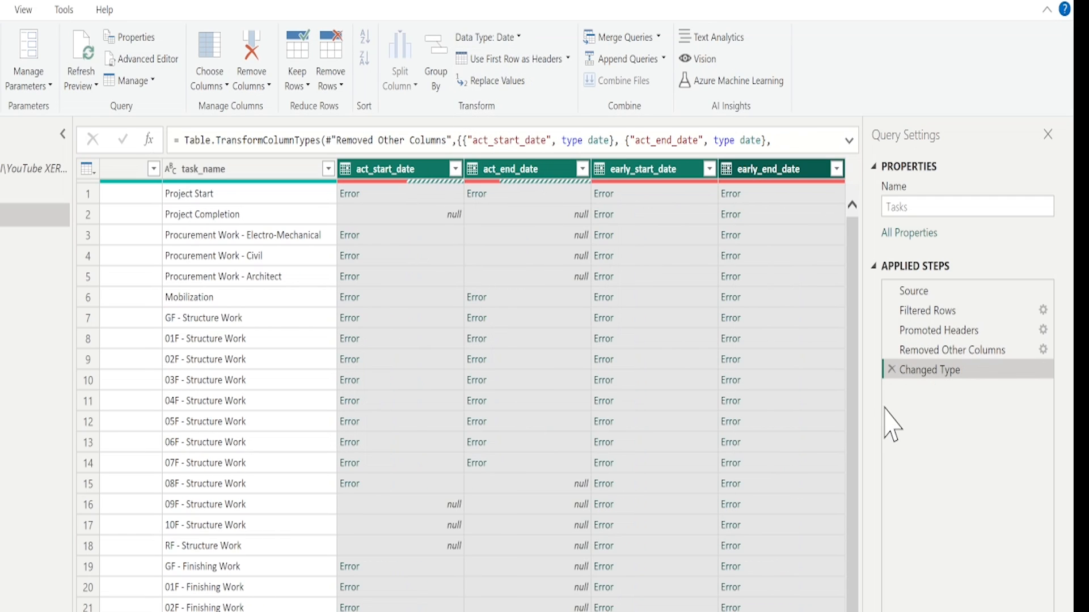
pyautogui.moveTo(900, 389)
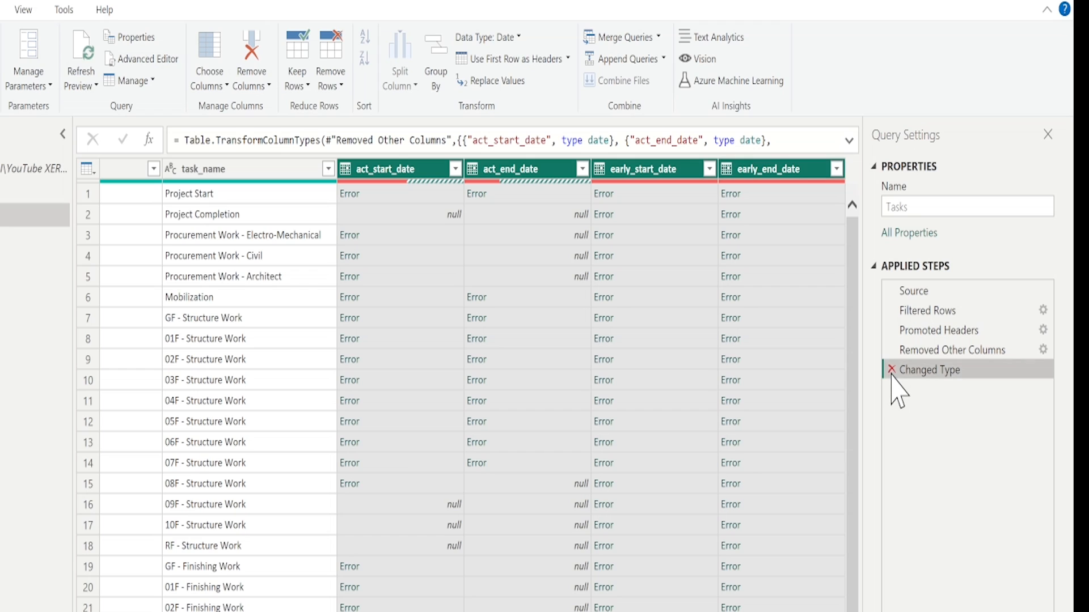
pyautogui.click(891, 369)
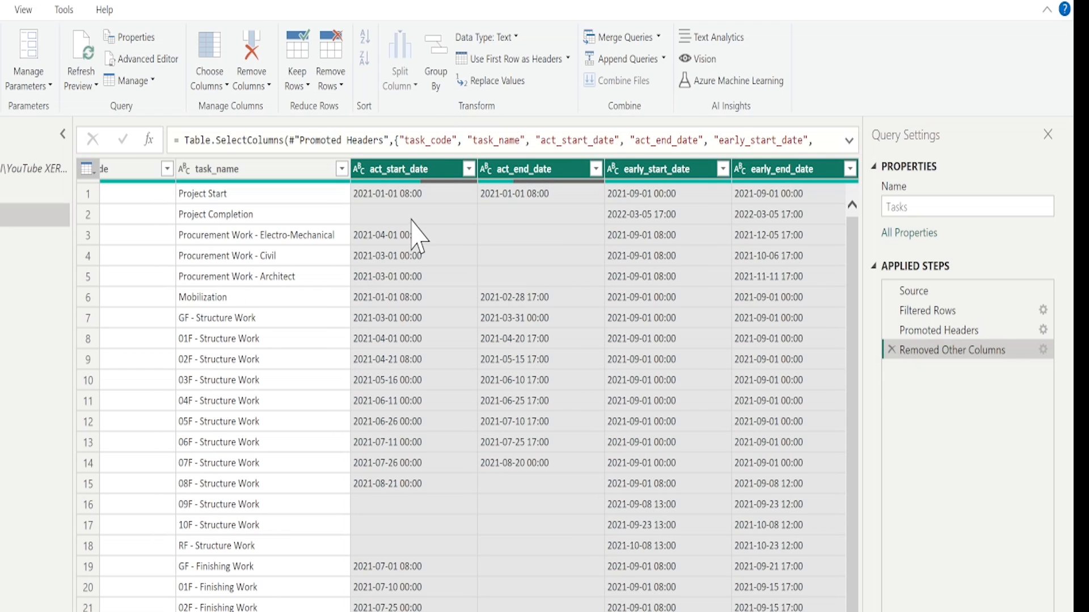
pyautogui.moveTo(365, 216)
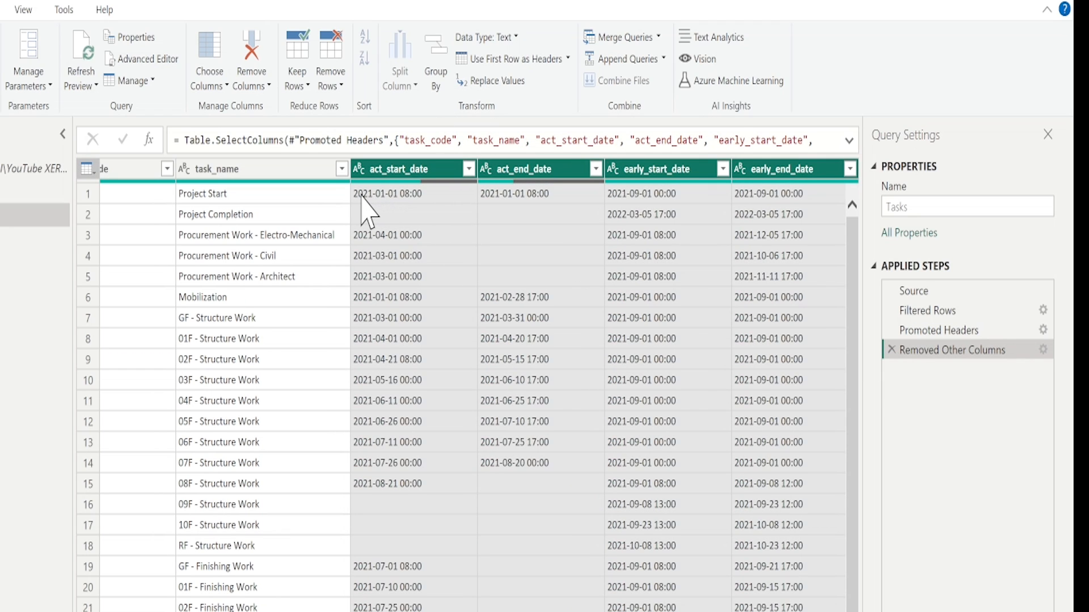
pyautogui.moveTo(503, 38)
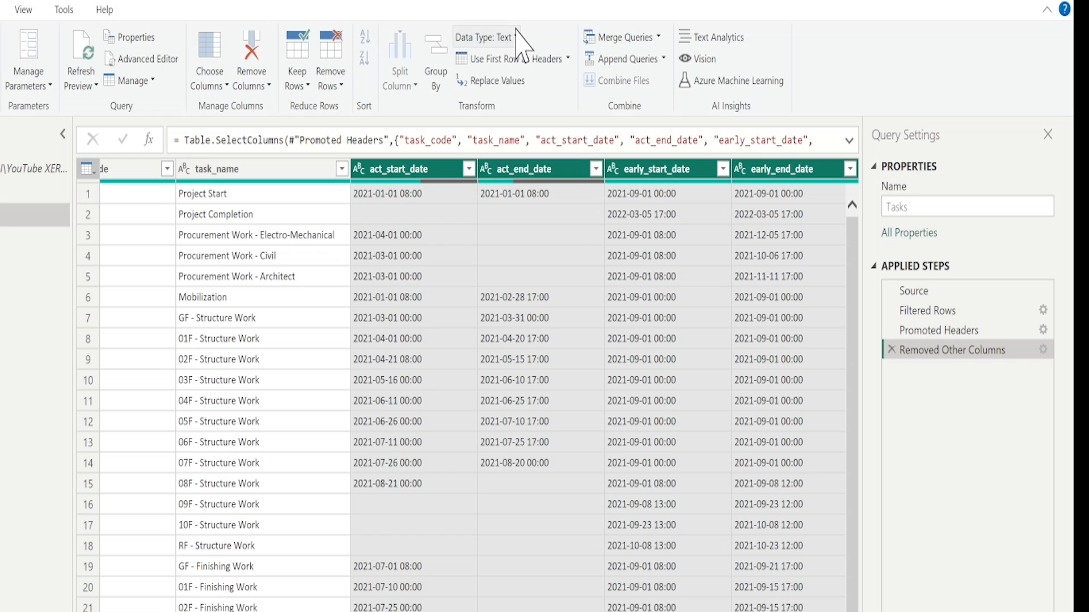
# Select the four actual and early start/end columns and set their type to Date
pyautogui.click(484, 37)
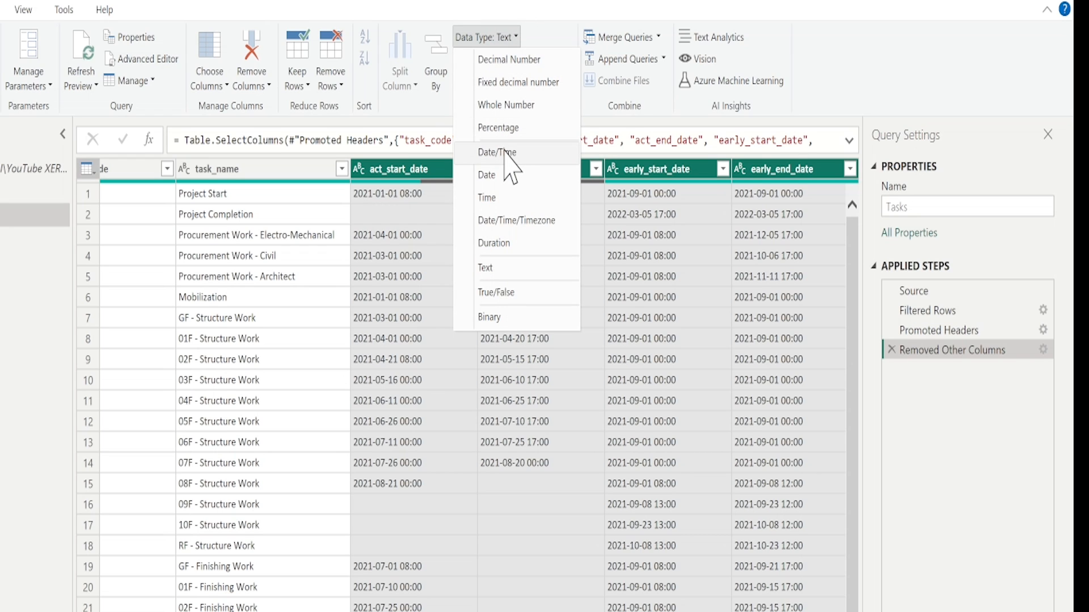
pyautogui.click(495, 152)
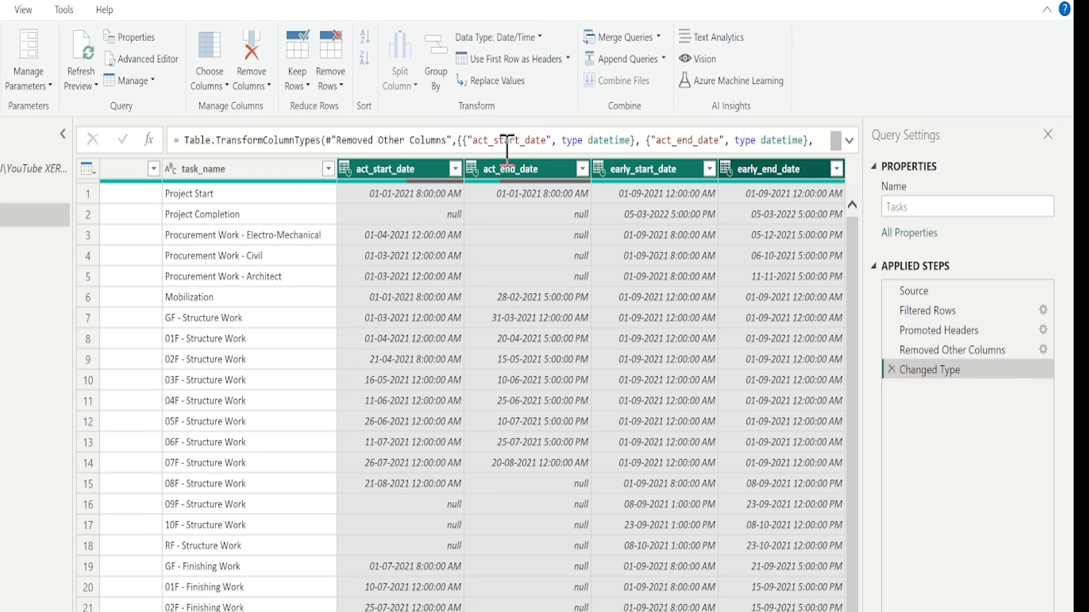
pyautogui.moveTo(548, 46)
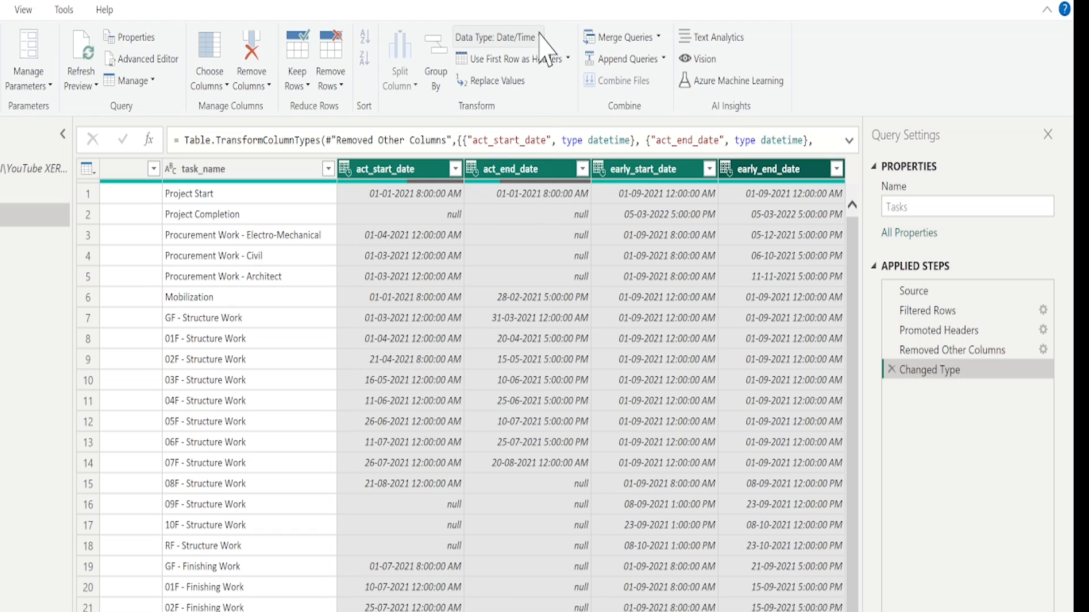
pyautogui.click(497, 36)
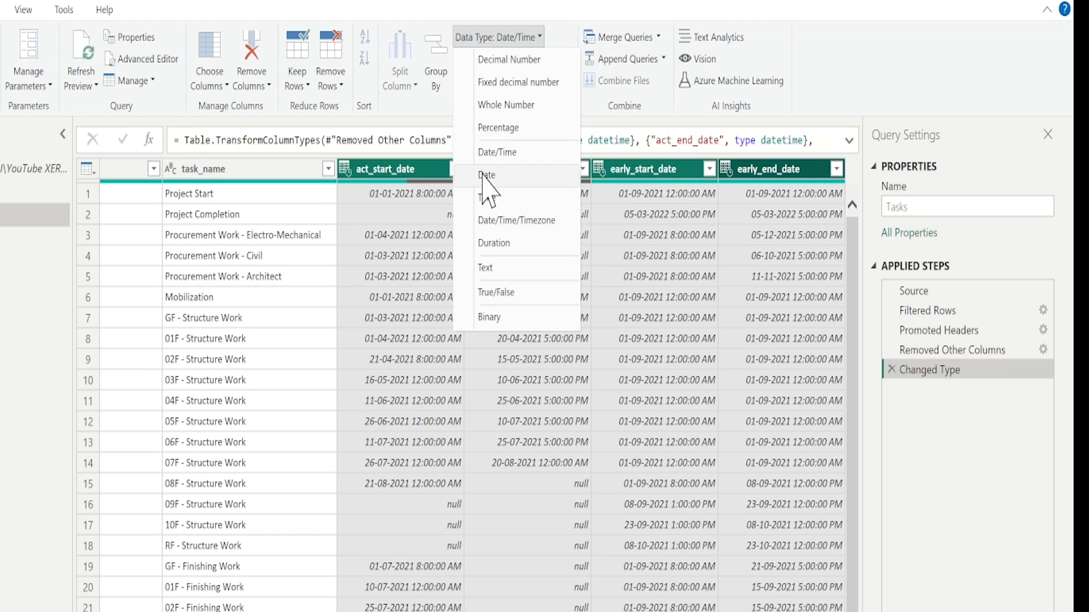
pyautogui.click(486, 174)
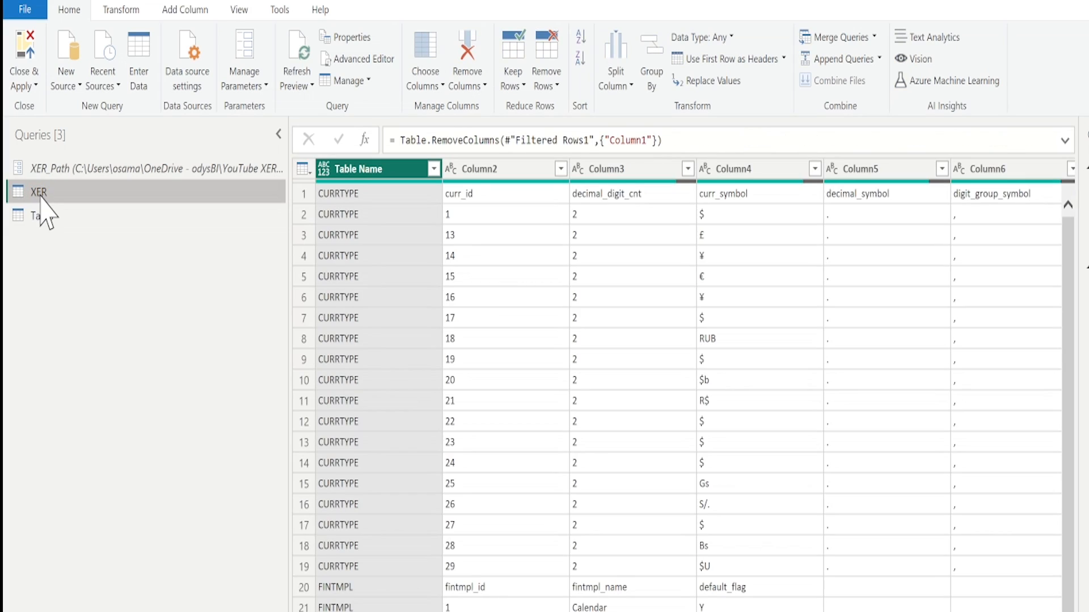
# Close & Apply the query changes and return to the report canvas
pyautogui.rightClick(38, 192)
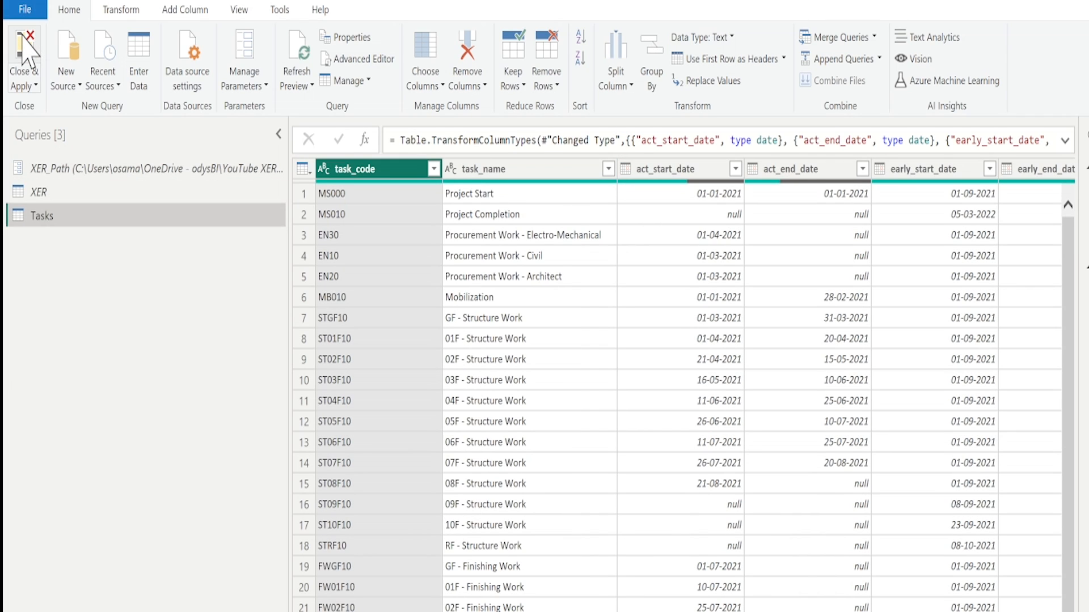
pyautogui.click(22, 59)
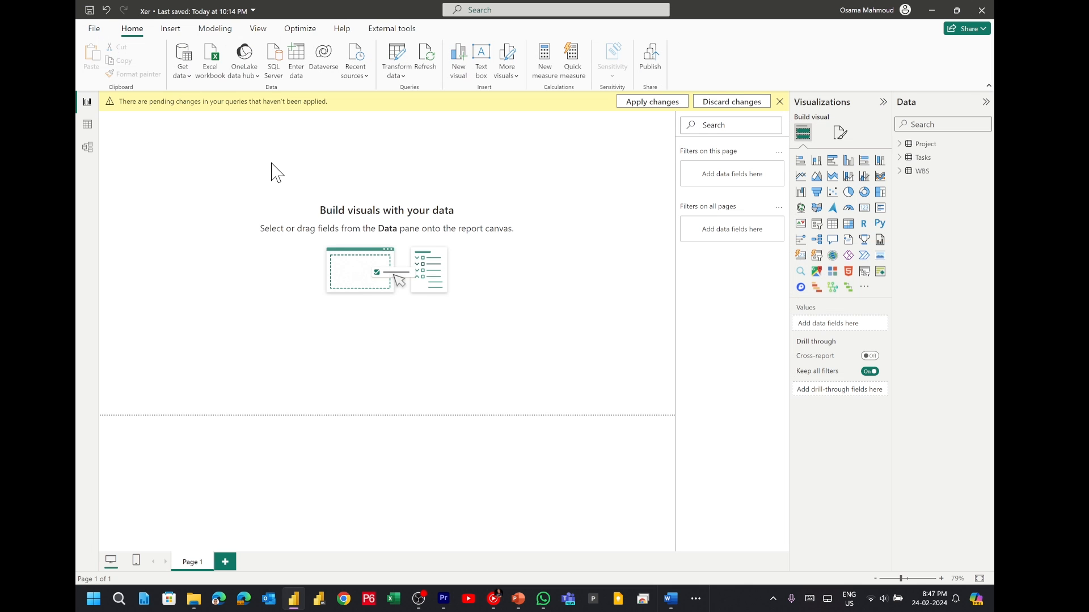
# Insert a Table visual with task_code, task_name and the early start/end dates
pyautogui.click(650, 102)
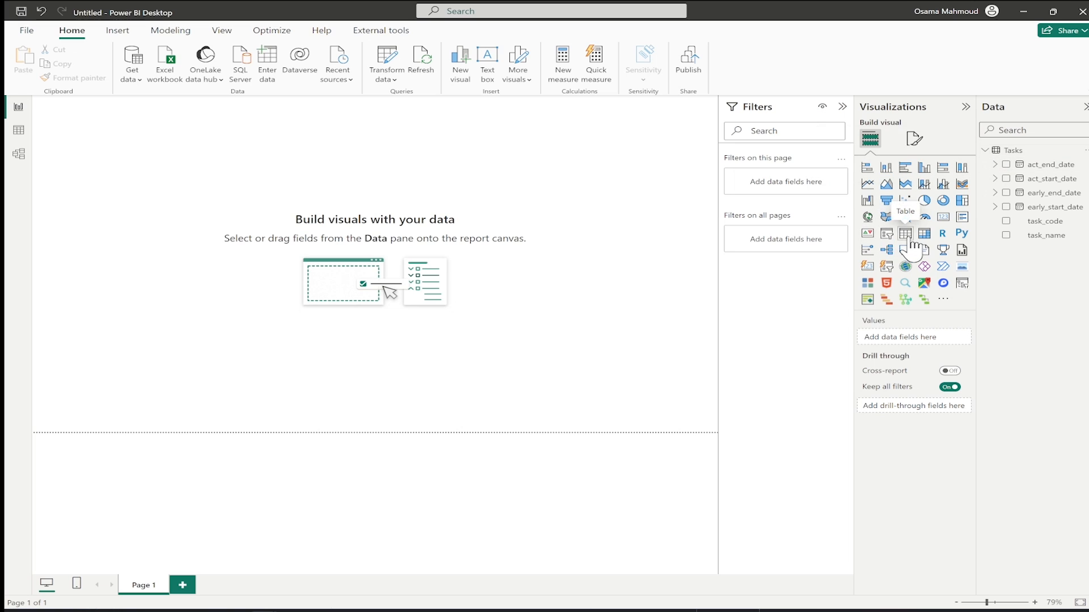
pyautogui.click(905, 216)
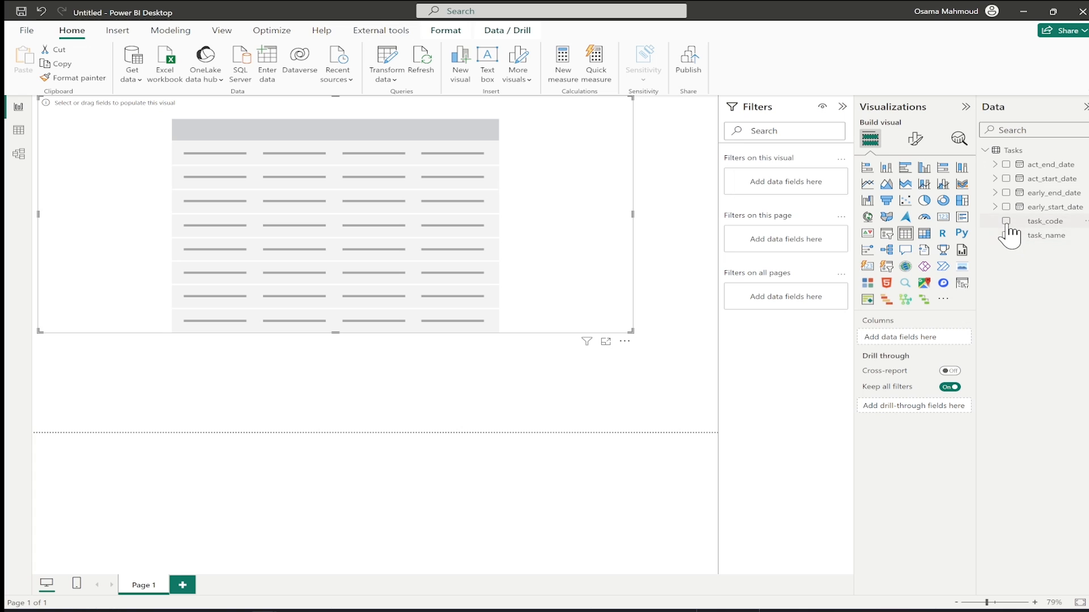
pyautogui.click(1006, 234)
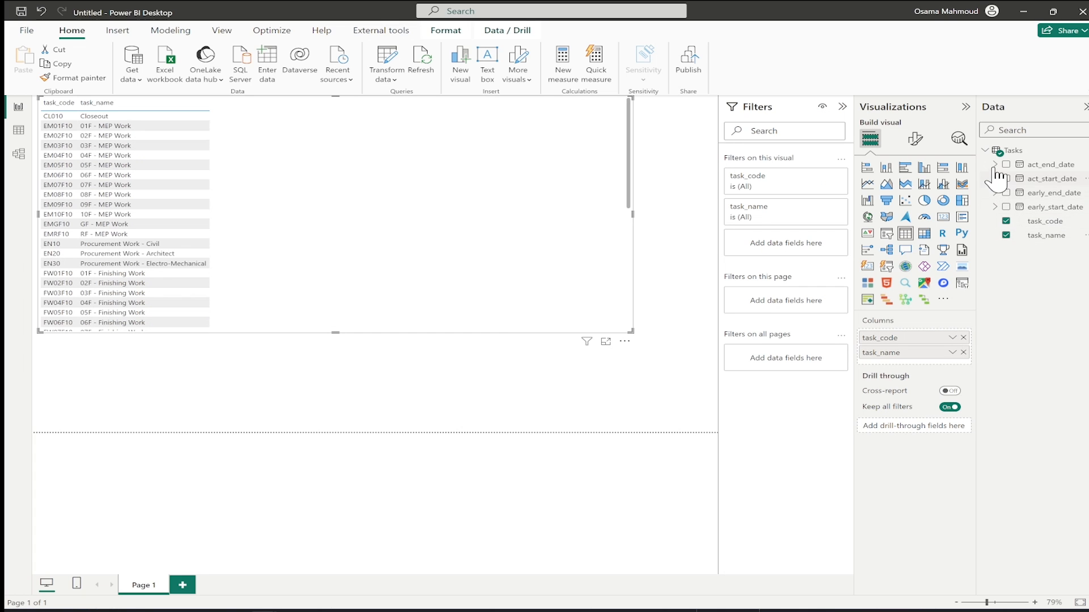
pyautogui.click(1005, 192)
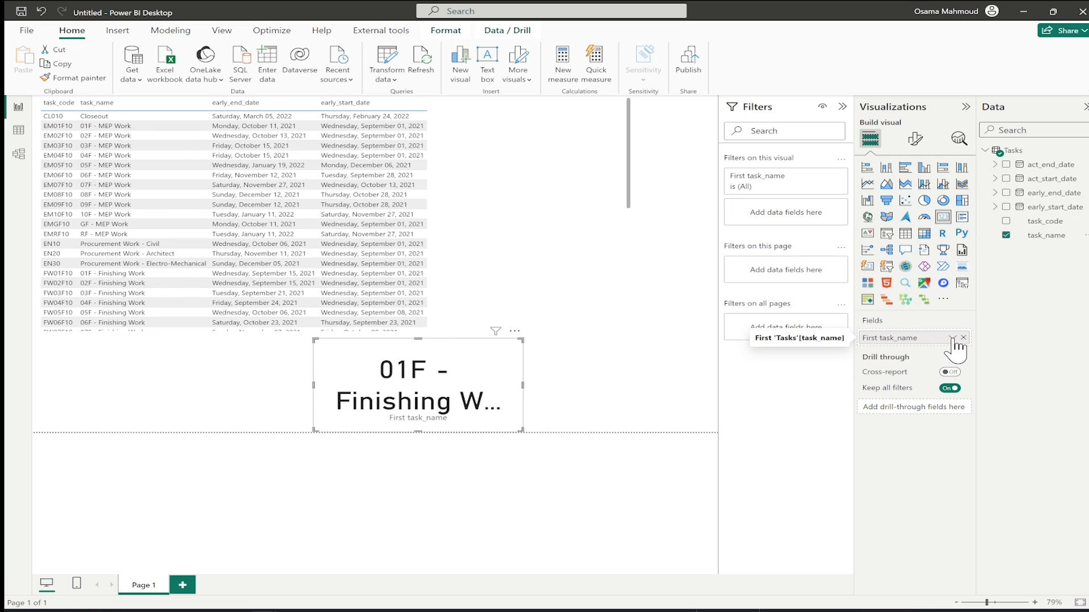
# Add a Card on task_name summarised as Count, showing 47 tasks
pyautogui.click(952, 337)
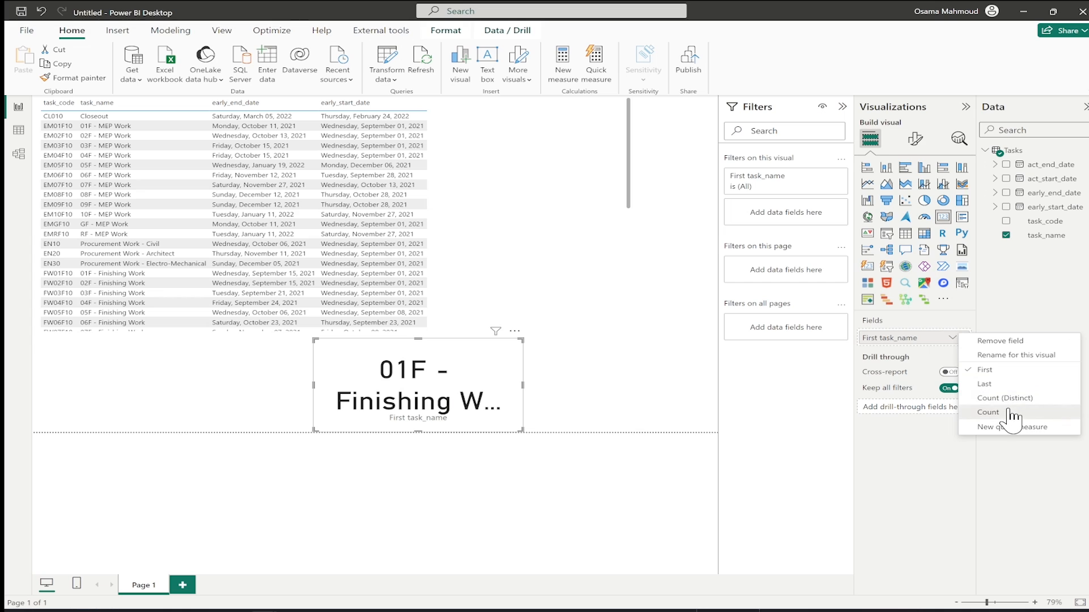
pyautogui.click(988, 412)
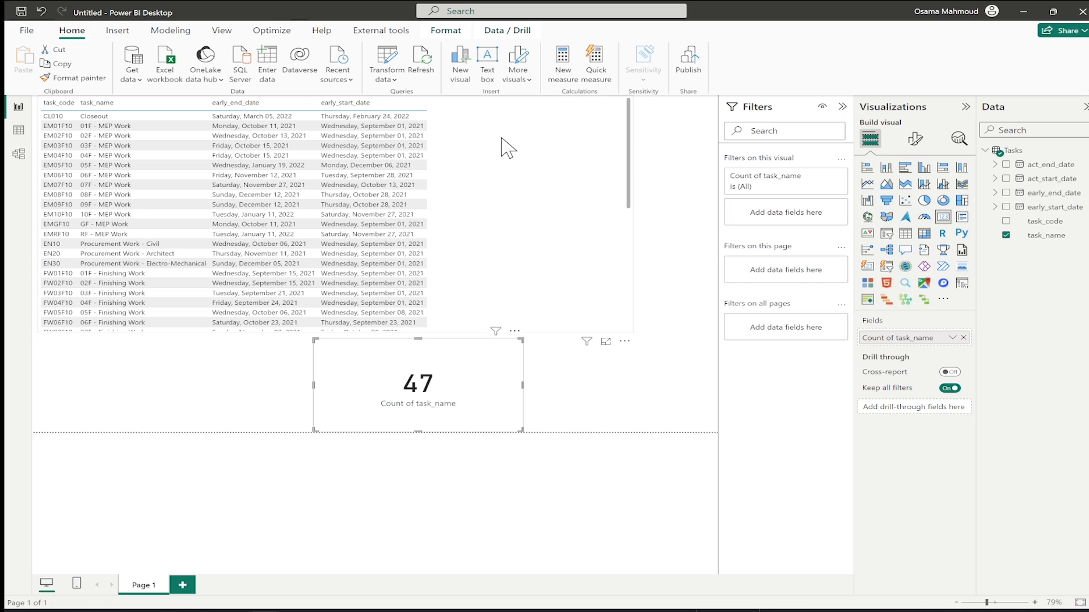
pyautogui.moveTo(514, 146)
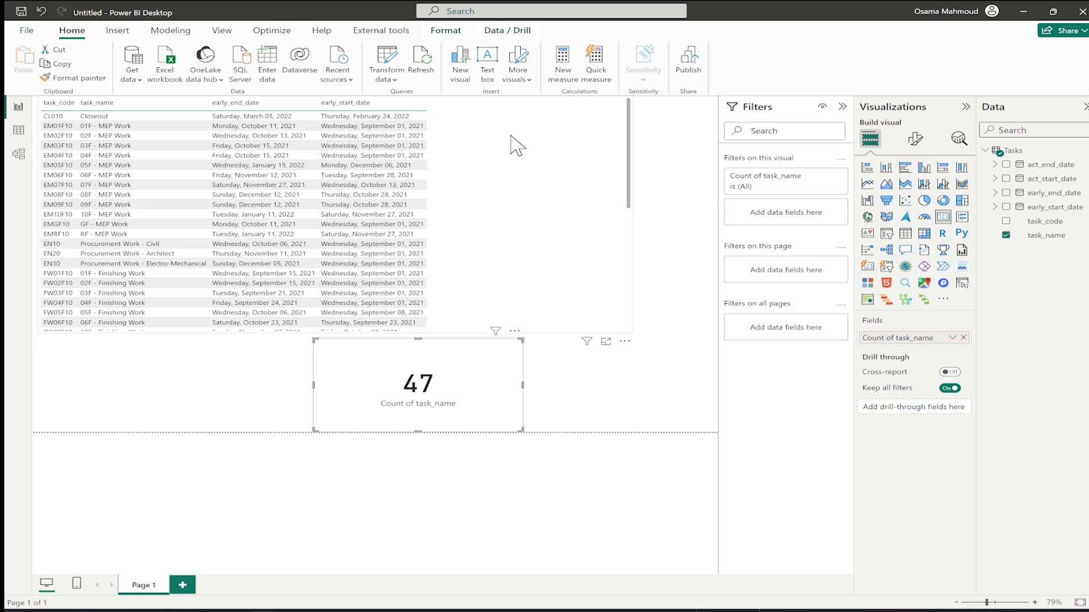
pyautogui.moveTo(387, 62)
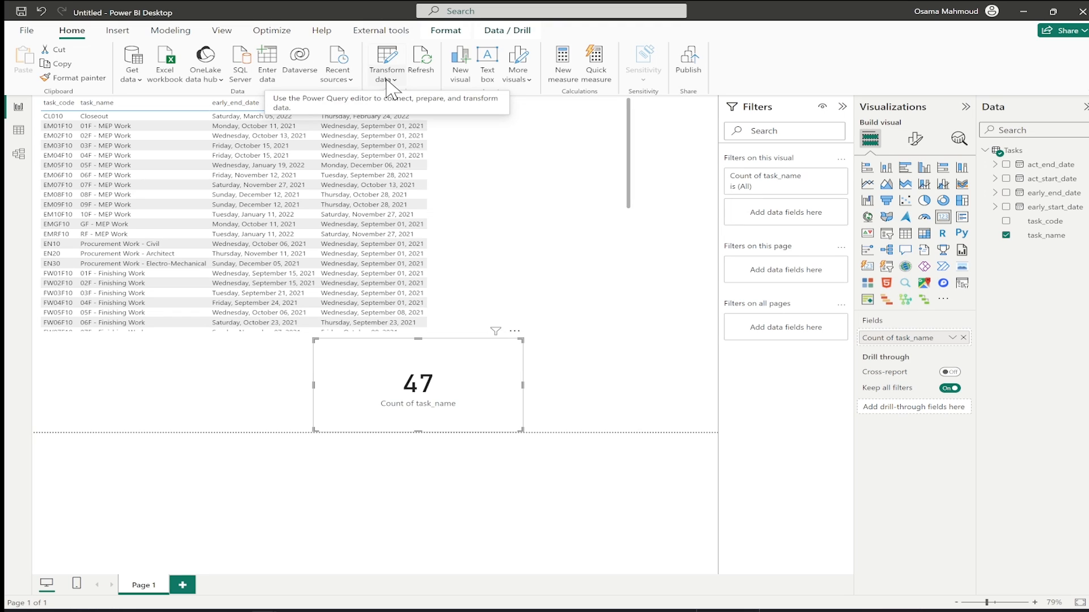
# Set the XER_Path parameter to the Example Update.xer file path and confirm
pyautogui.click(386, 64)
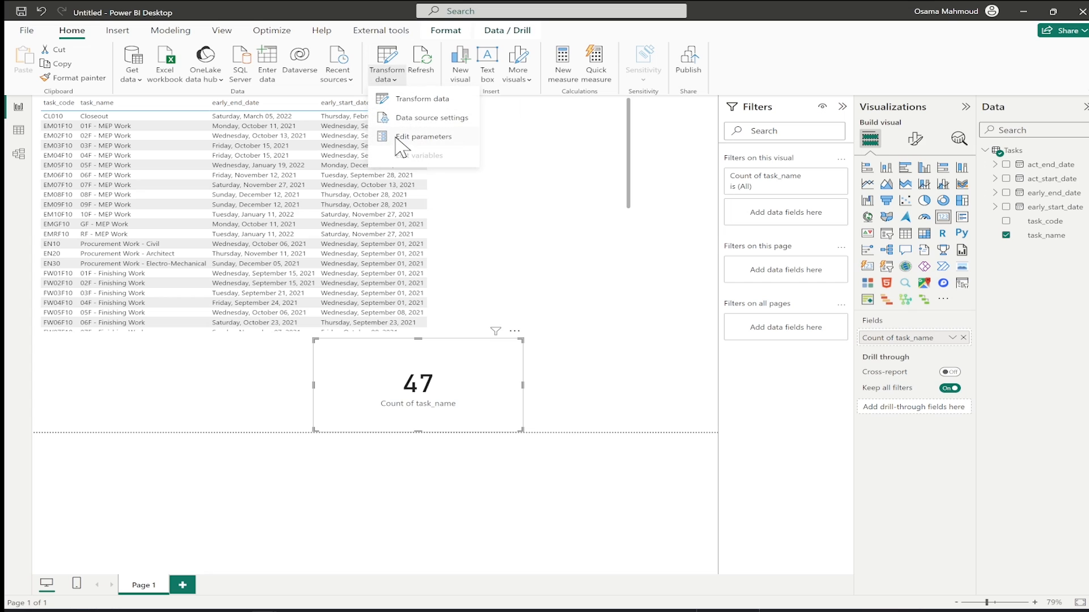
pyautogui.click(424, 136)
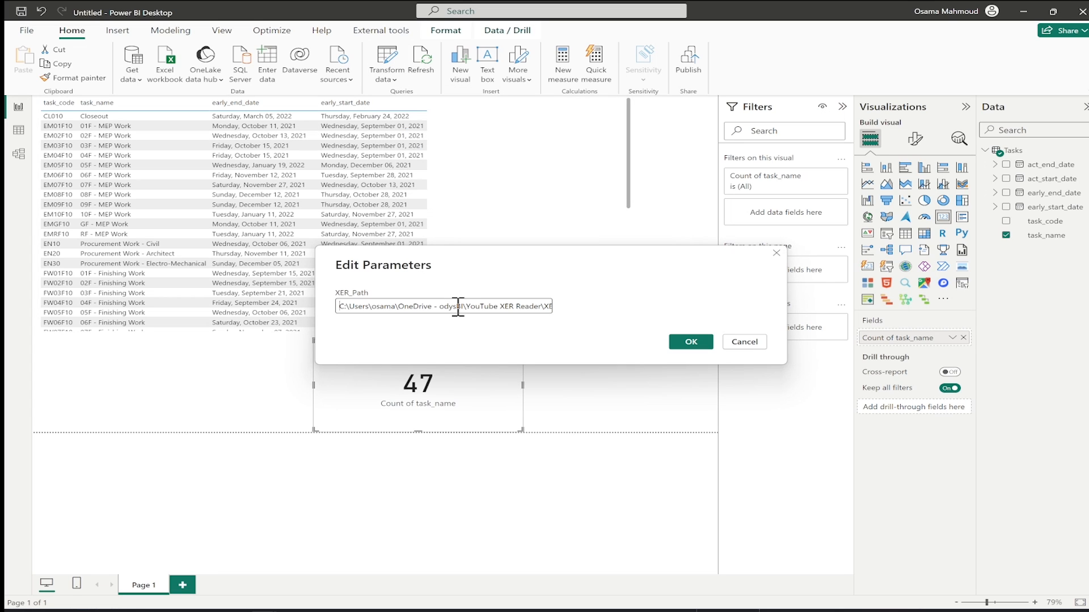
pyautogui.press('ctrl+a')
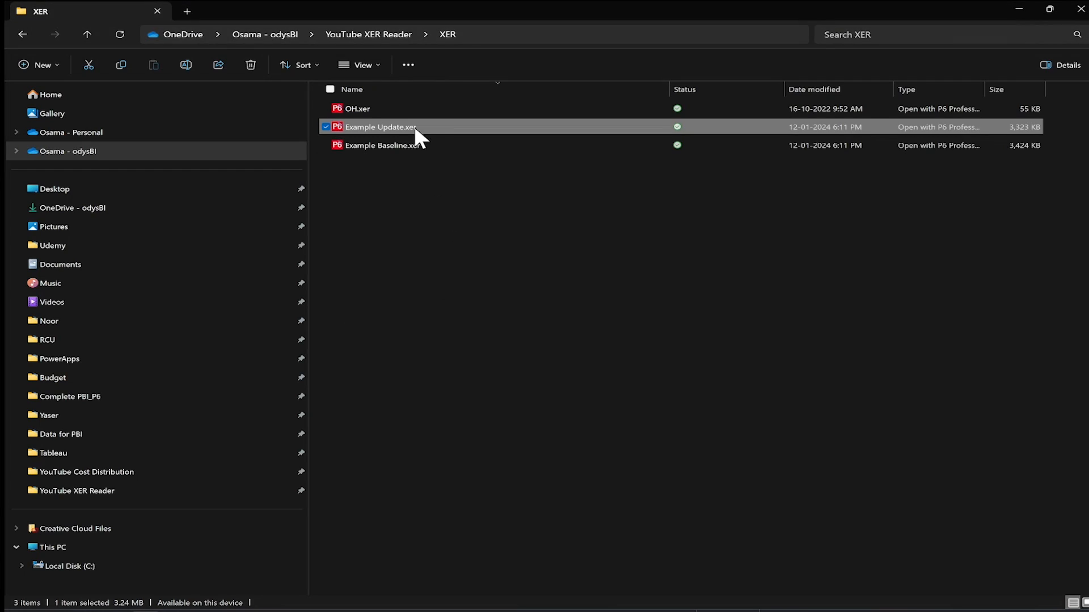
pyautogui.rightClick(379, 126)
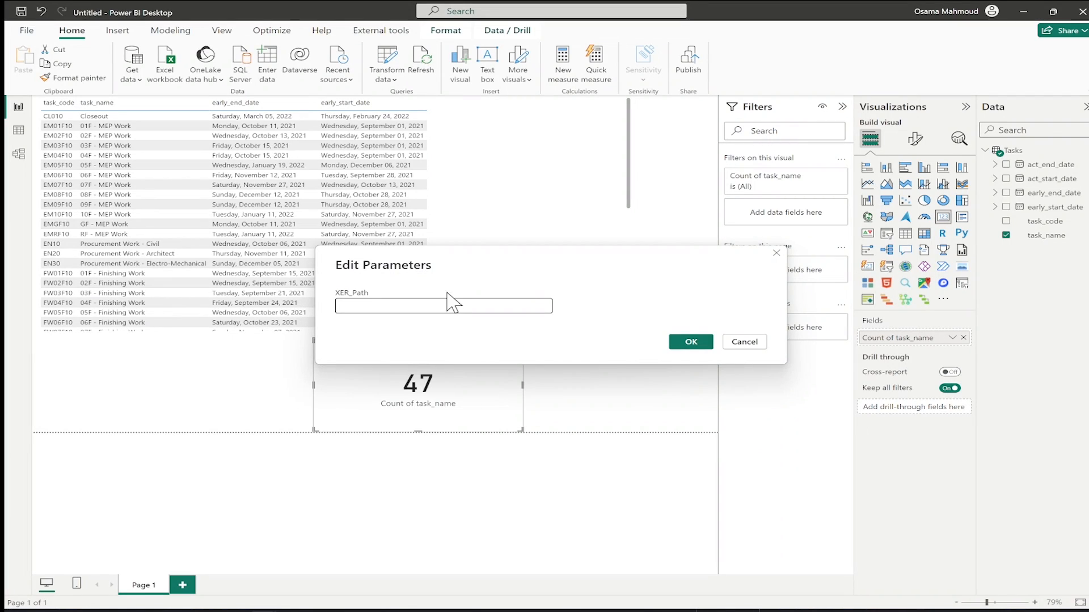
pyautogui.write('Drive - odysBI\\YouTube XER Reader\\XER\\Example Update.xer')
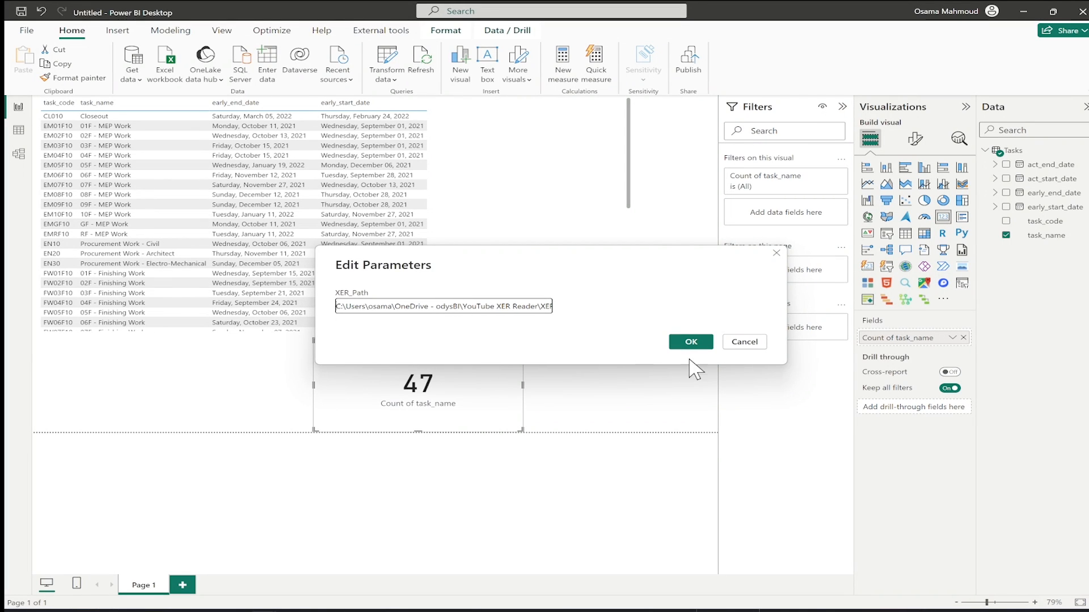
pyautogui.click(690, 341)
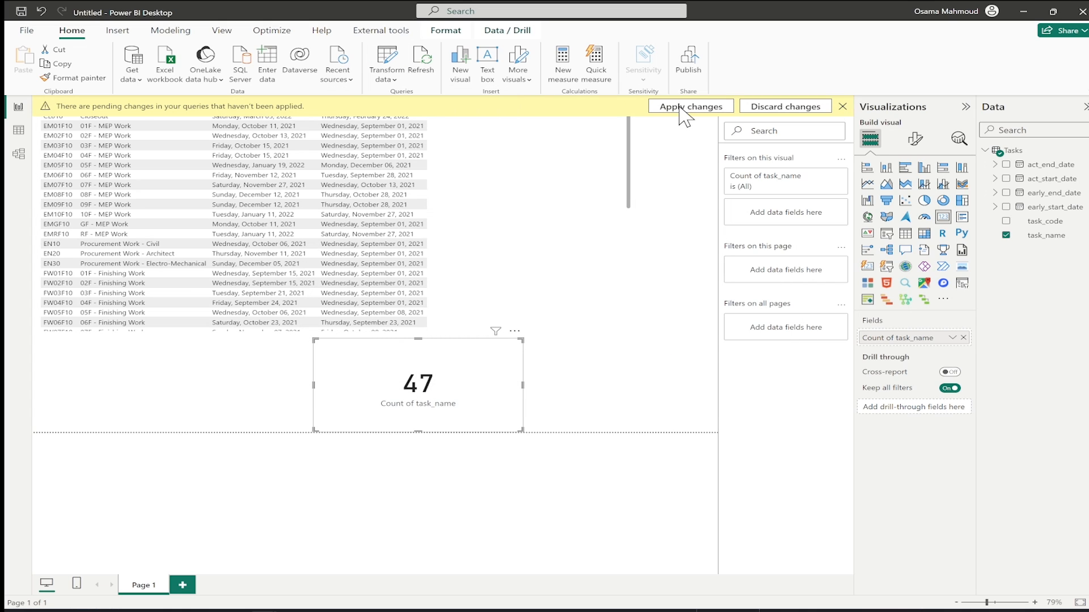
# Apply the query changes so the report refreshes to 2449 tasks, then select the queries to copy
pyautogui.click(689, 106)
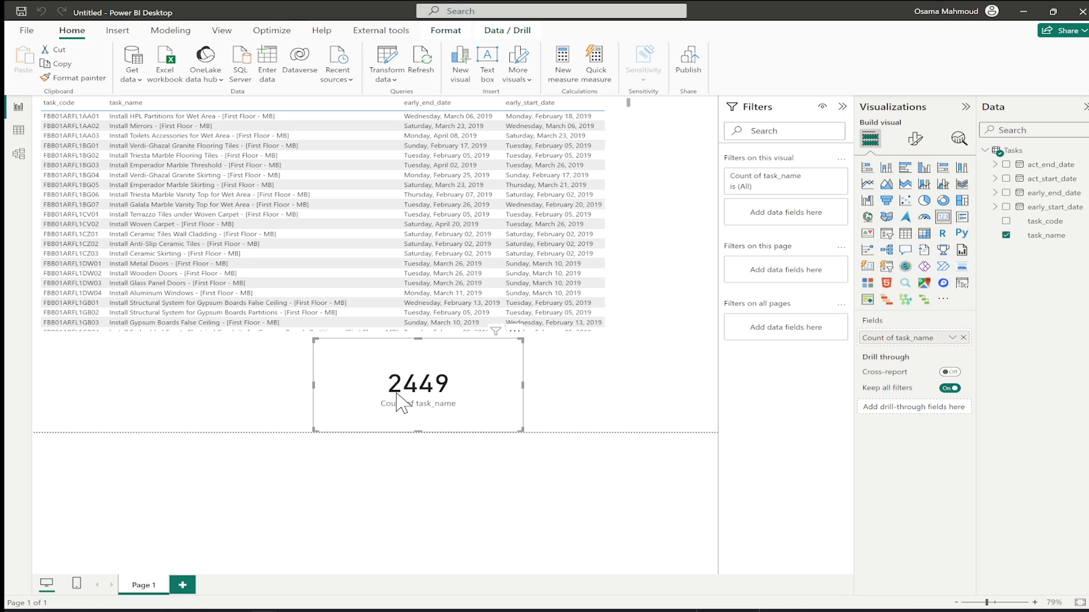
pyautogui.moveTo(454, 382)
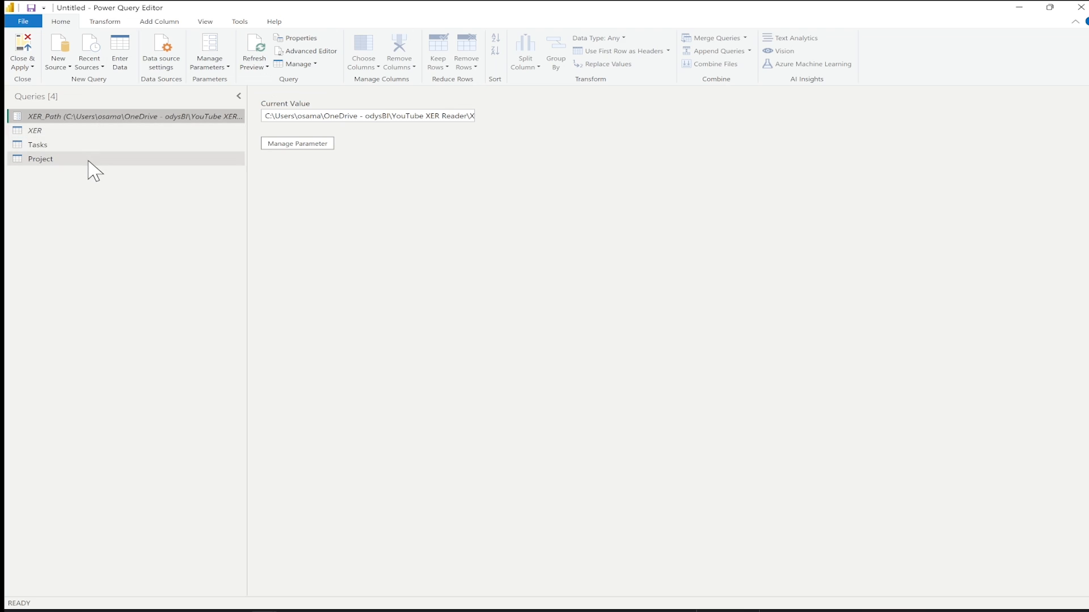
pyautogui.click(40, 158)
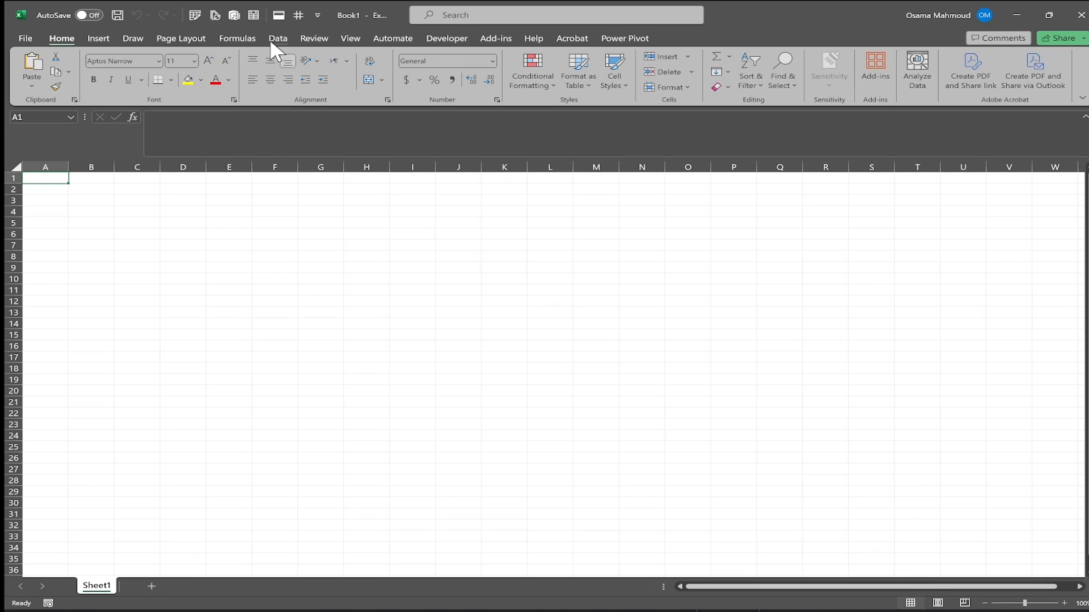
# Launch Excel's Power Query Editor from the Data ribbon's Get Data list
pyautogui.click(277, 38)
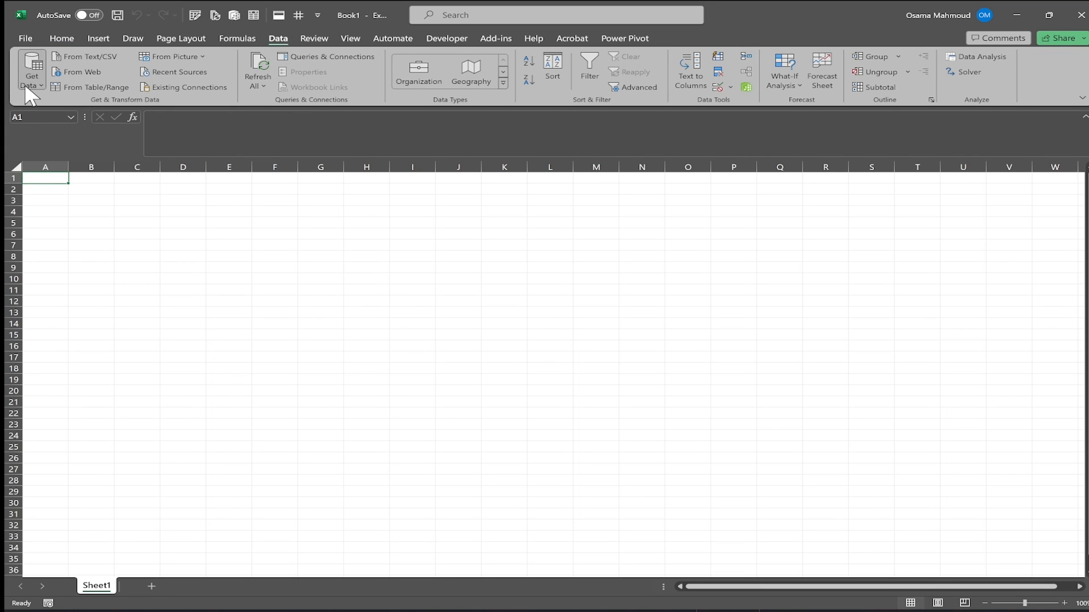
pyautogui.click(31, 68)
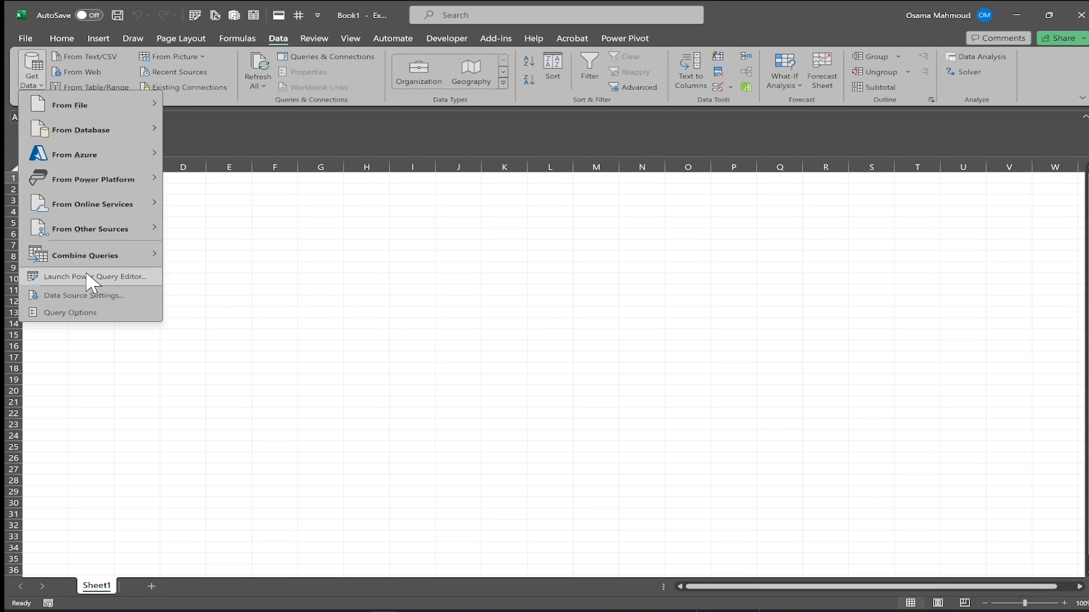
pyautogui.click(97, 281)
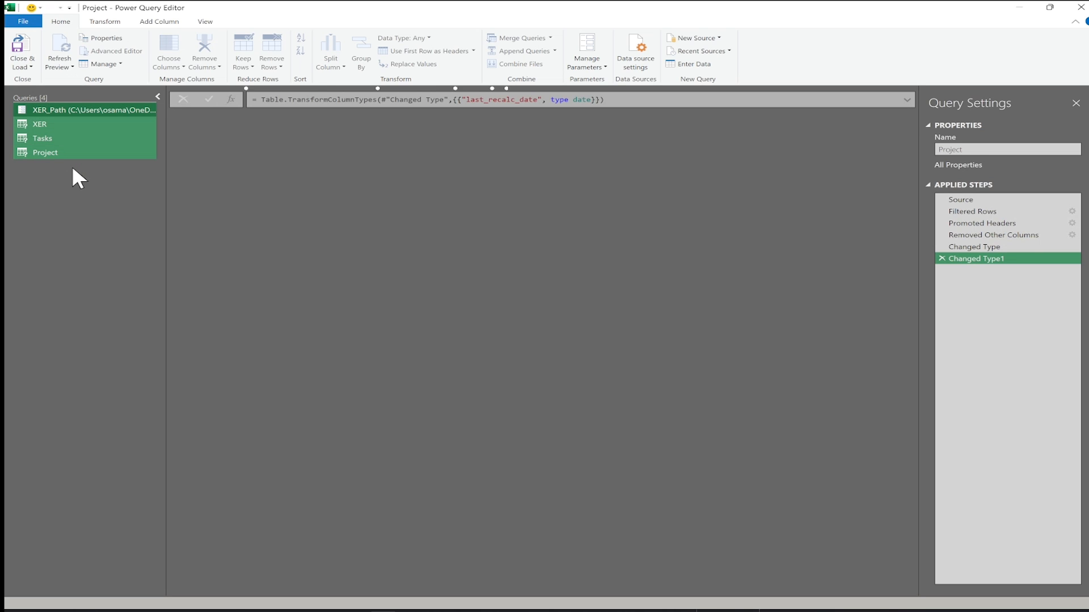
# With the pasted queries in place, preview the XER and Tasks query data
pyautogui.click(39, 123)
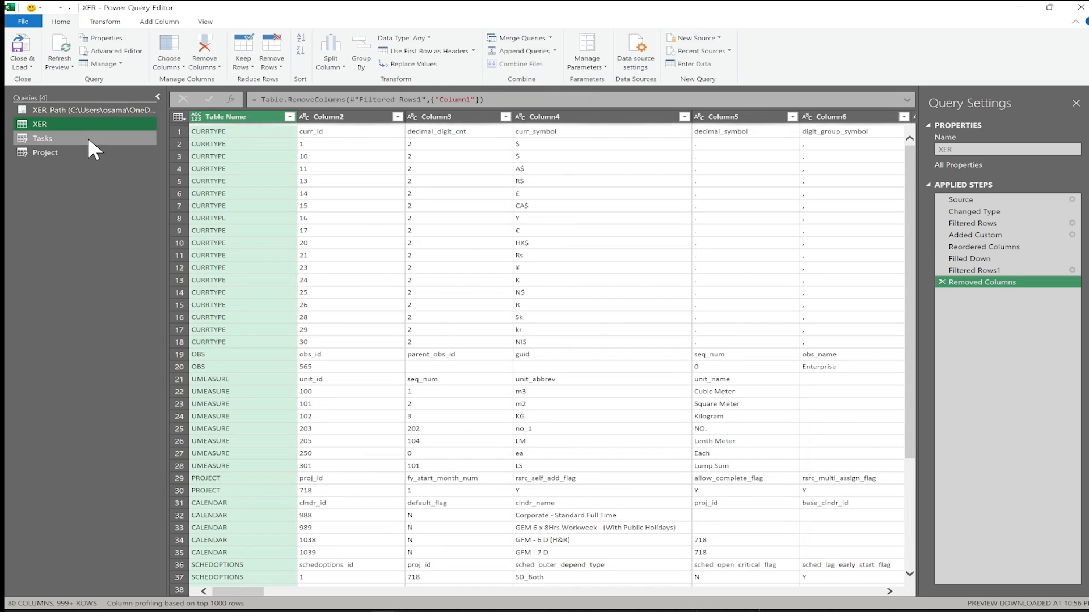
pyautogui.click(42, 139)
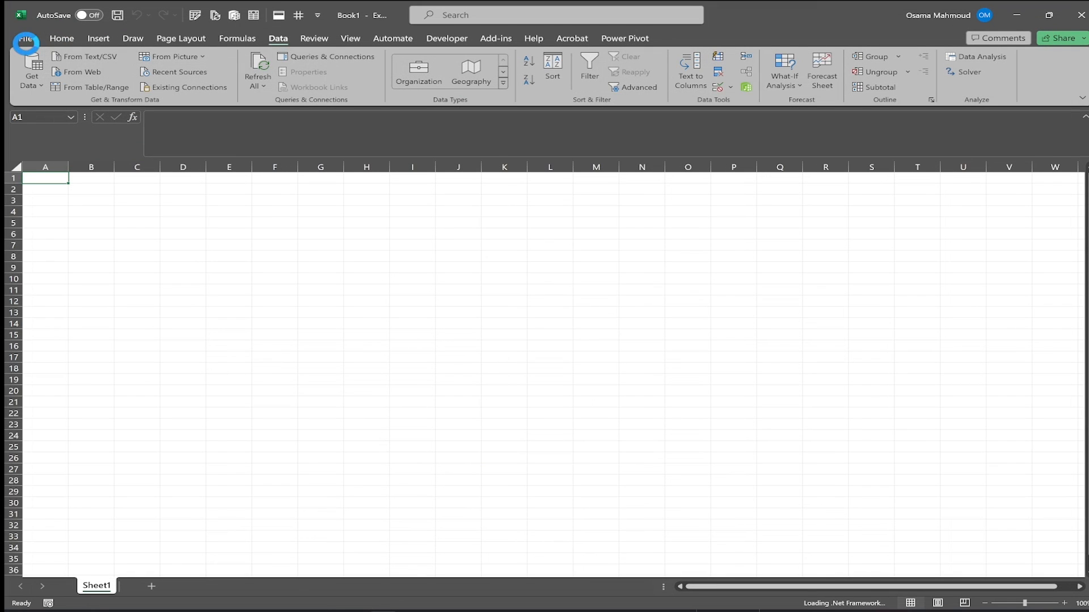
pyautogui.click(310, 56)
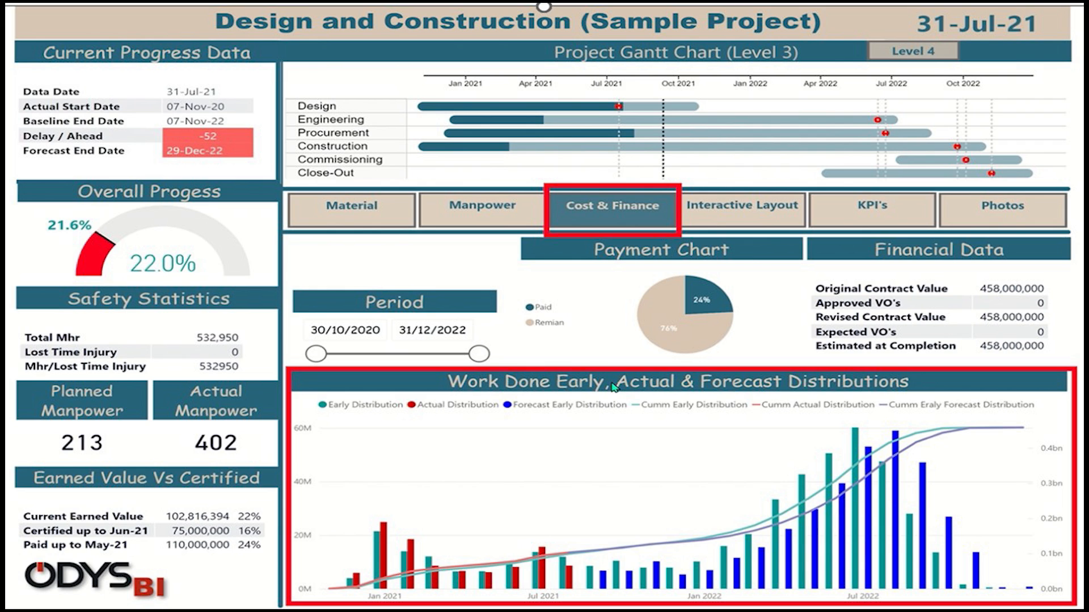
# Show the dashboard's Manpower page, then its Material distribution page
pyautogui.click(870, 208)
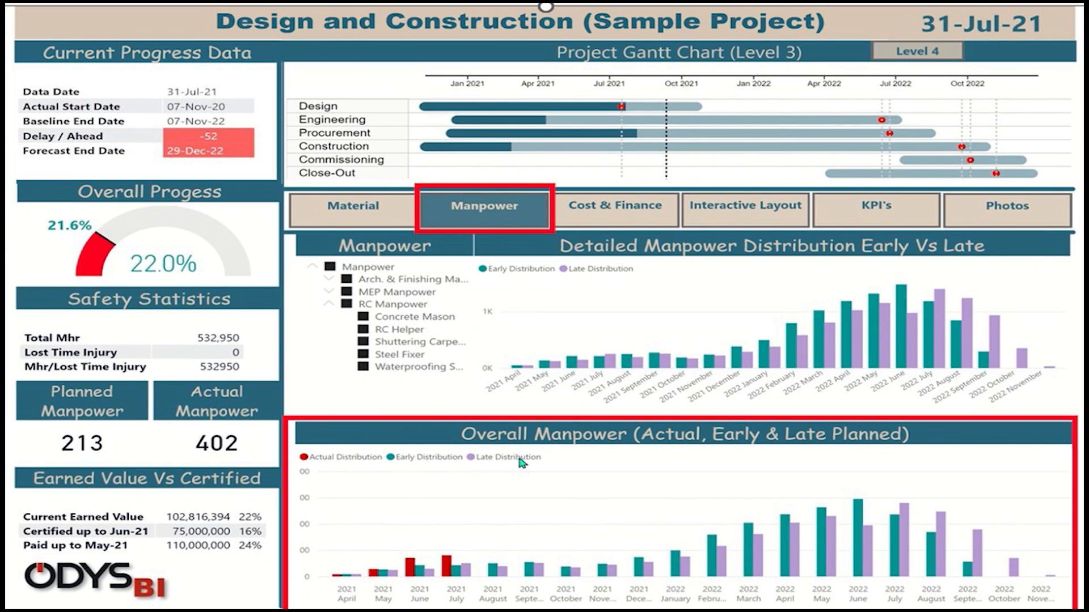
pyautogui.click(352, 205)
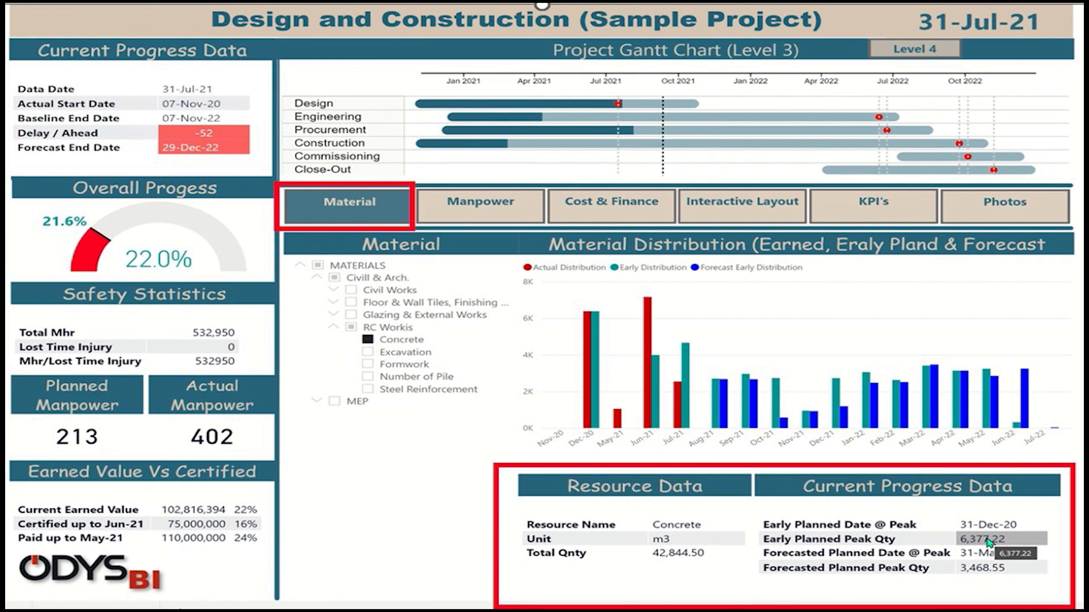